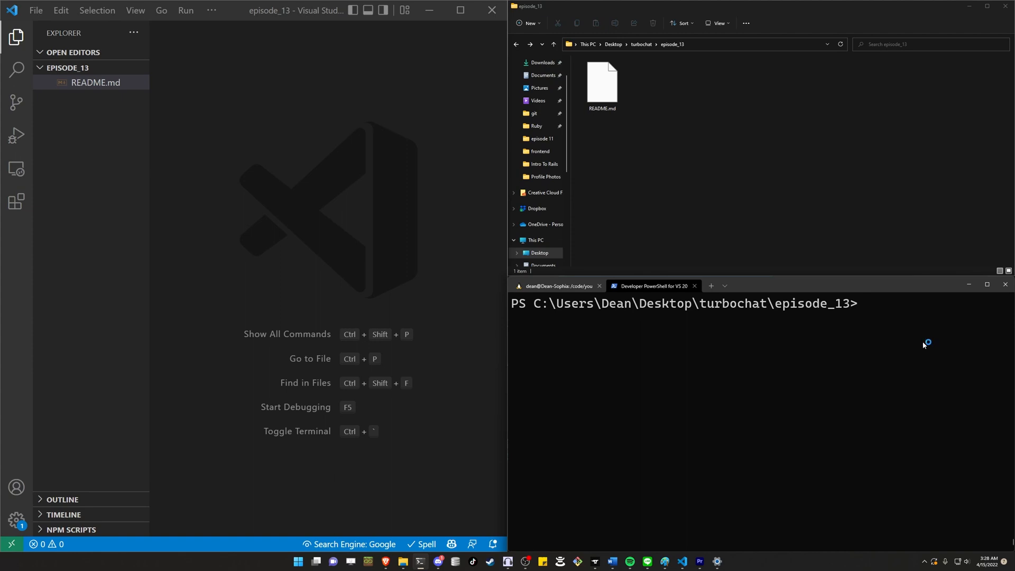
{"action": "mouse_move", "coordinate": [923, 344]}
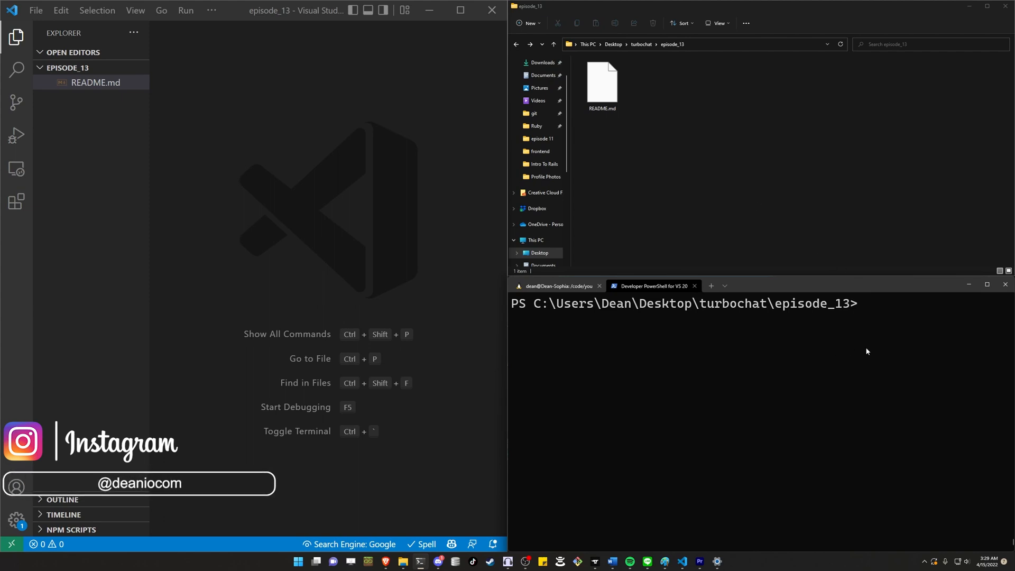
Step: Run npm init with name turbochat, version 1.0.1, description Chatroom app, entry main.js
{"action": "type", "text": "npm init"}
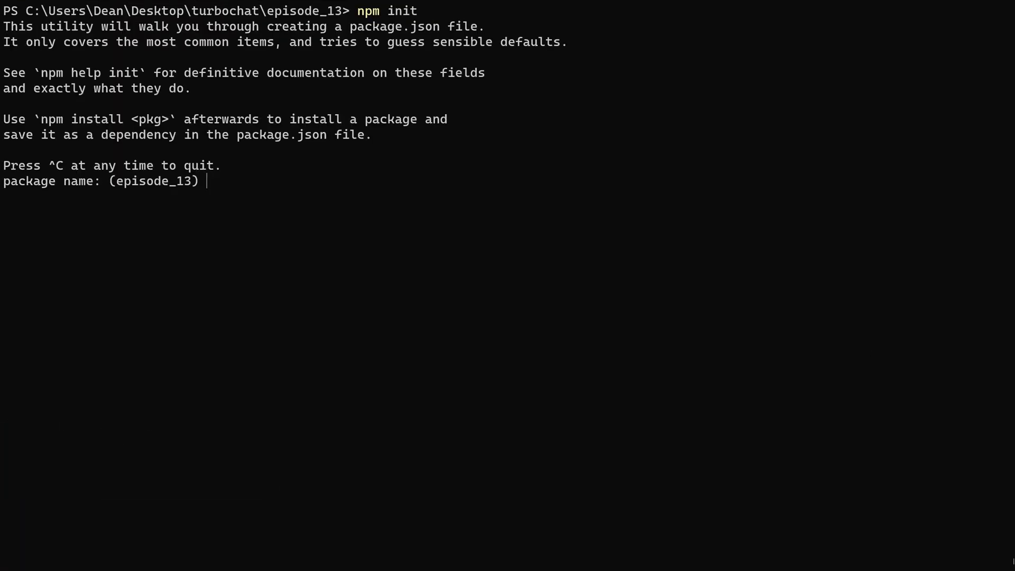
{"action": "type", "text": "Turbocha"}
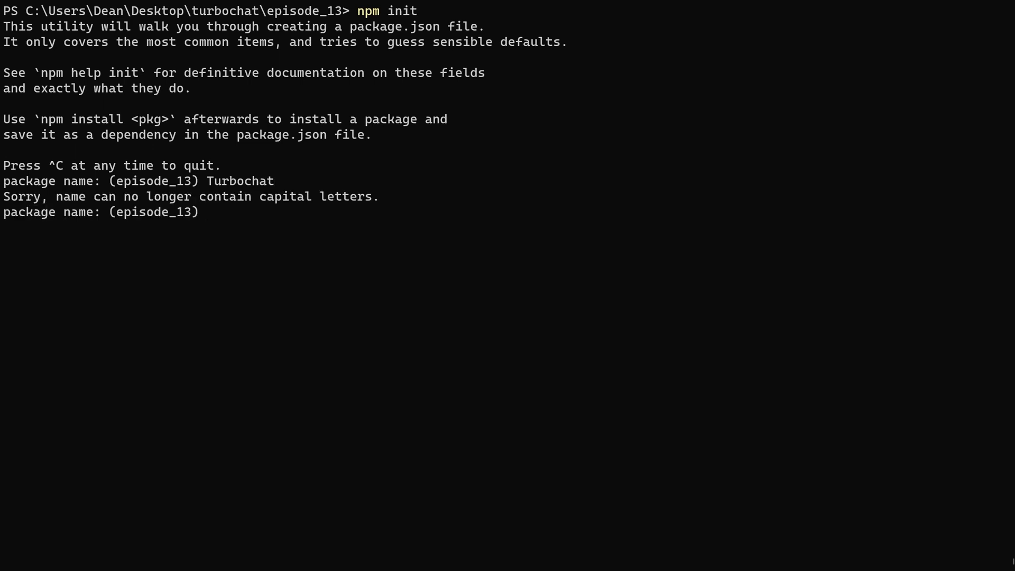
{"action": "type", "text": "turbochat"}
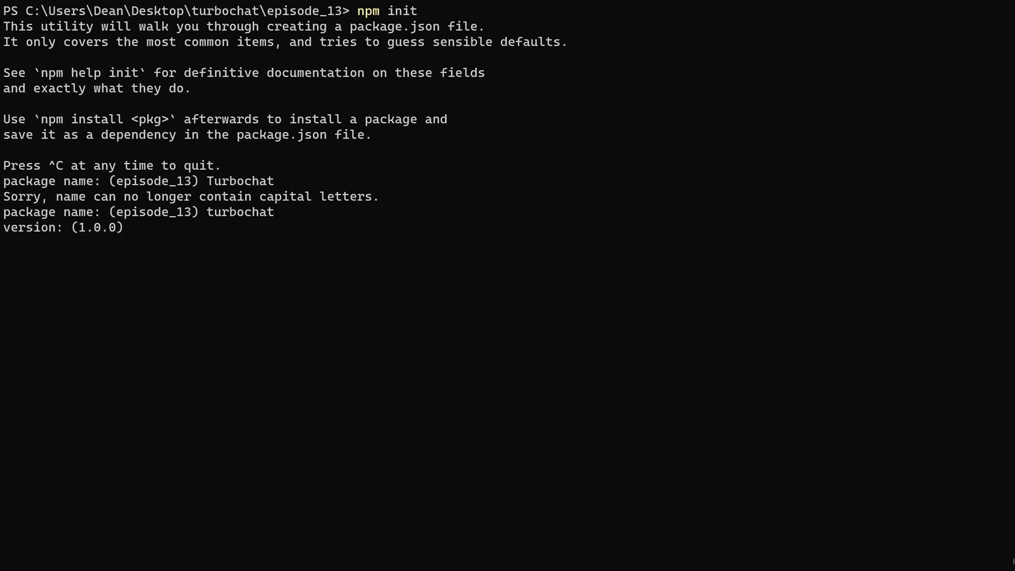
{"action": "type", "text": "1.0.1"}
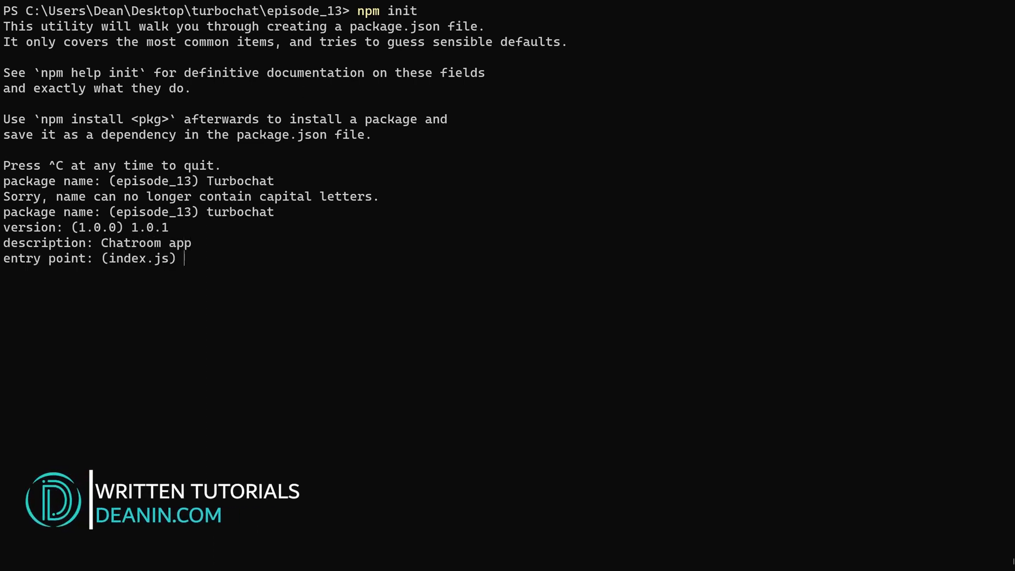
{"action": "type", "text": "main.js"}
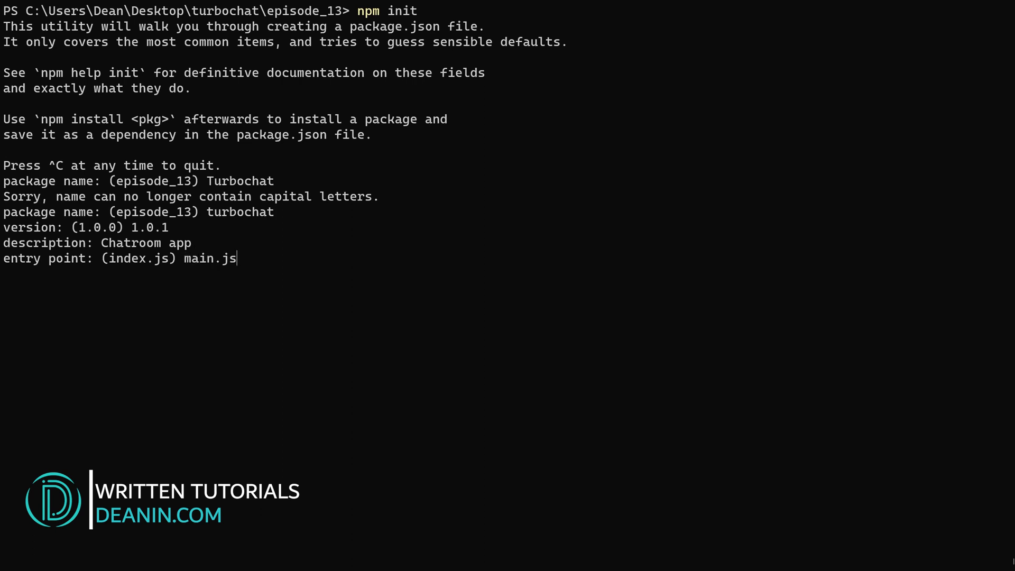
{"action": "key", "text": "Enter"}
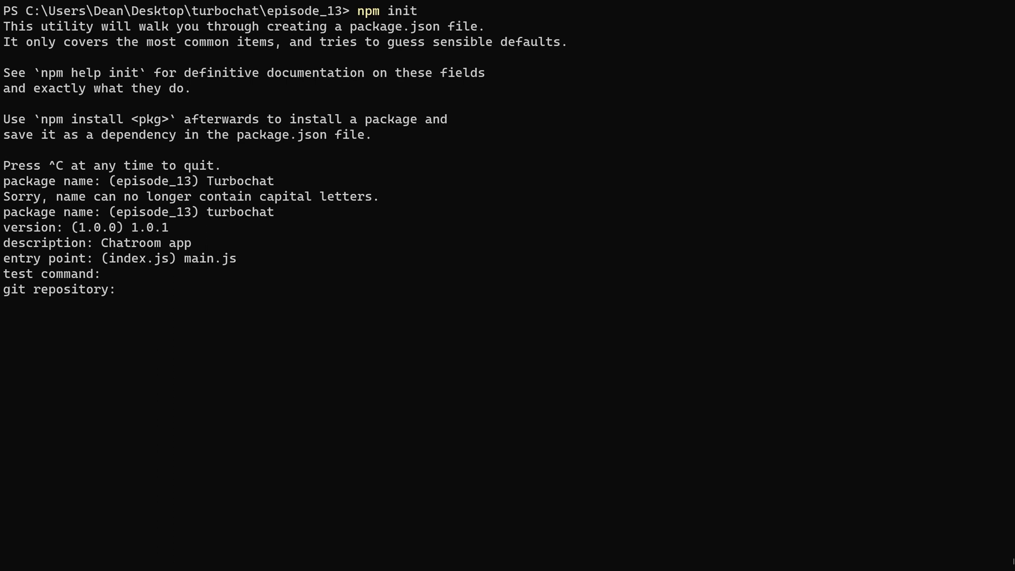
{"action": "key", "text": "Enter"}
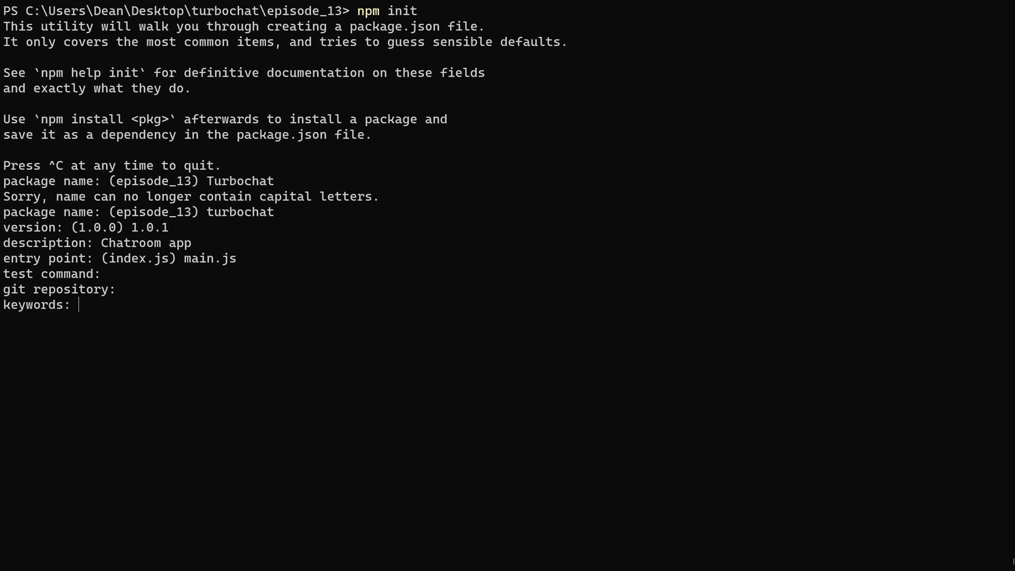
{"action": "type", "text": "De"}
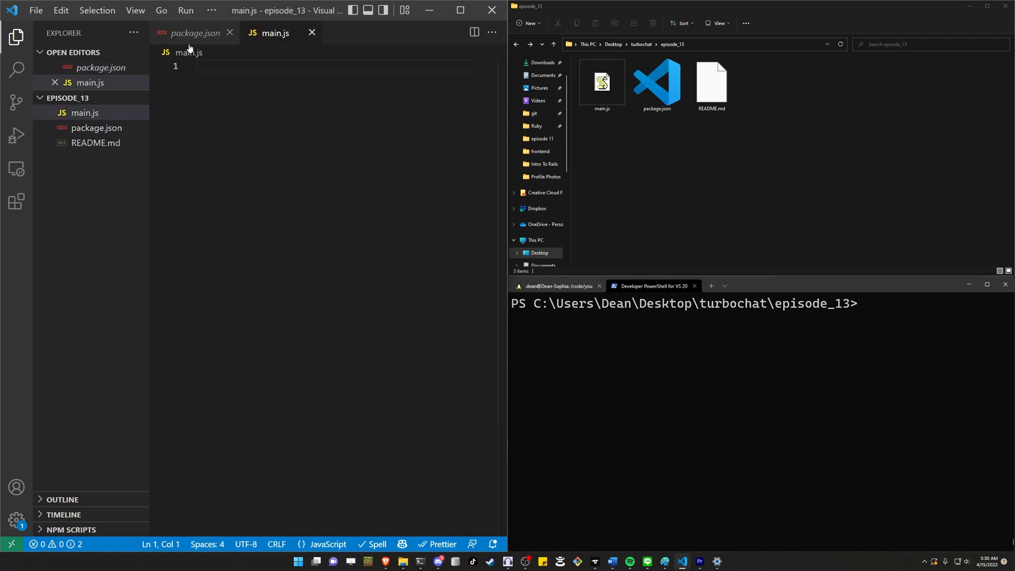
Step: Review turbochat's generated package.json, then go back to the empty main.js
{"action": "left_click", "coordinate": [194, 33]}
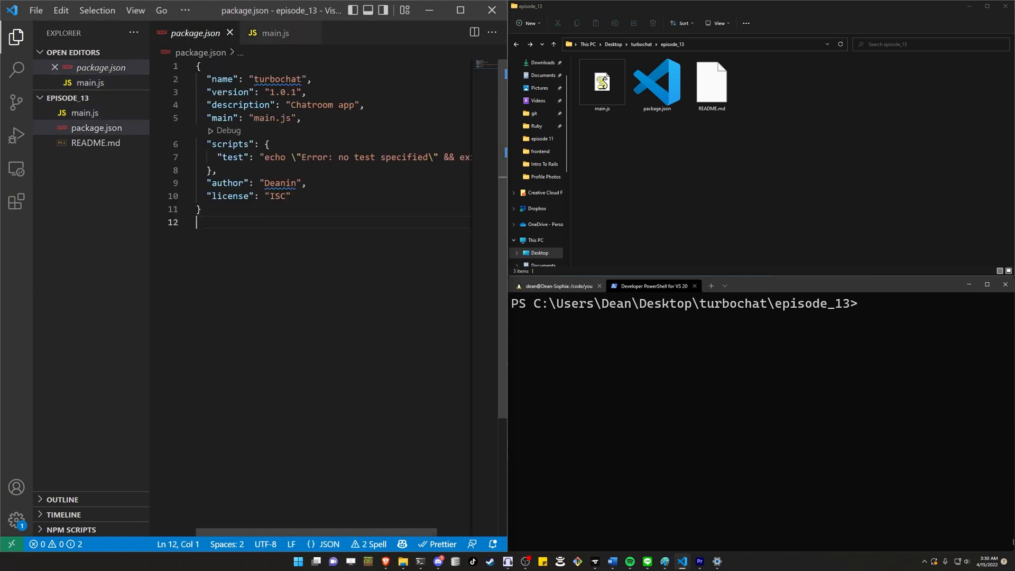
{"action": "left_click", "coordinate": [274, 33]}
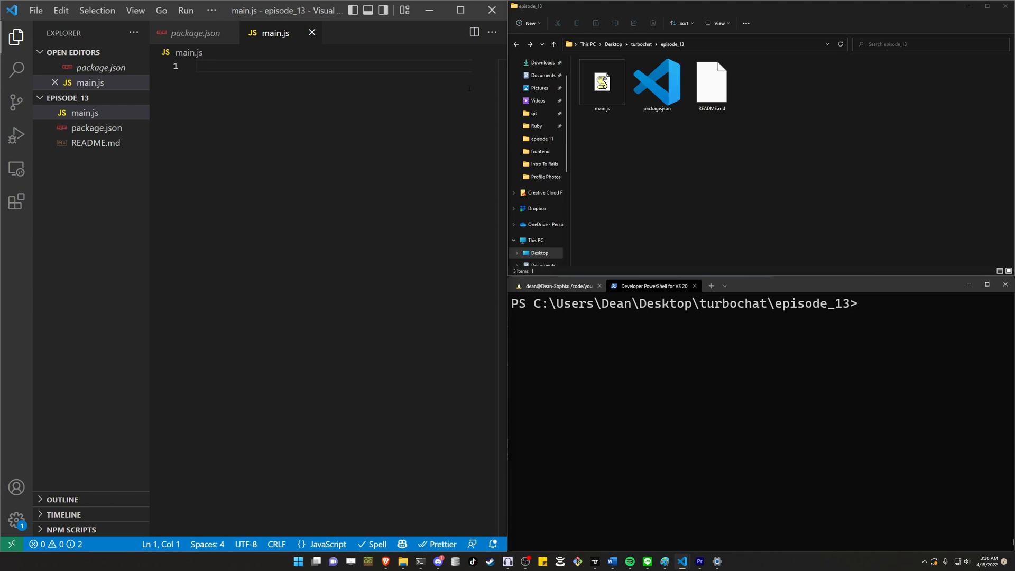
Step: Write the electron require line and a createWindow function creating an 800x600 BrowserWindow
{"action": "type", "text": "const { app, BrowserWindow } = require(\"electron\");"}
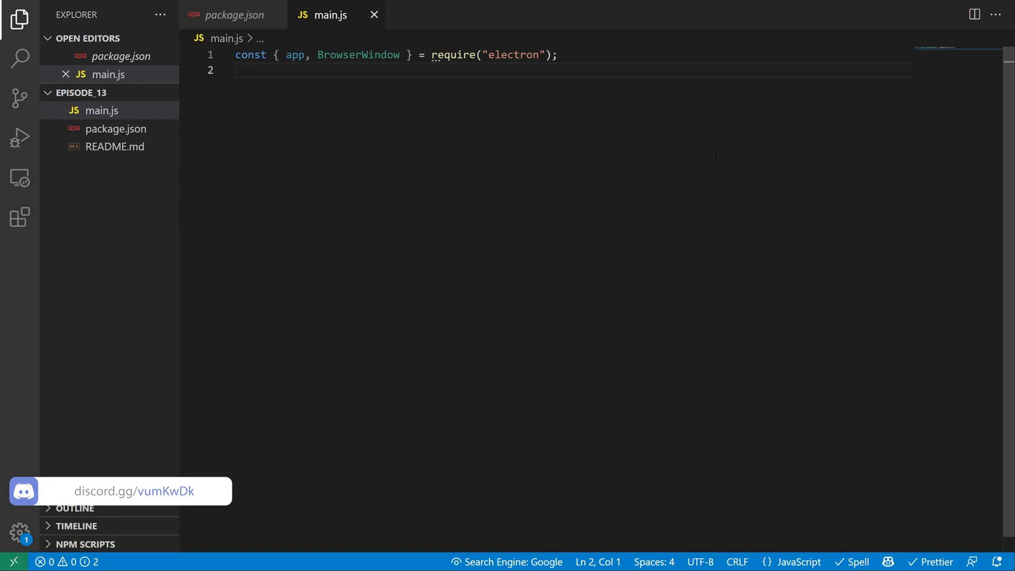
{"action": "type", "text": "const createWindow = () => {"}
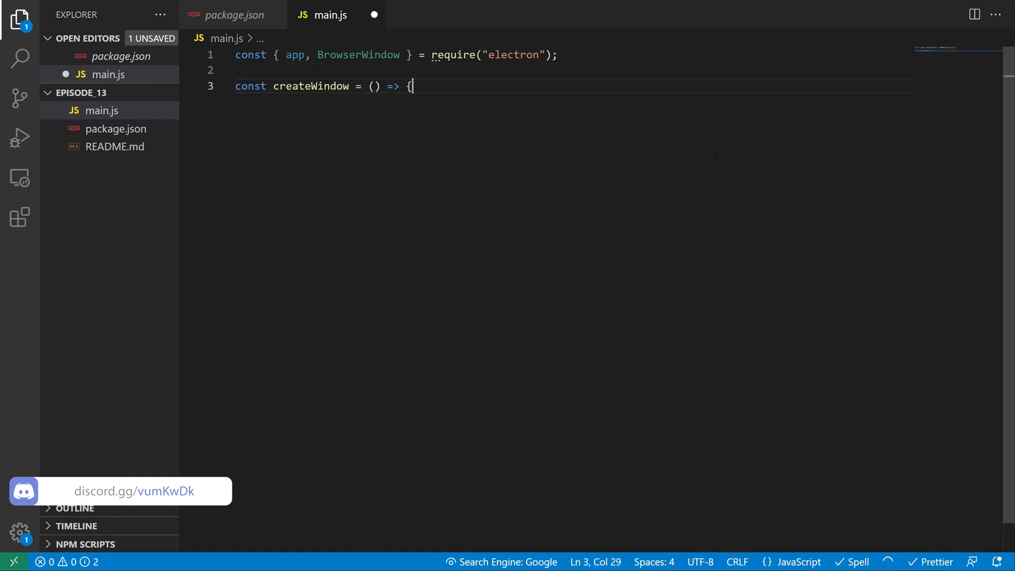
{"action": "key", "text": "Enter"}
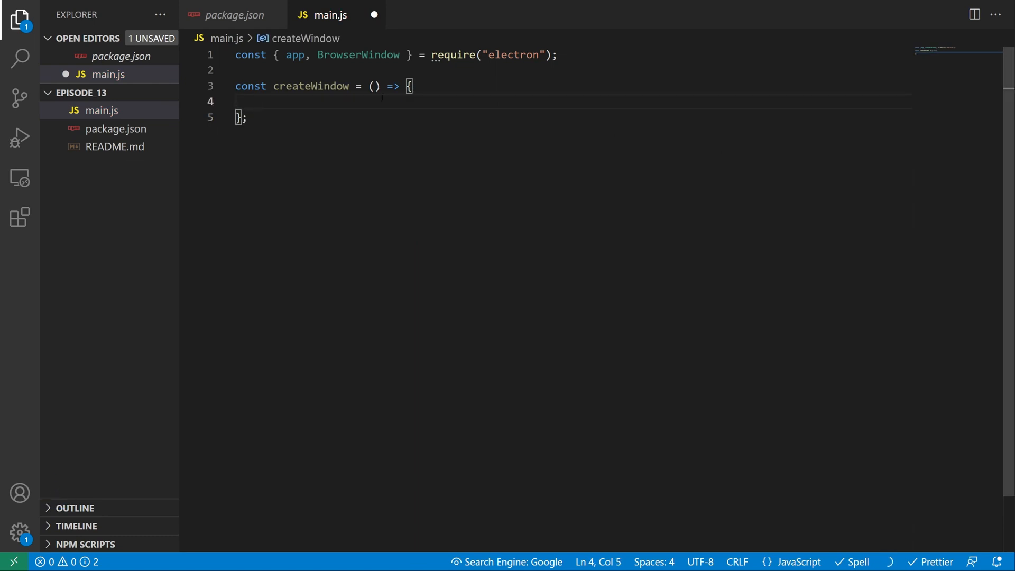
{"action": "type", "text": "// Create the browser window."}
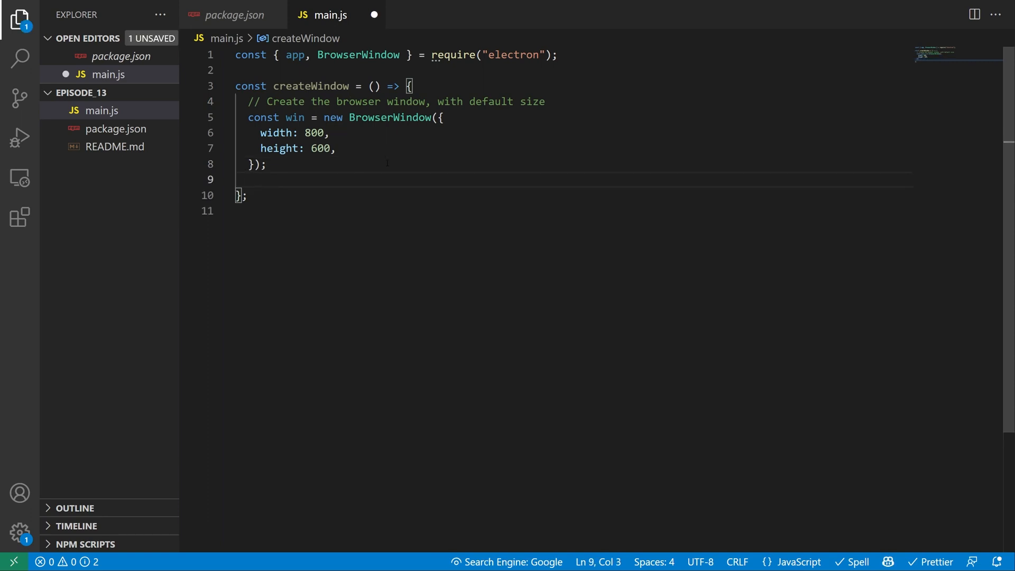
{"action": "type", "text": "try {"}
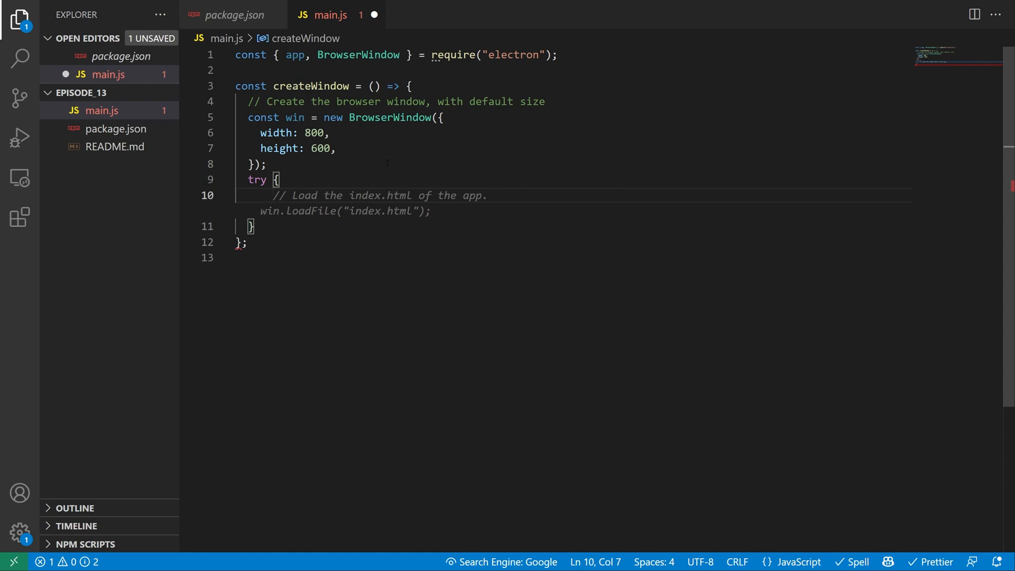
{"action": "type", "text": "const developm"}
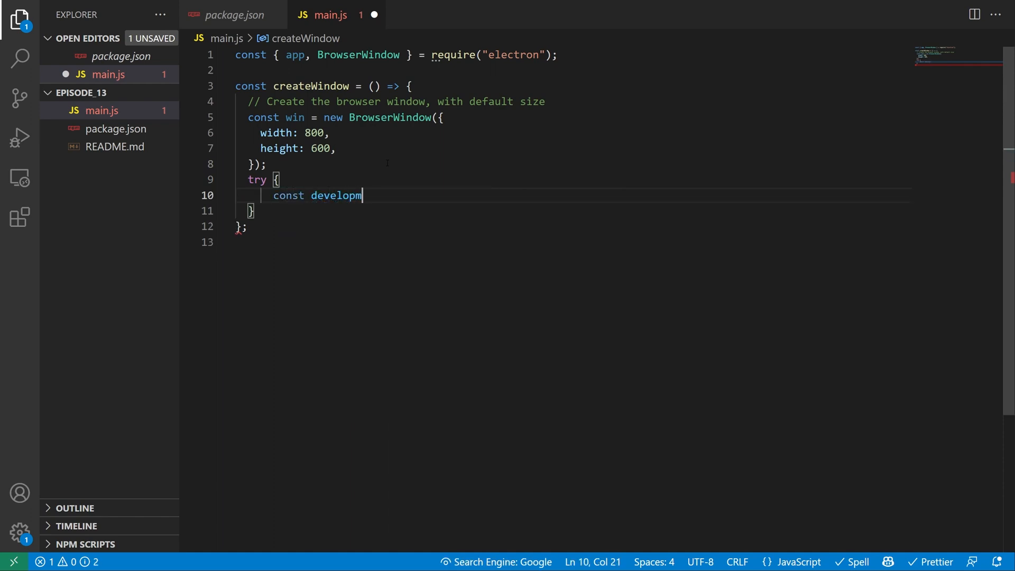
{"action": "type", "text": "entURL"}
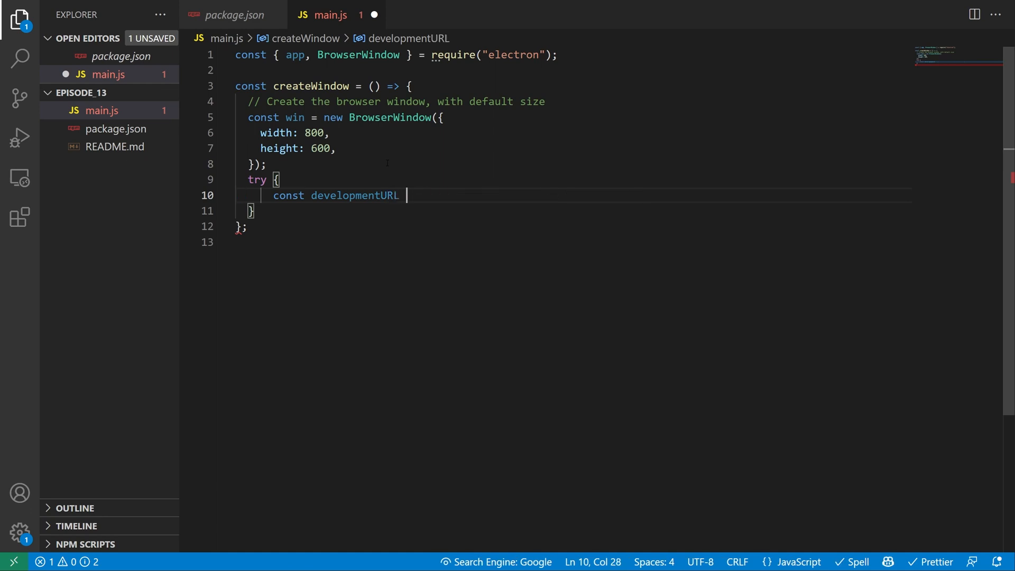
{"action": "type", "text": "= \""}
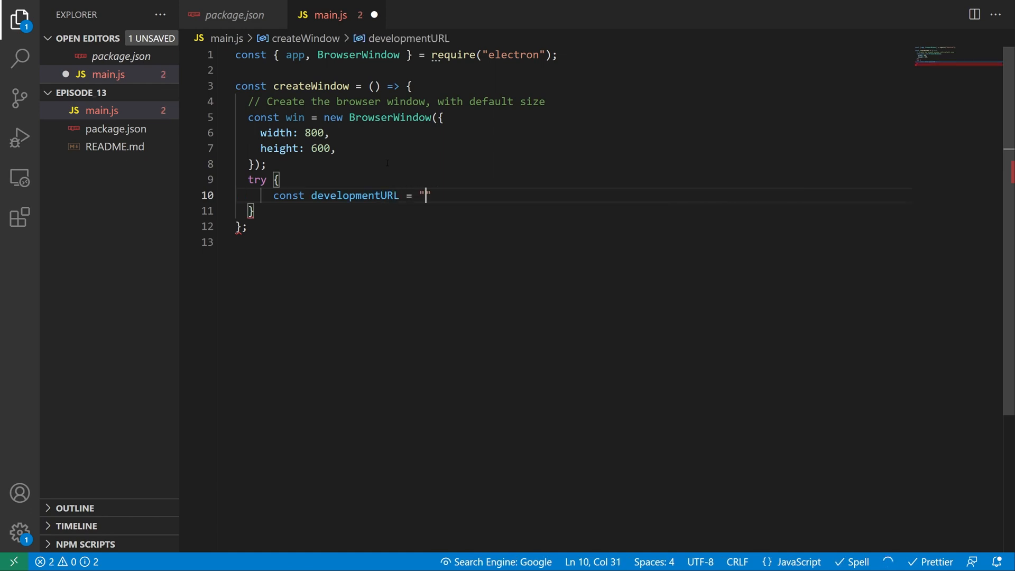
{"action": "type", "text": "http://localhost:3000"}
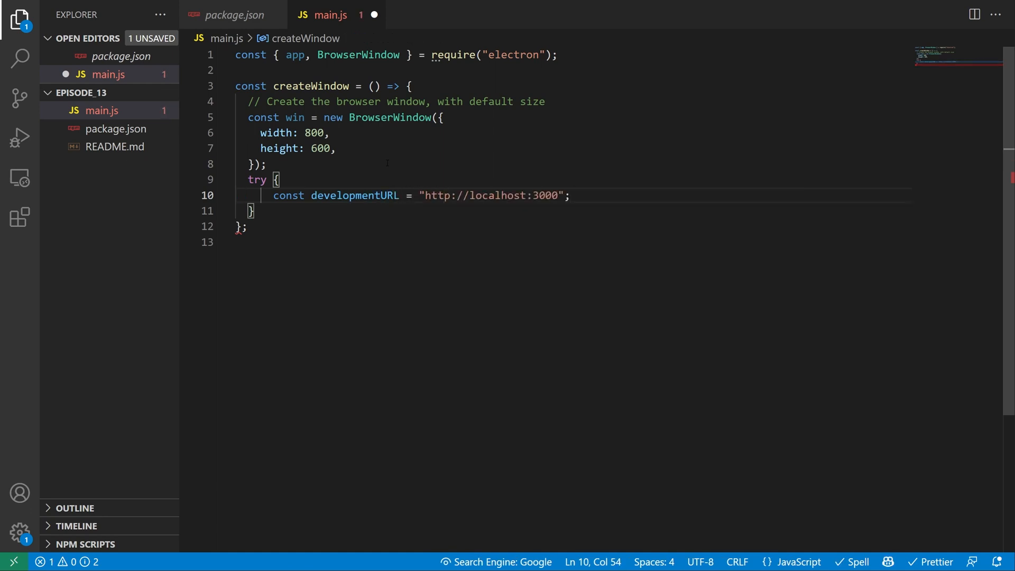
{"action": "type", "text": "const"}
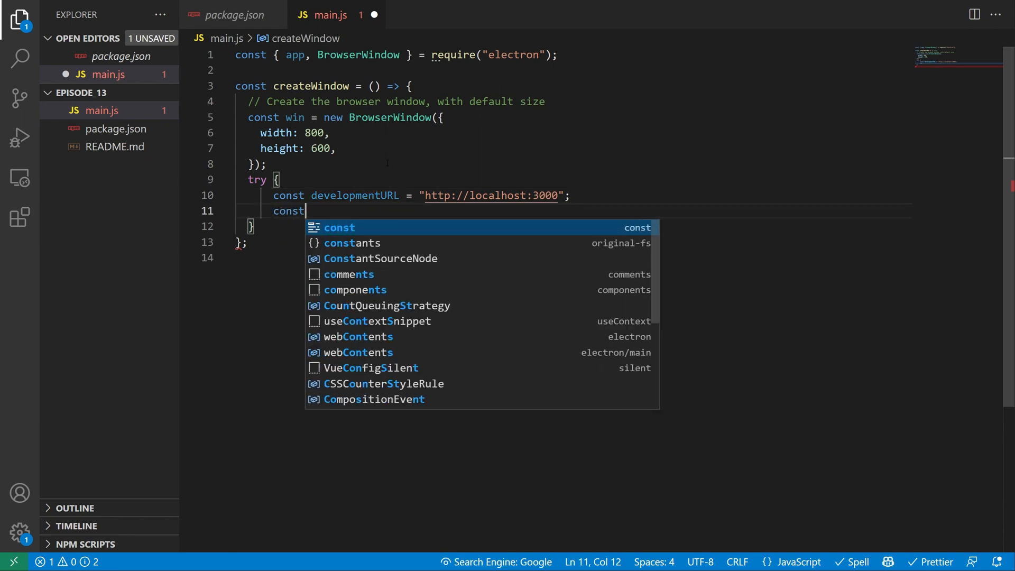
{"action": "type", "text": "productionURL = \"file://\" + __dirname + \"/index.html\";"}
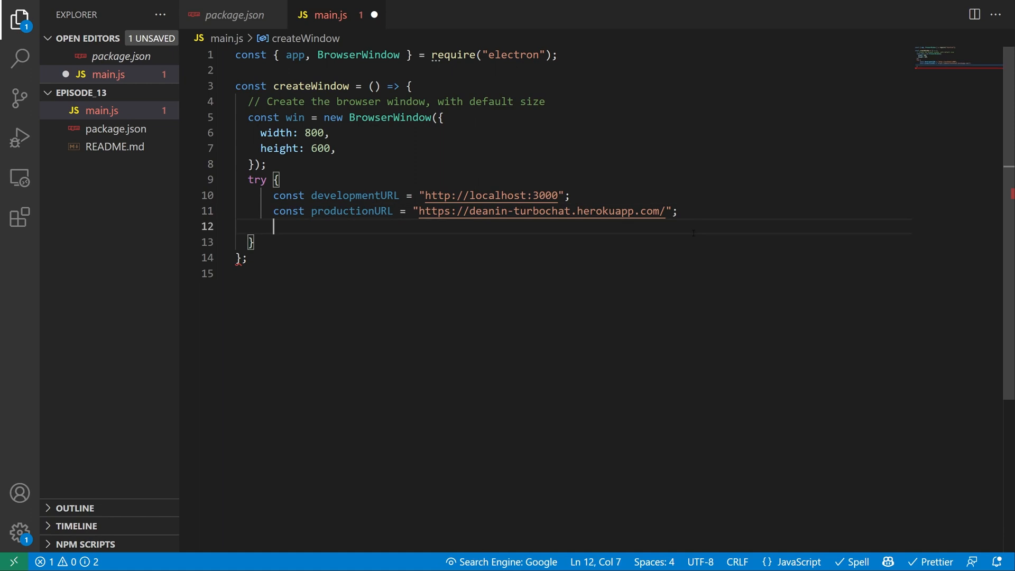
Step: Load developmentURL with win.loadURL and log failures with console.error(error) in the catch
{"action": "type", "text": "wi"}
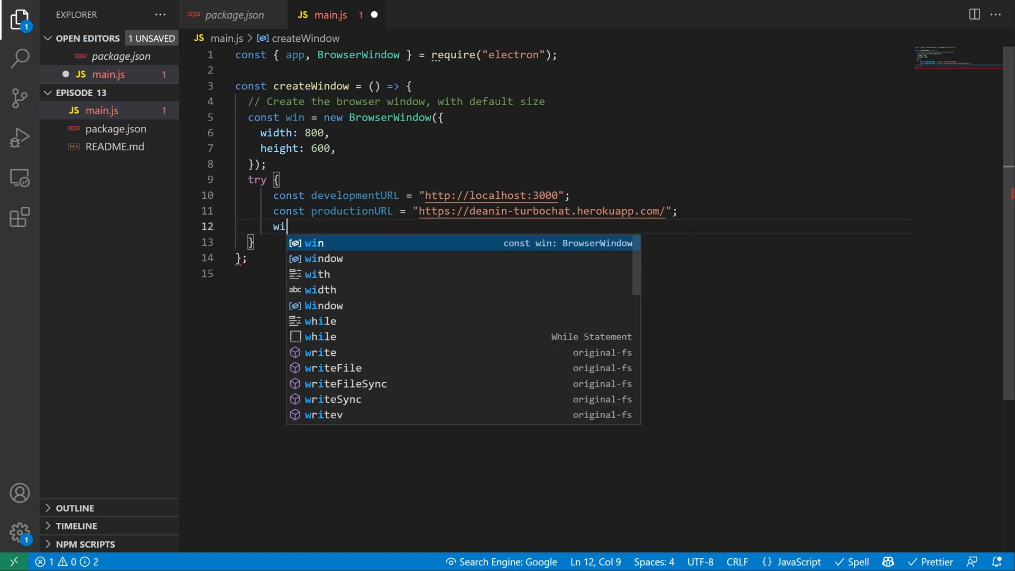
{"action": "type", "text": "n.loadURL"}
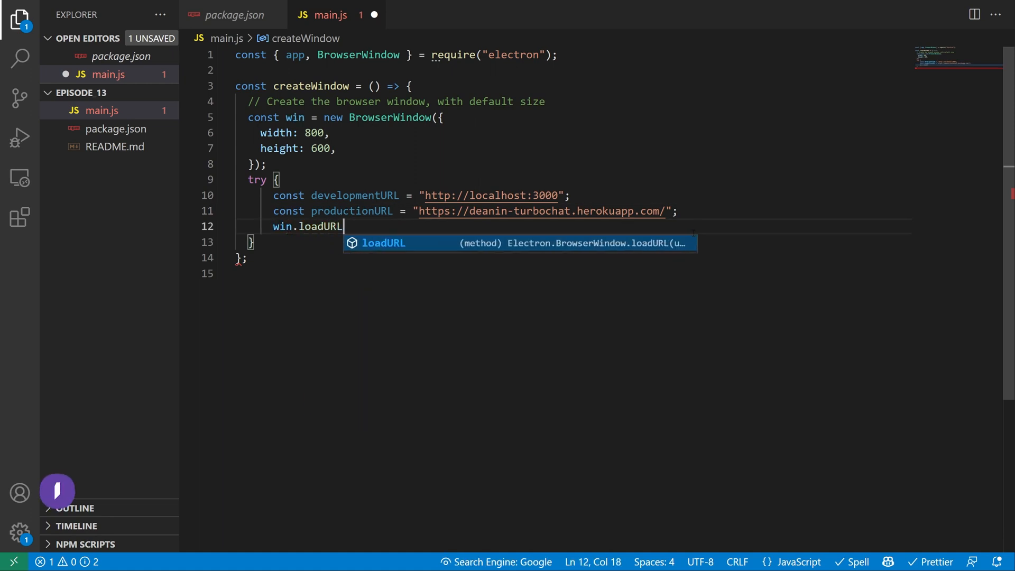
{"action": "type", "text": "(developmentURL);"}
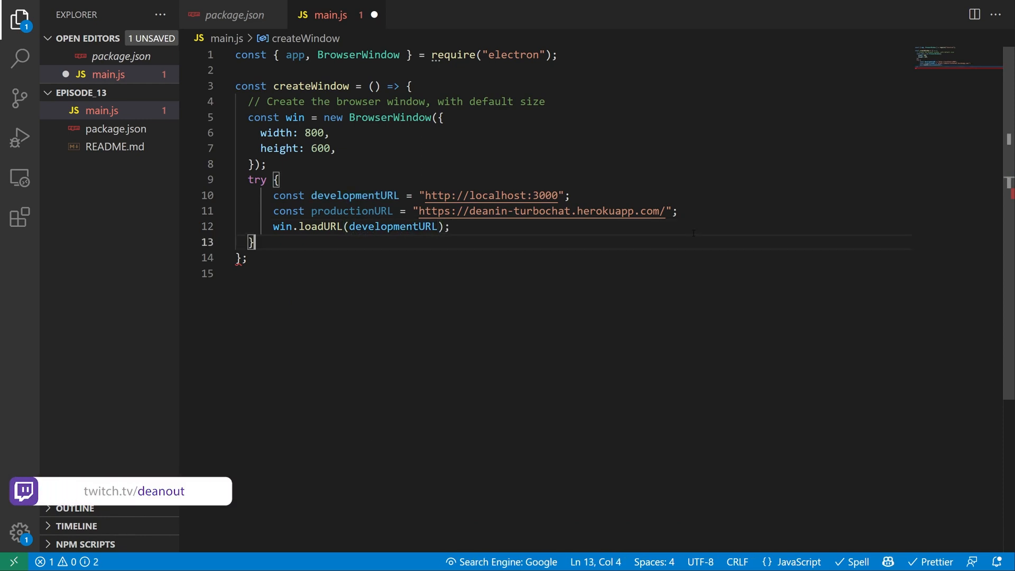
{"action": "type", "text": "catch ()"}
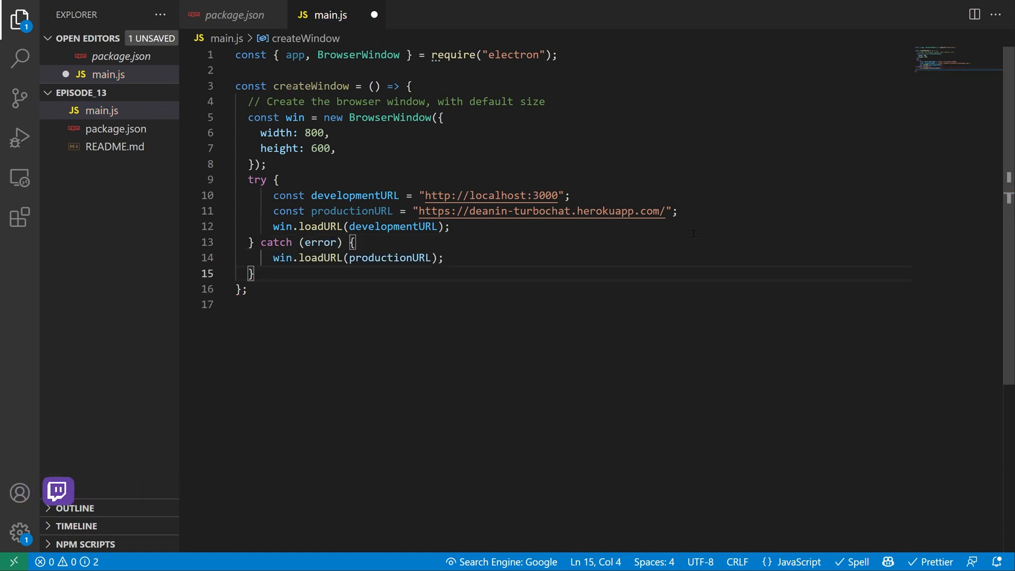
{"action": "left_click_drag", "start_coordinate": [272, 258], "coordinate": [444, 258]}
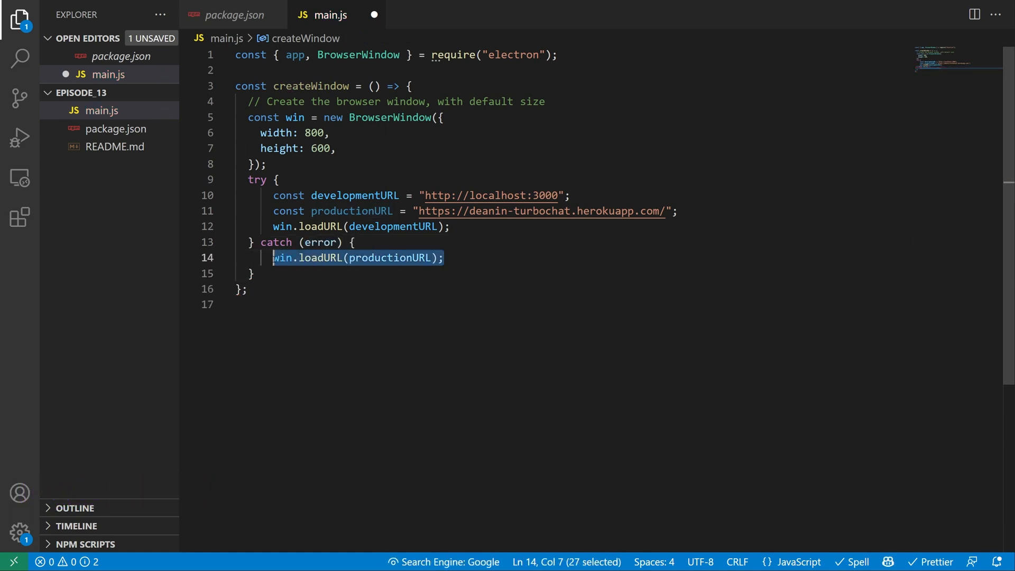
{"action": "type", "text": "console"}
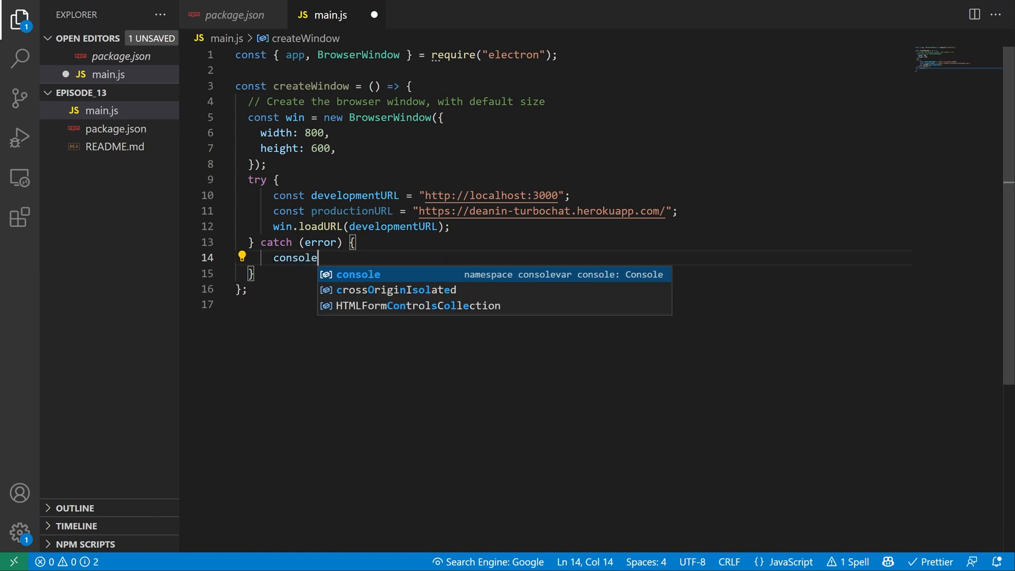
{"action": "type", "text": ".error"}
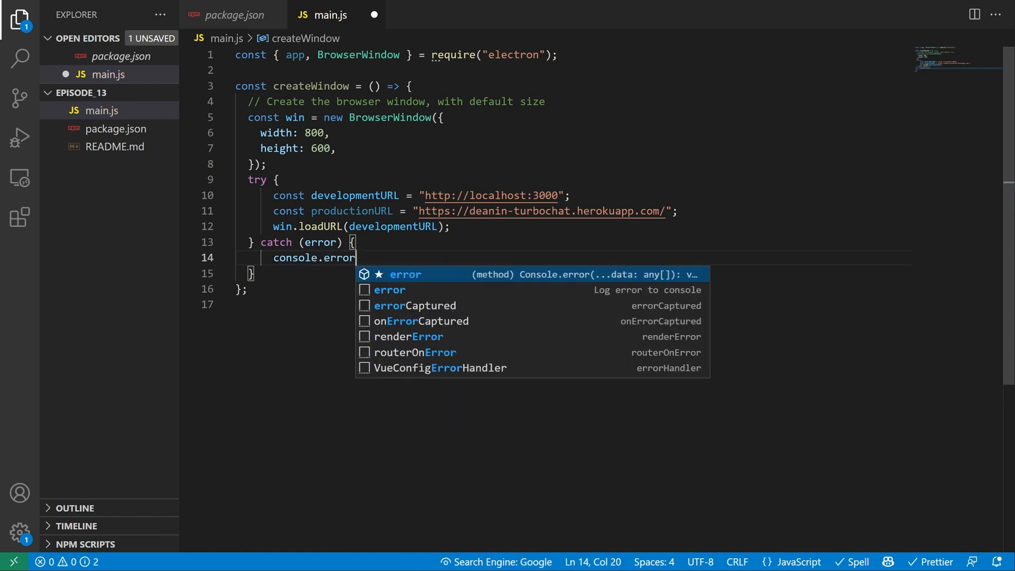
{"action": "type", "text": "(error);"}
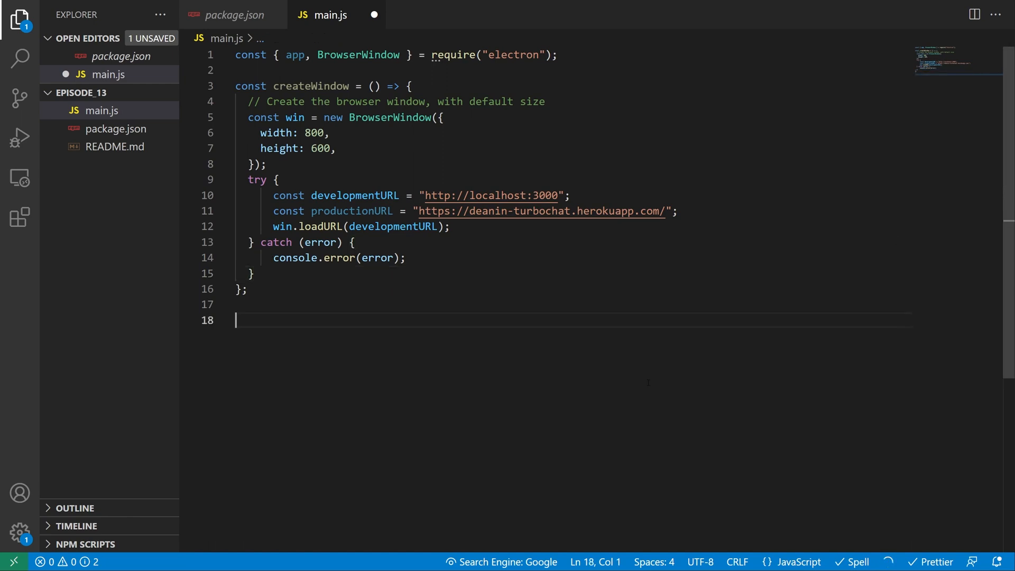
Step: Add a 'Start the application' doc comment followed by app.whenReady().then(createWindow)
{"action": "type", "text": "/** */"}
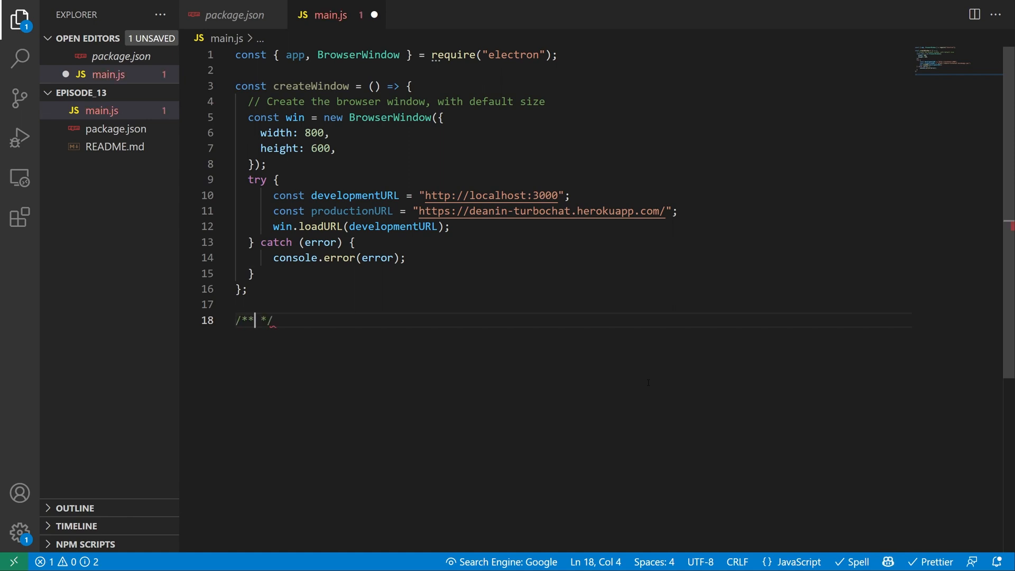
{"action": "type", "text": "This method will be called when Electron has finished"}
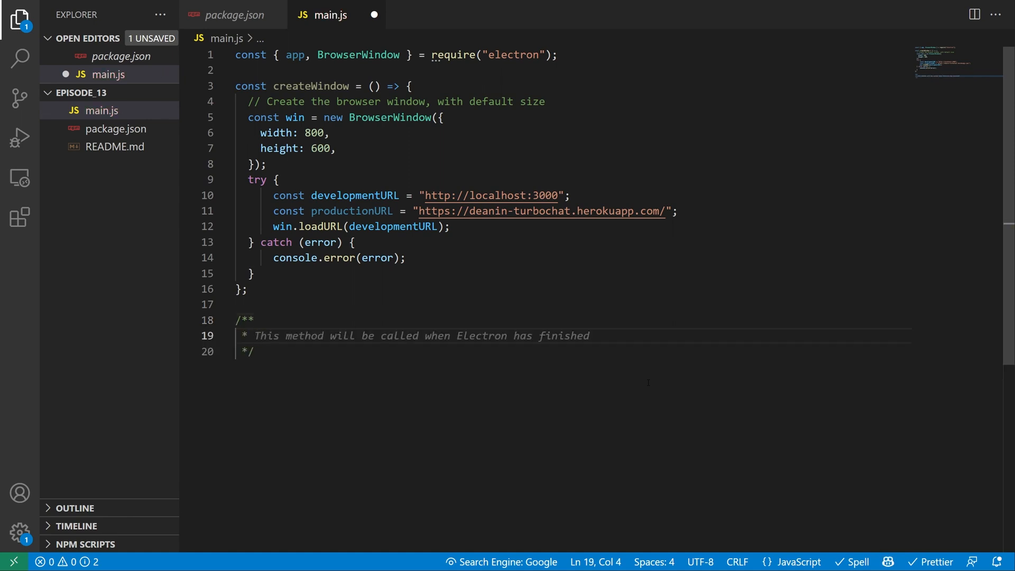
{"action": "type", "text": "Start the"}
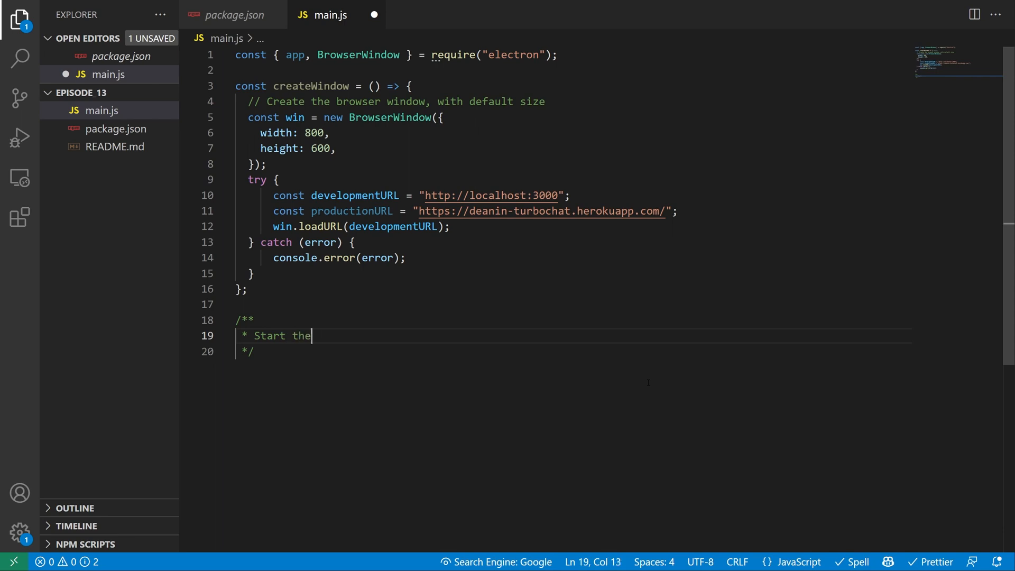
{"action": "type", "text": "application"}
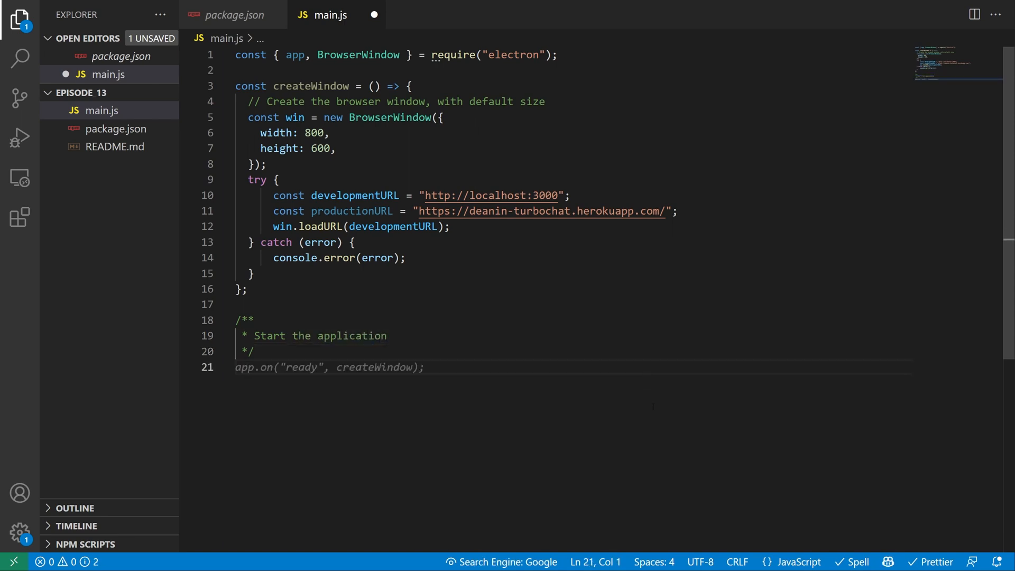
{"action": "type", "text": "app.whenReady().then(createWindow);"}
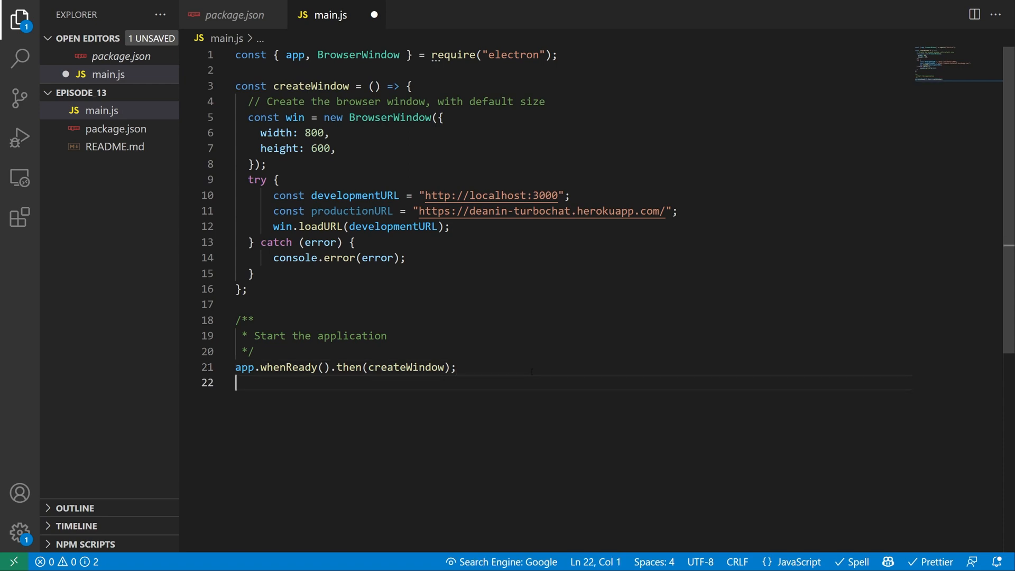
Step: Add a 'Quit the application when all windows are closed.' comment and accept the suggested handler
{"action": "key", "text": "Enter"}
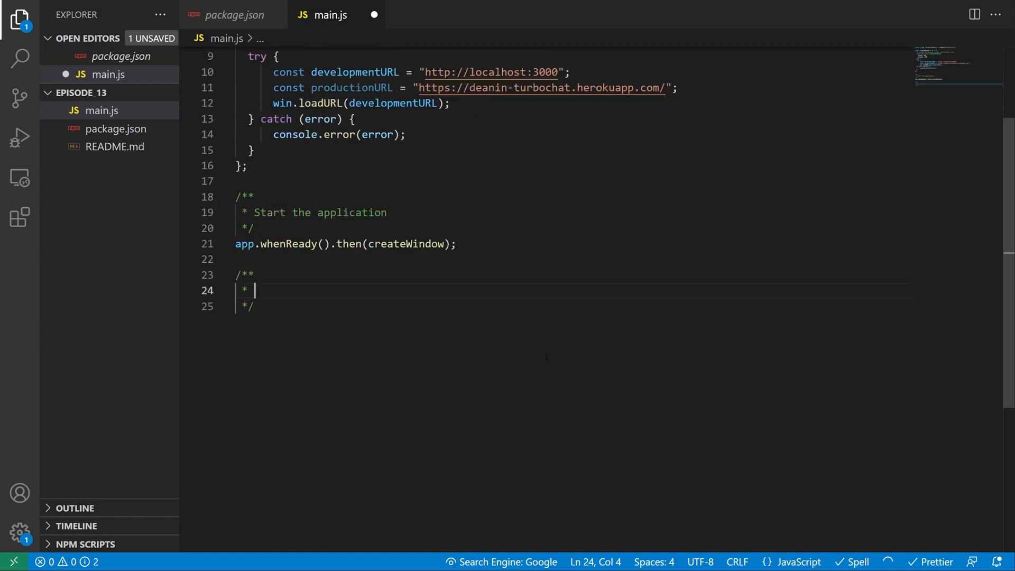
{"action": "type", "text": "Quit the application when all windows are closed"}
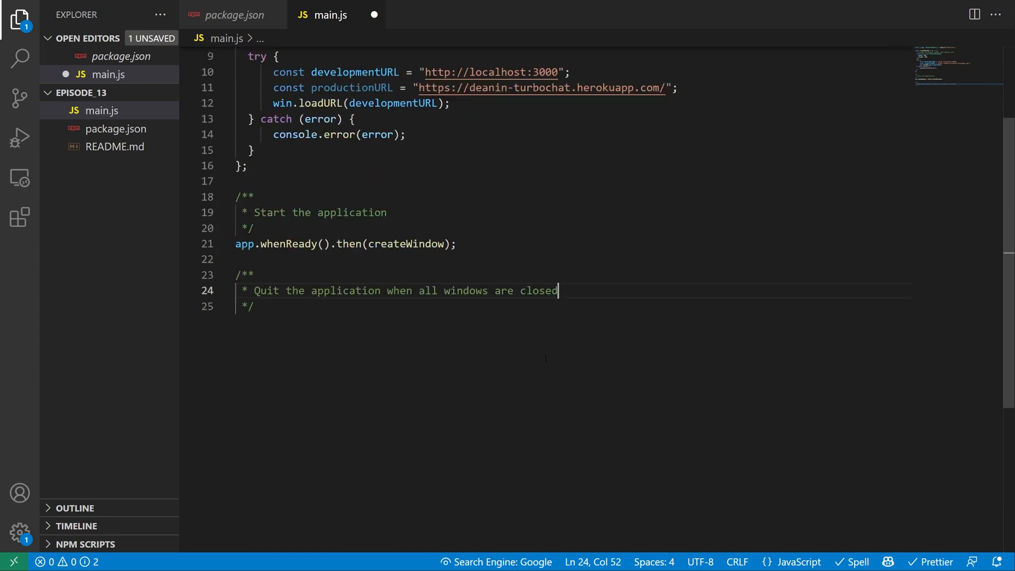
{"action": "type", "text": "."}
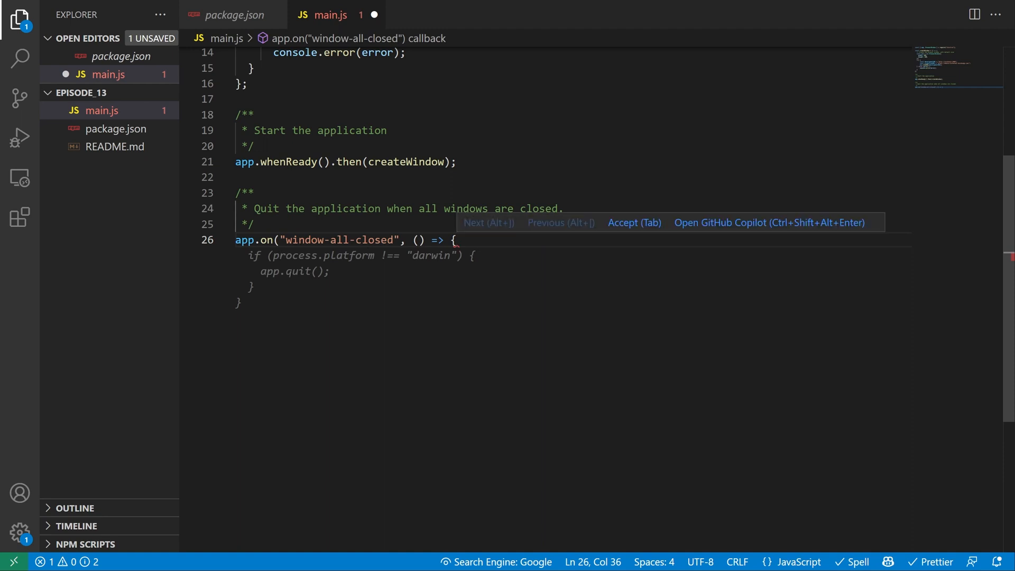
{"action": "key", "text": "Tab"}
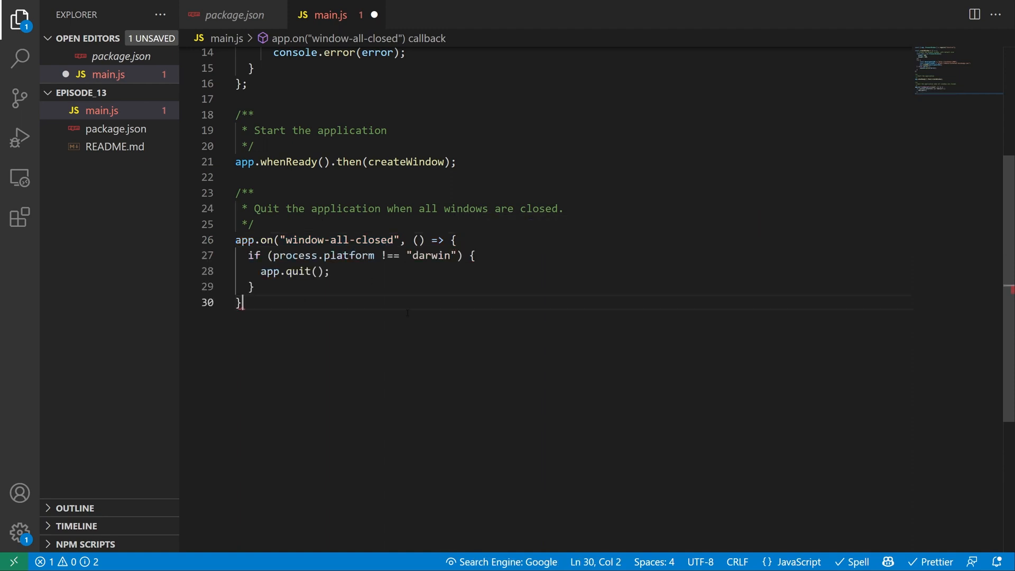
Step: Replace the darwin string in the platform check with a MAC_OS constant set to "darwin"
{"action": "left_click", "coordinate": [306, 255]}
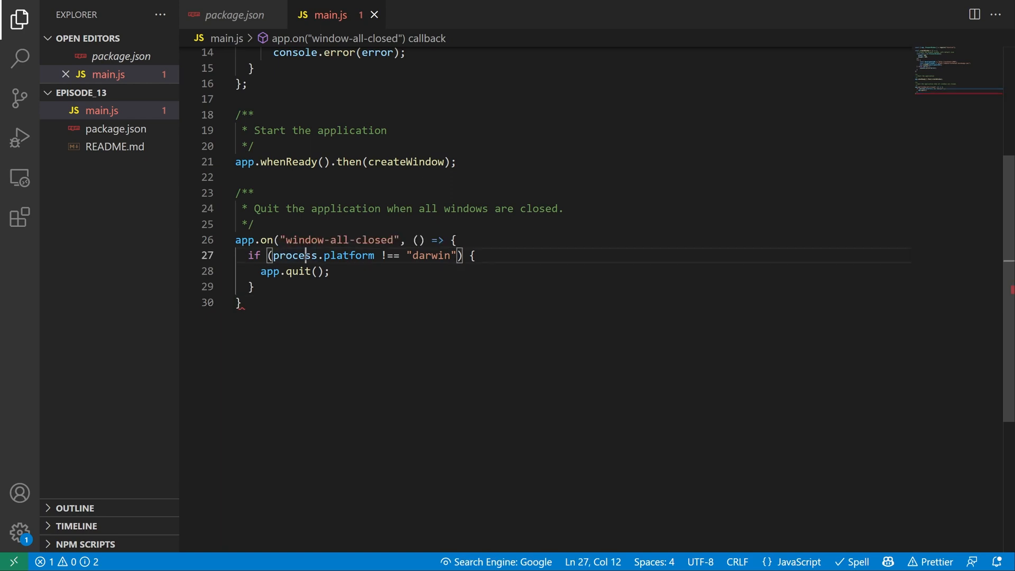
{"action": "double_click", "coordinate": [348, 254]}
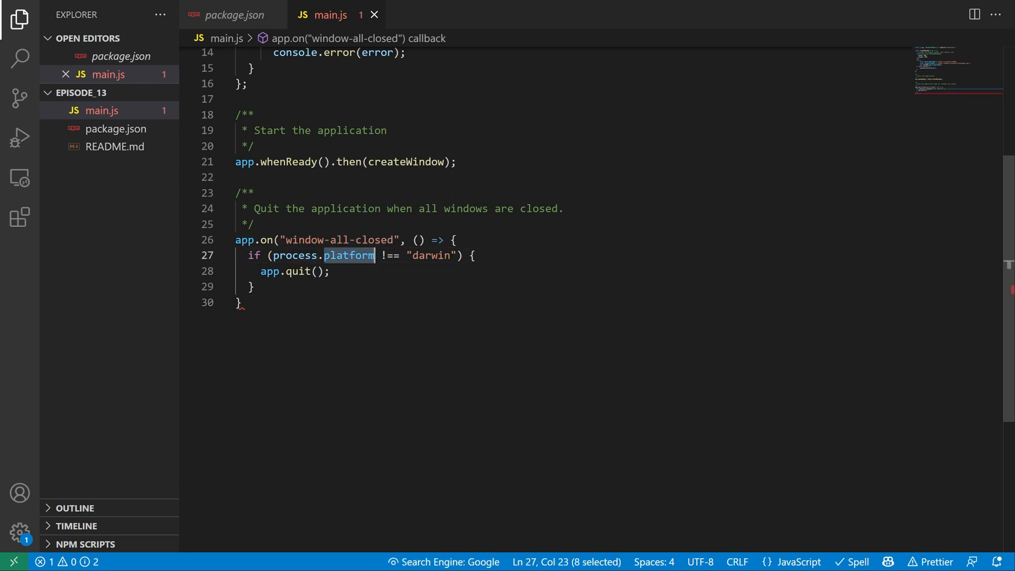
{"action": "left_click", "coordinate": [431, 255]}
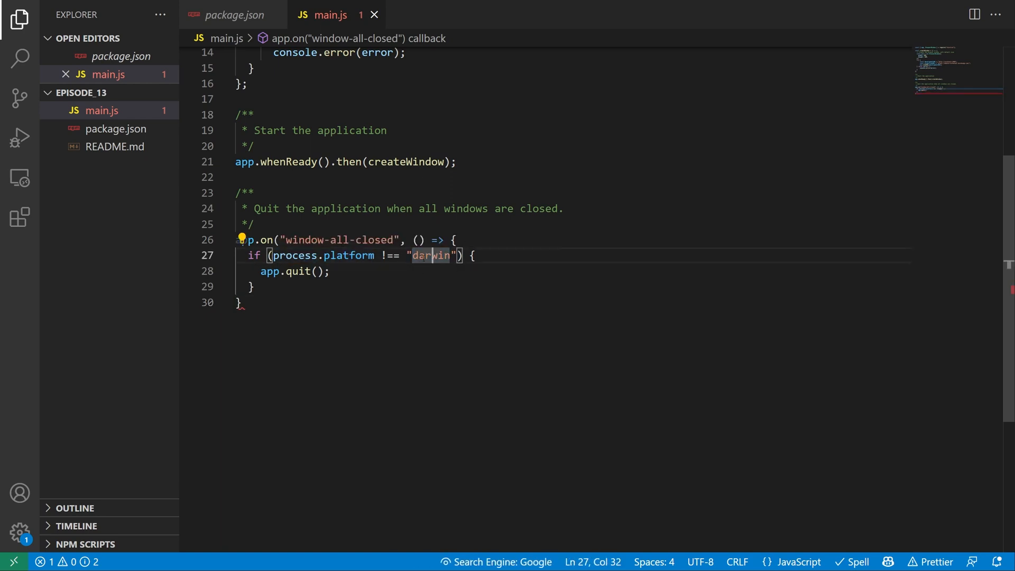
{"action": "double_click", "coordinate": [430, 255]}
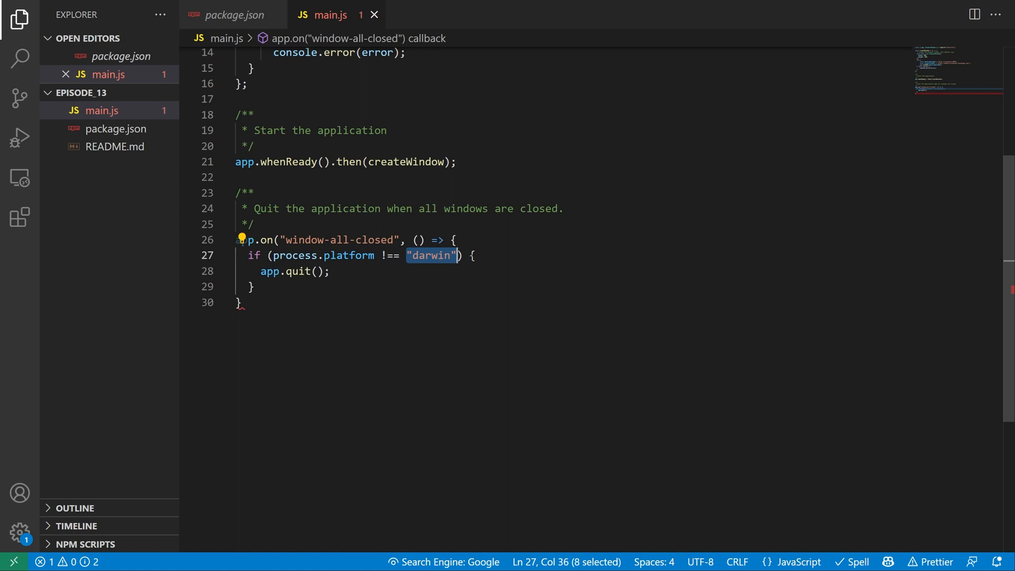
{"action": "key", "text": "Delete"}
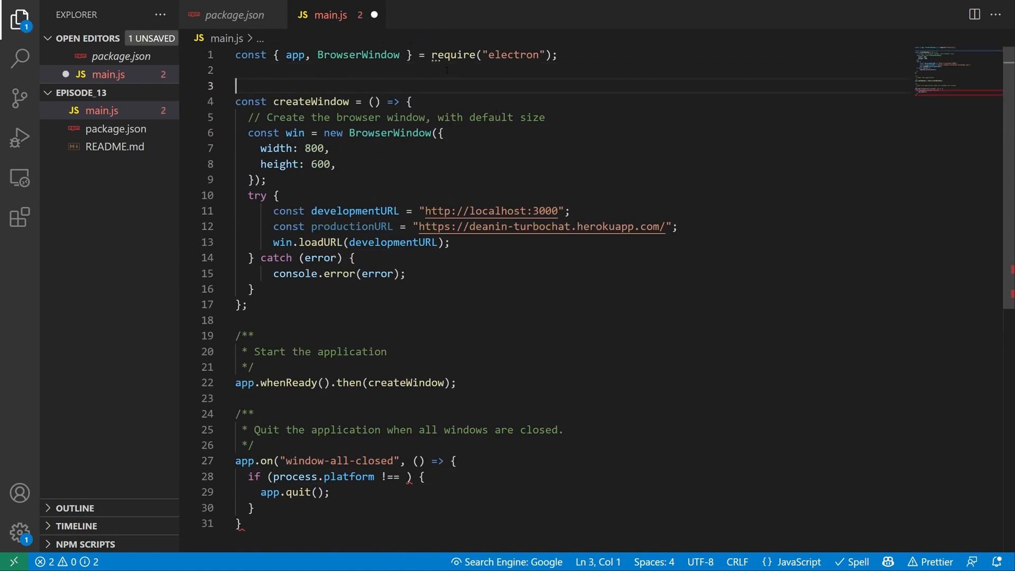
{"action": "type", "text": "const MAC_"}
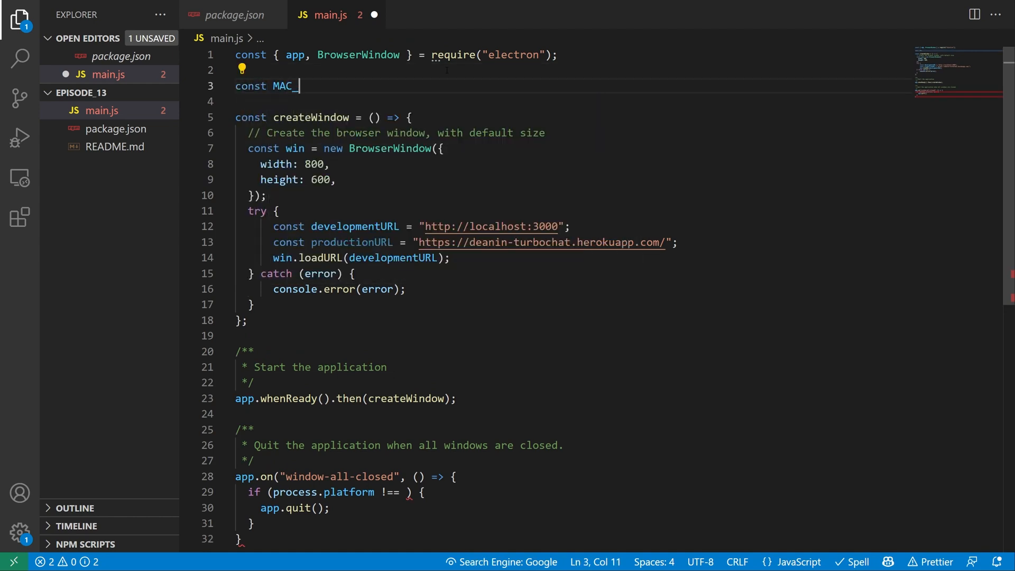
{"action": "type", "text": "OS = \"darwin\";"}
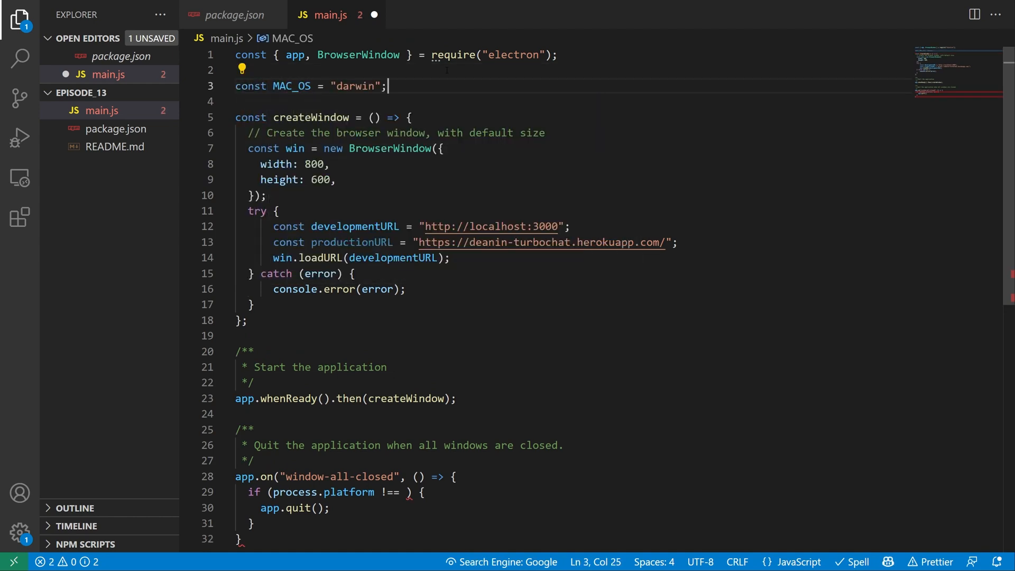
{"action": "double_click", "coordinate": [292, 86]}
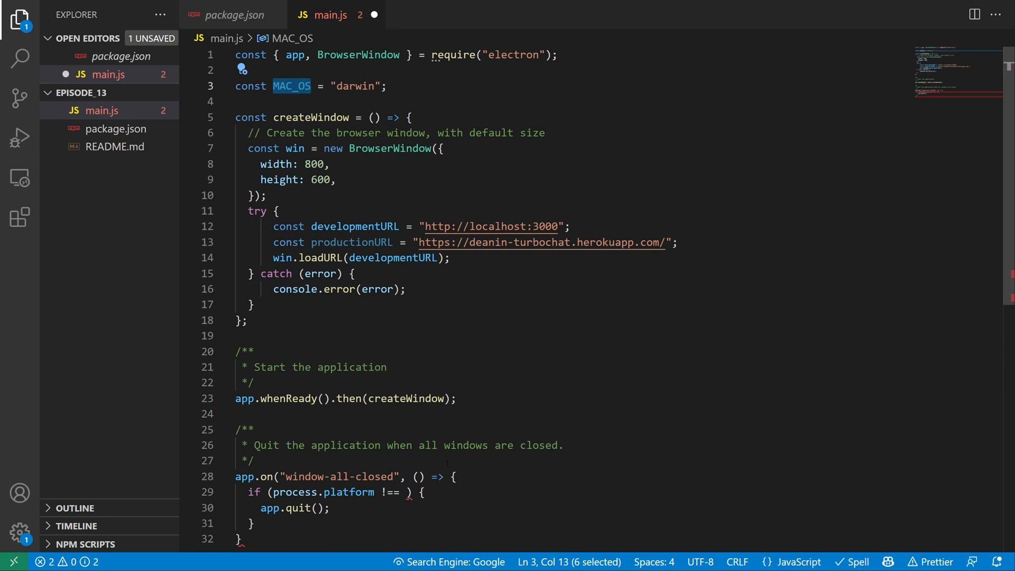
{"action": "type", "text": "MAC_OS"}
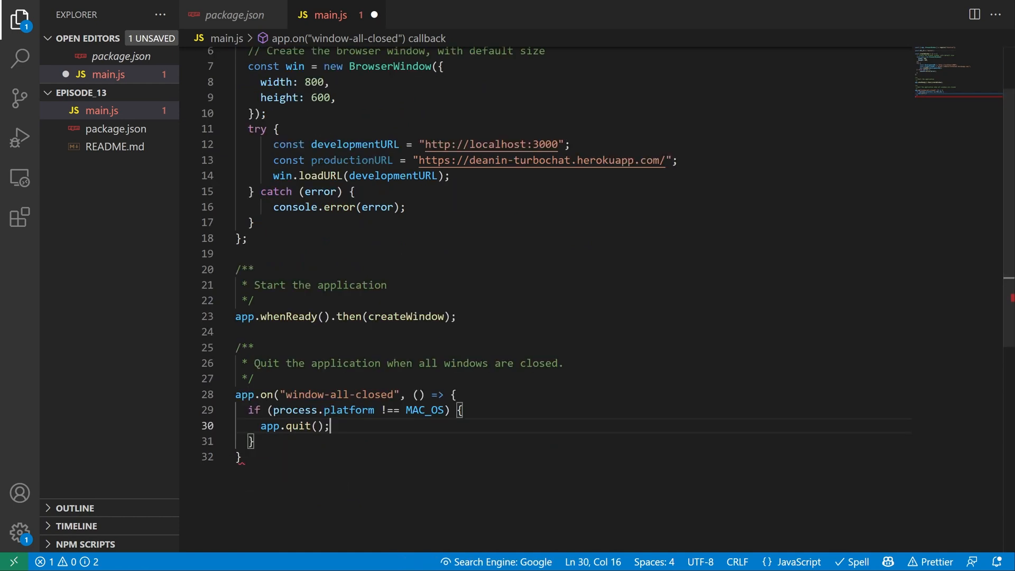
Step: Close and format the handler, adding the macOS stay-active-until-Cmd+Q or Quit menu comment
{"action": "type", "text": ")"}
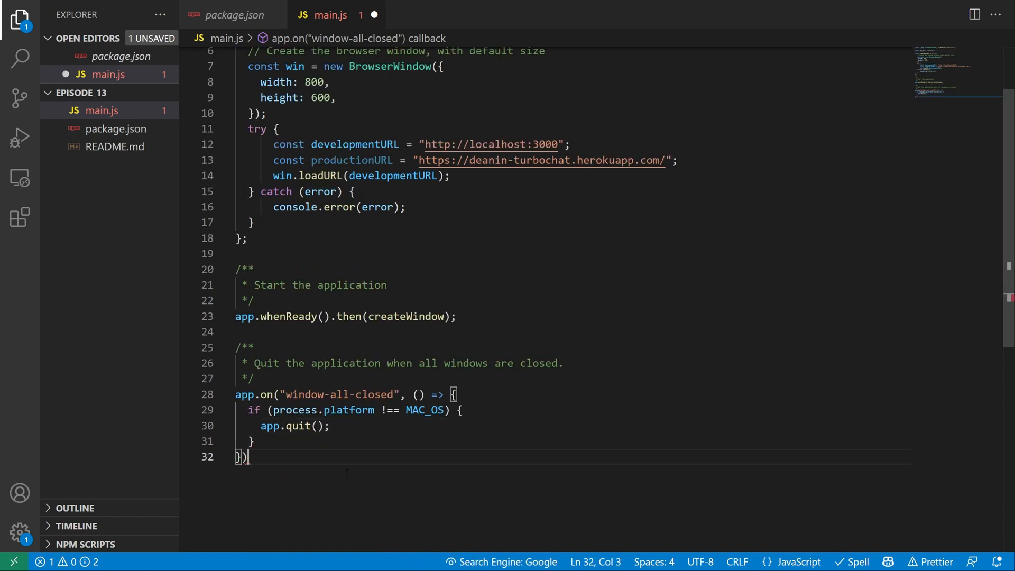
{"action": "key", "text": "ctrl+s"}
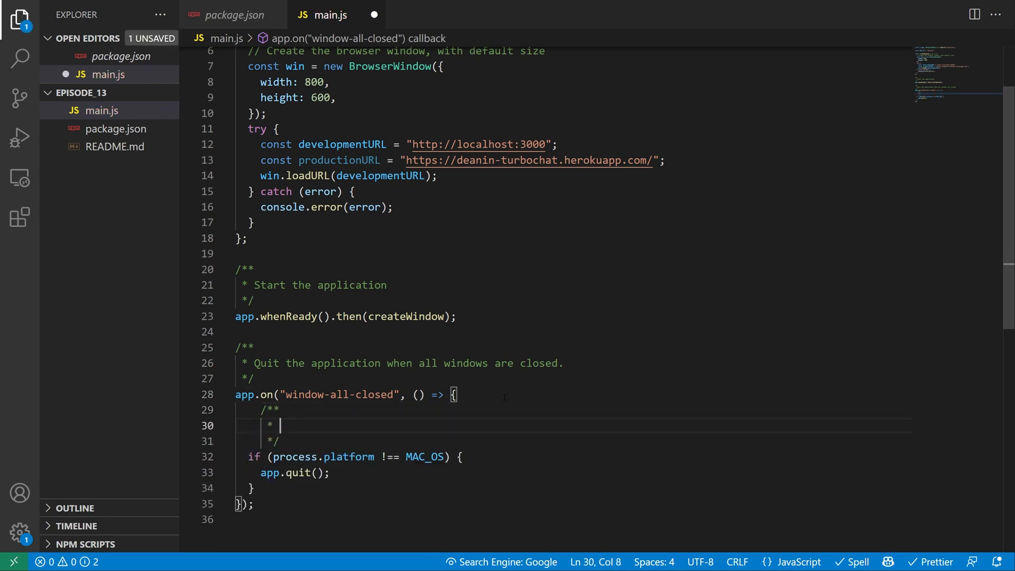
{"action": "type", "text": "On macOS it is common for applications and their menu bar"}
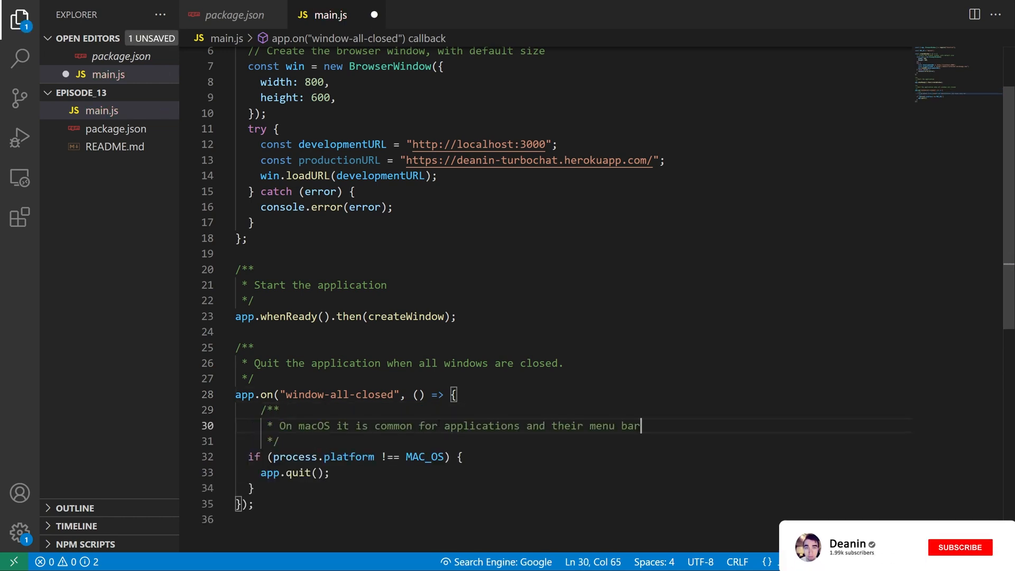
{"action": "left_click", "coordinate": [960, 547]}
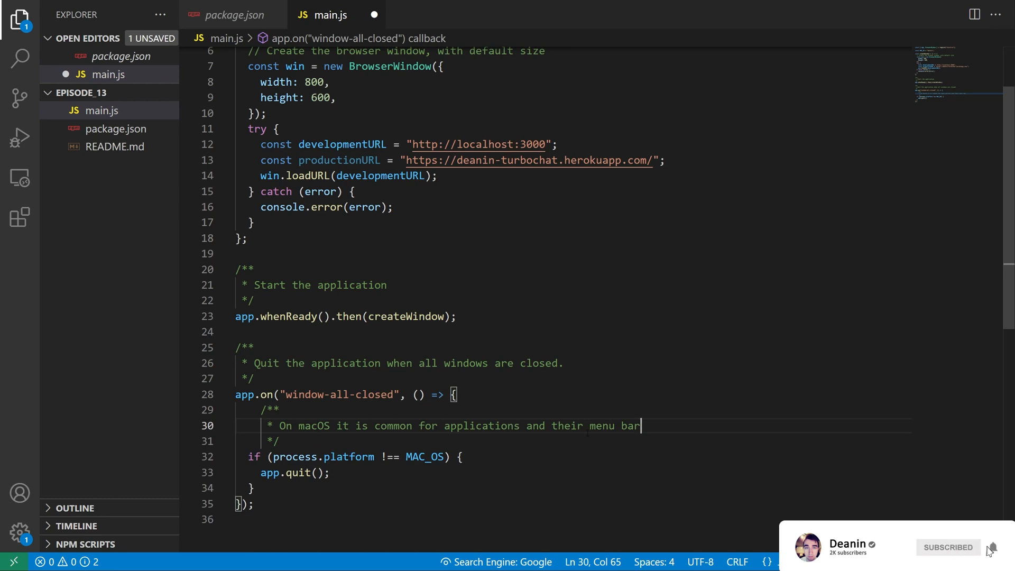
{"action": "type", "text": "to stay active until the user quits explicitly with Cmd + Q"}
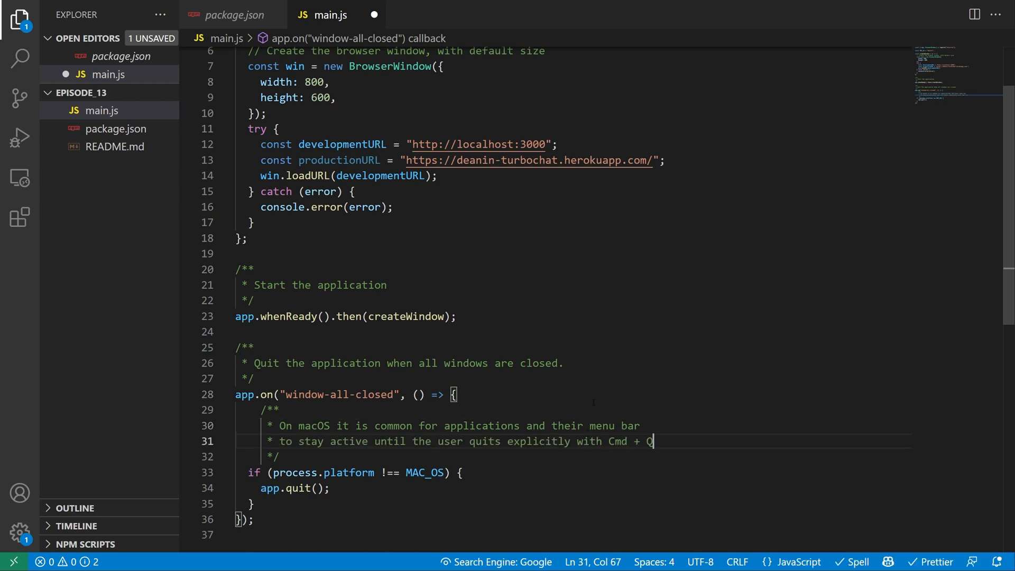
{"action": "key", "text": "enter"}
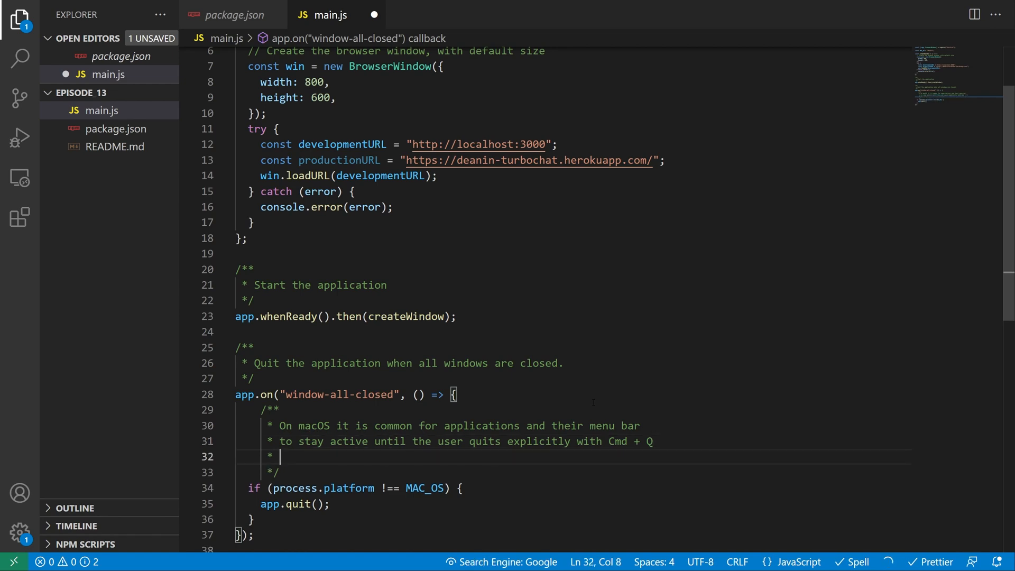
{"action": "type", "text": "or by clicking the \"Quit\" menu item."}
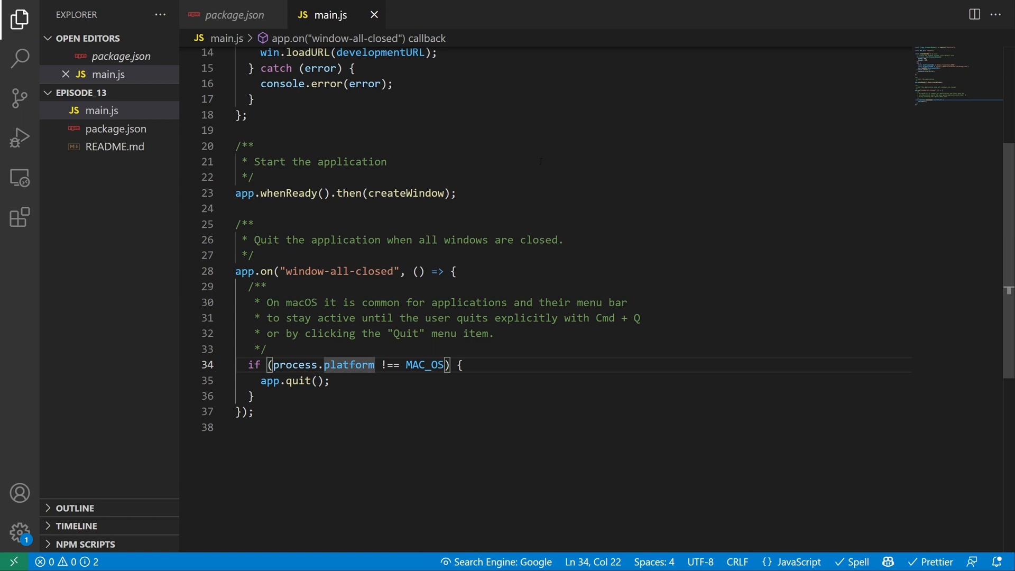
Step: Set package.json's start script to "electron ." and save it
{"action": "left_click", "coordinate": [388, 162]}
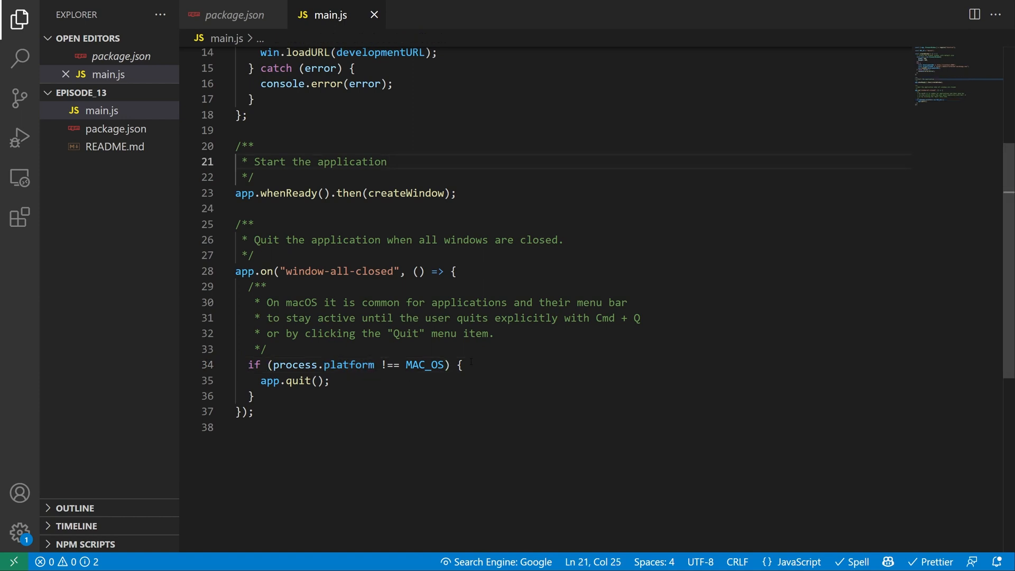
{"action": "left_click", "coordinate": [232, 14]}
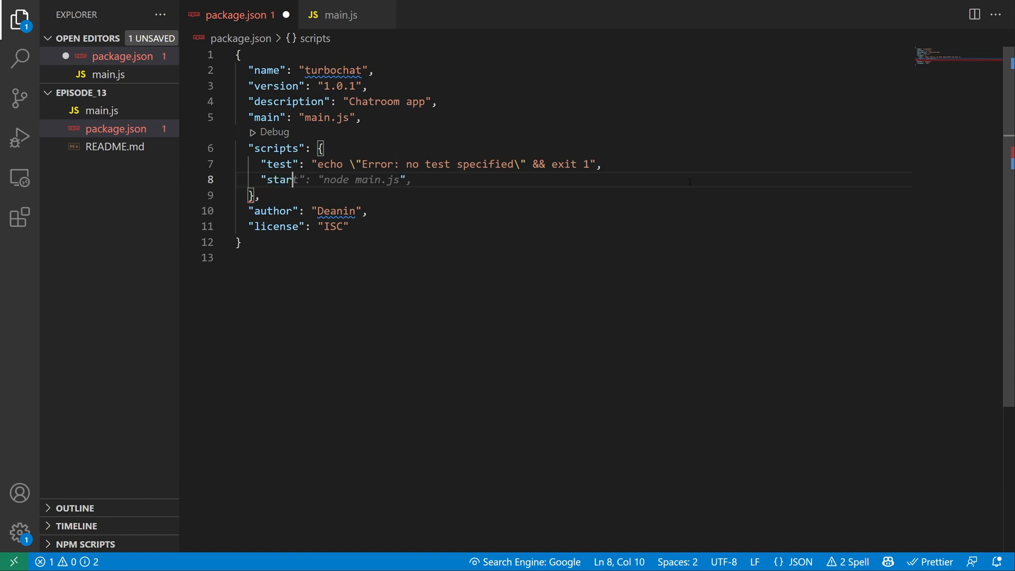
{"action": "type", "text": "ele\""}
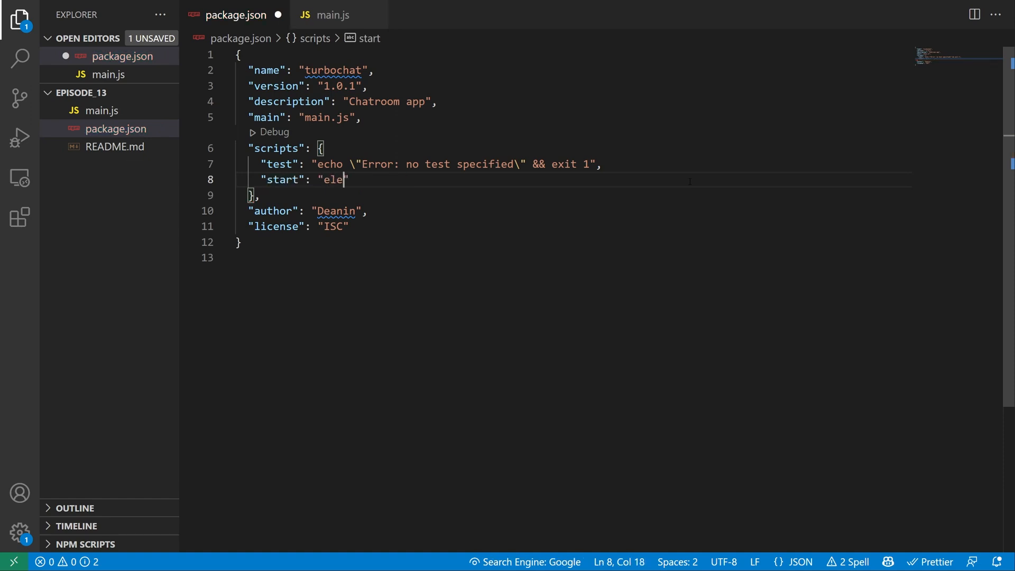
{"action": "type", "text": "tron ."}
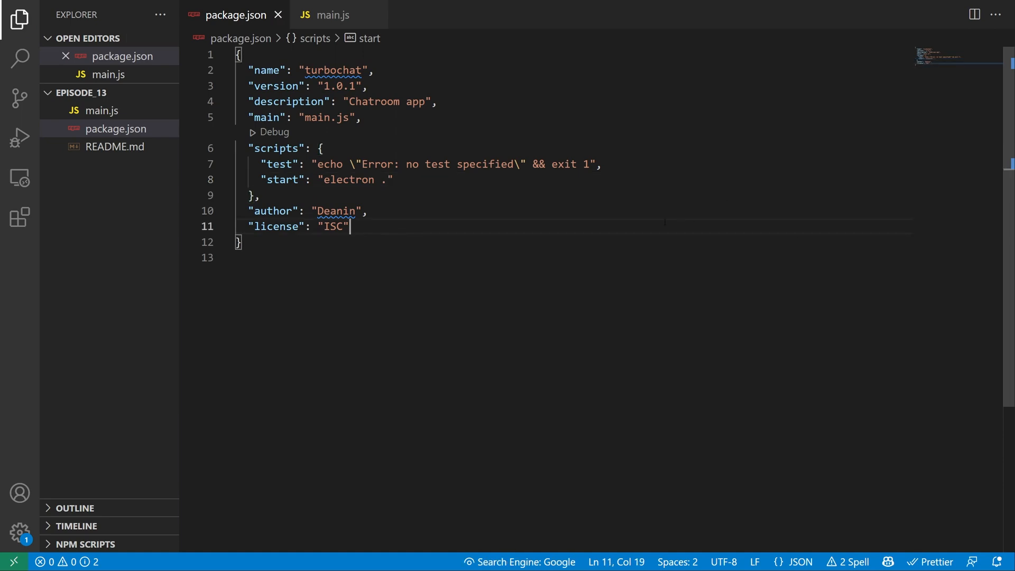
{"action": "double_click", "coordinate": [348, 179]}
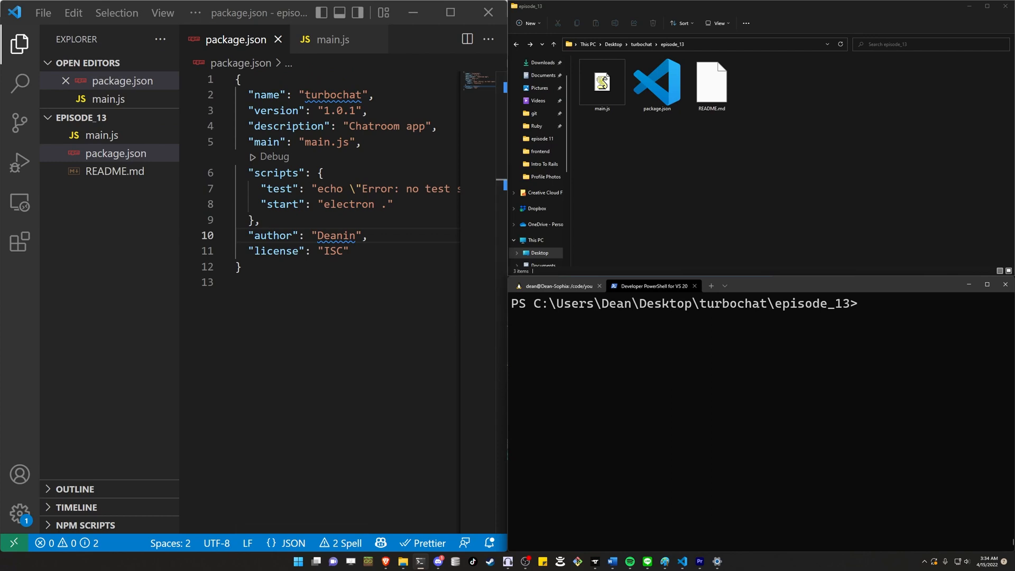
Step: Install electron as a dev dependency with npm i electron -D, then run npm run start
{"action": "type", "text": "npm i electron"}
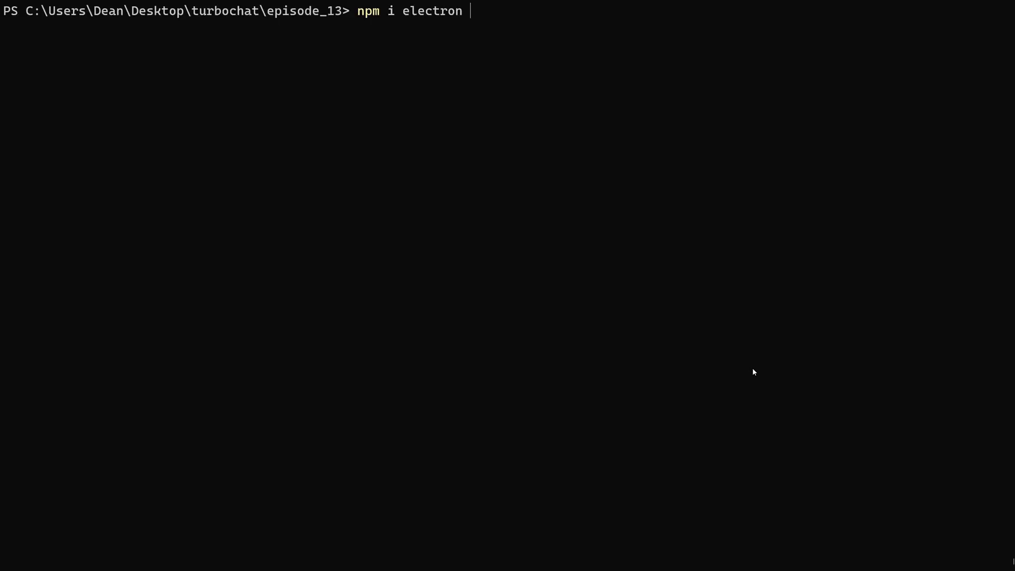
{"action": "type", "text": "-D"}
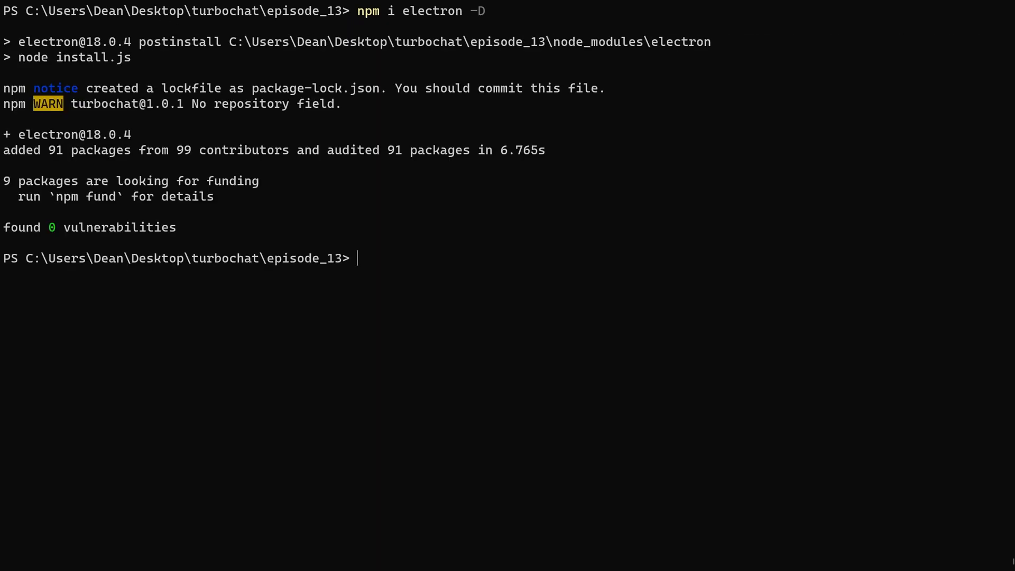
{"action": "type", "text": "npm run start"}
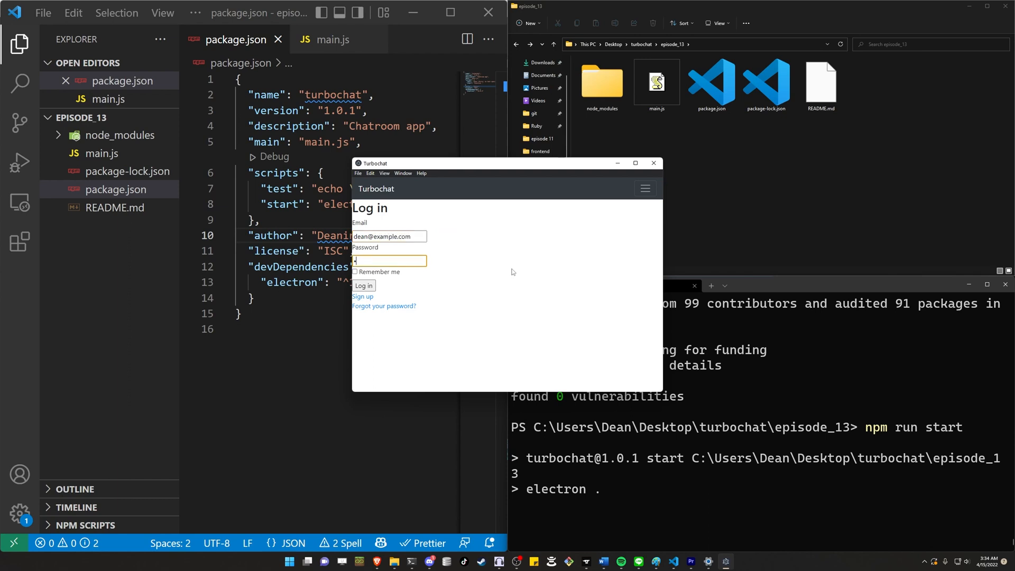
{"action": "left_click", "coordinate": [363, 288]}
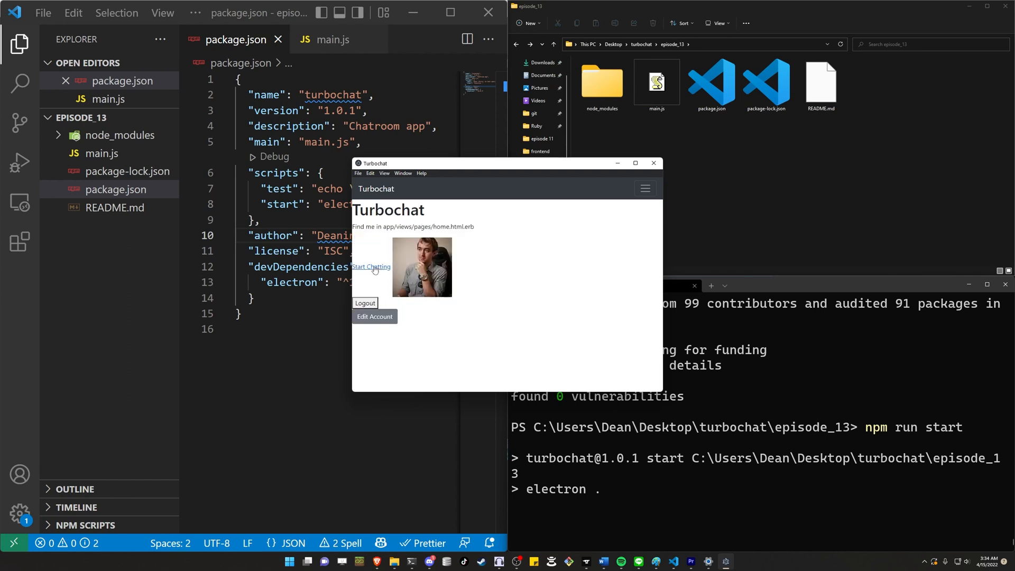
{"action": "left_click", "coordinate": [371, 267]}
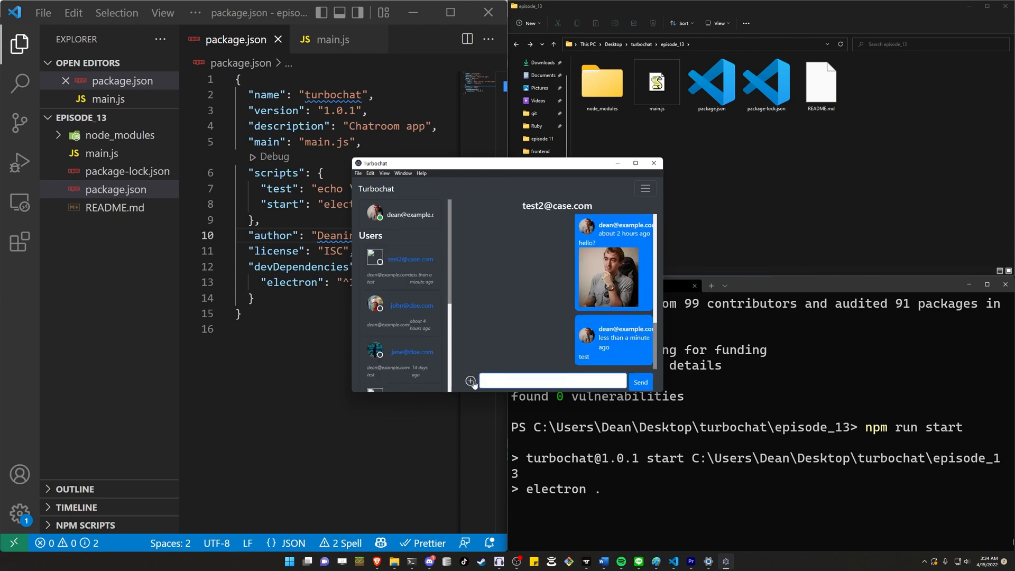
{"action": "left_click", "coordinate": [471, 381]}
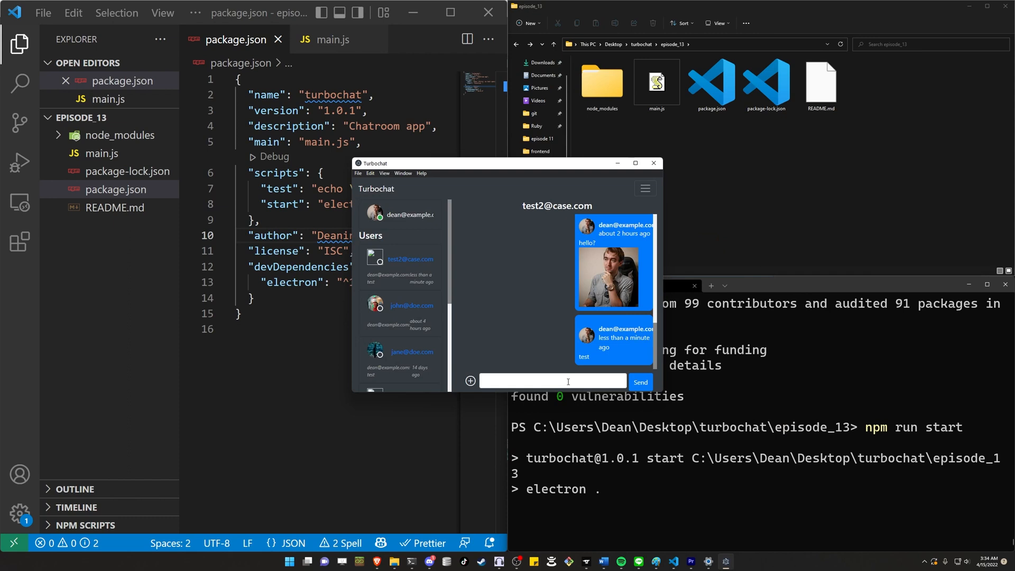
{"action": "type", "text": "lol"}
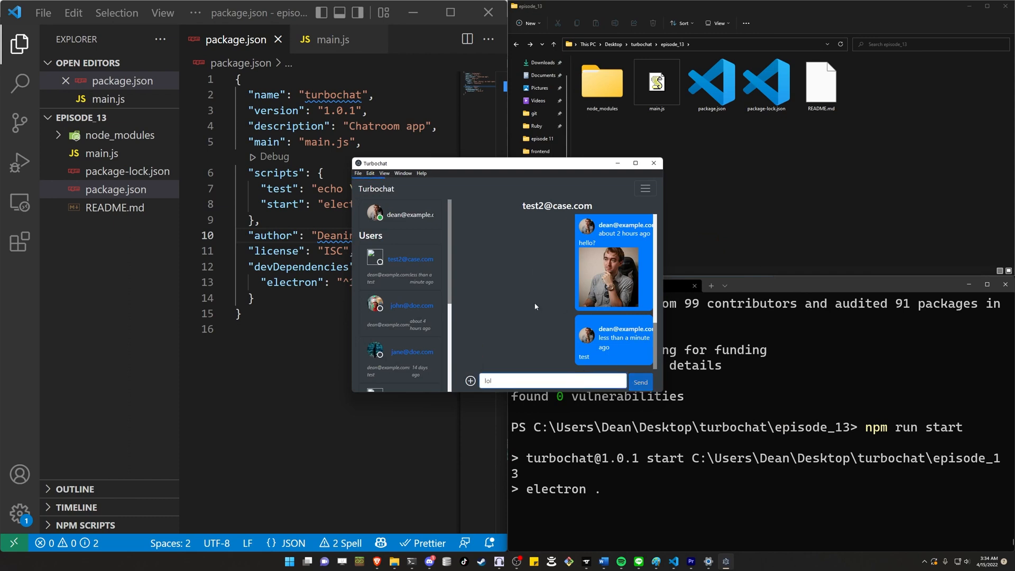
{"action": "left_click", "coordinate": [639, 382]}
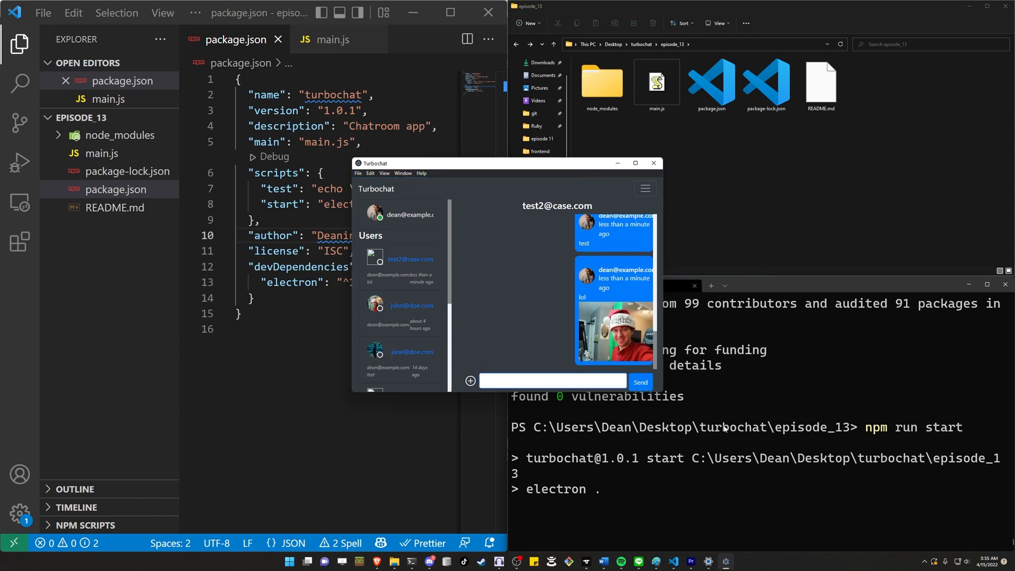
{"action": "left_click", "coordinate": [552, 381]}
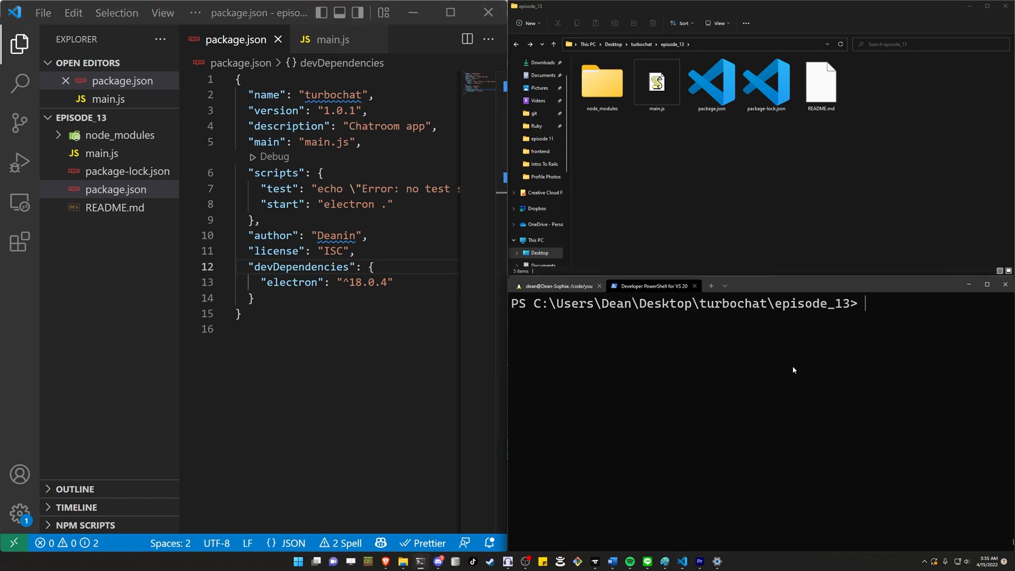
Step: Install electron-builder as a dev dependency with npm i electron-builder -D
{"action": "type", "text": "npm i"}
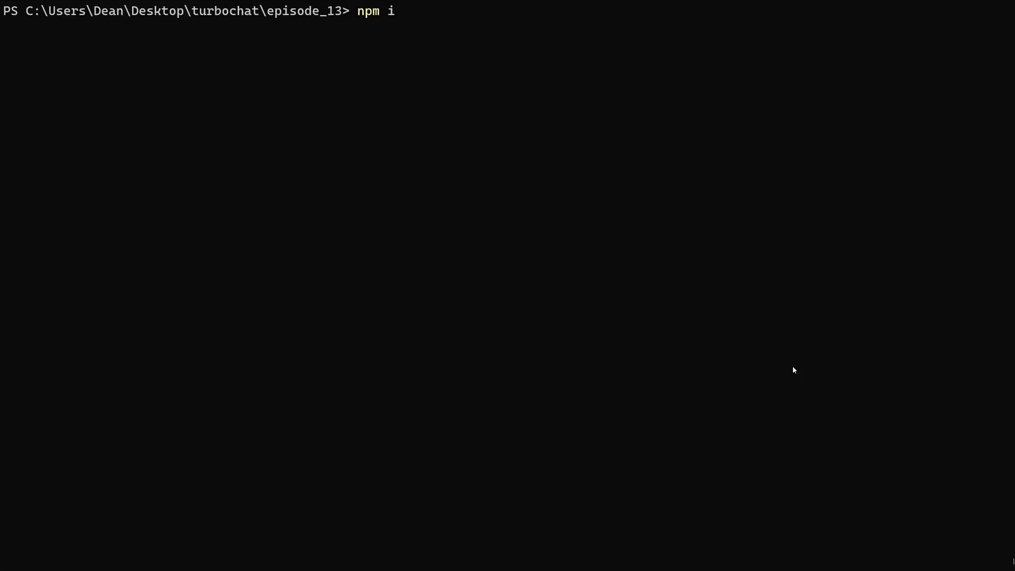
{"action": "type", "text": "electron-b"}
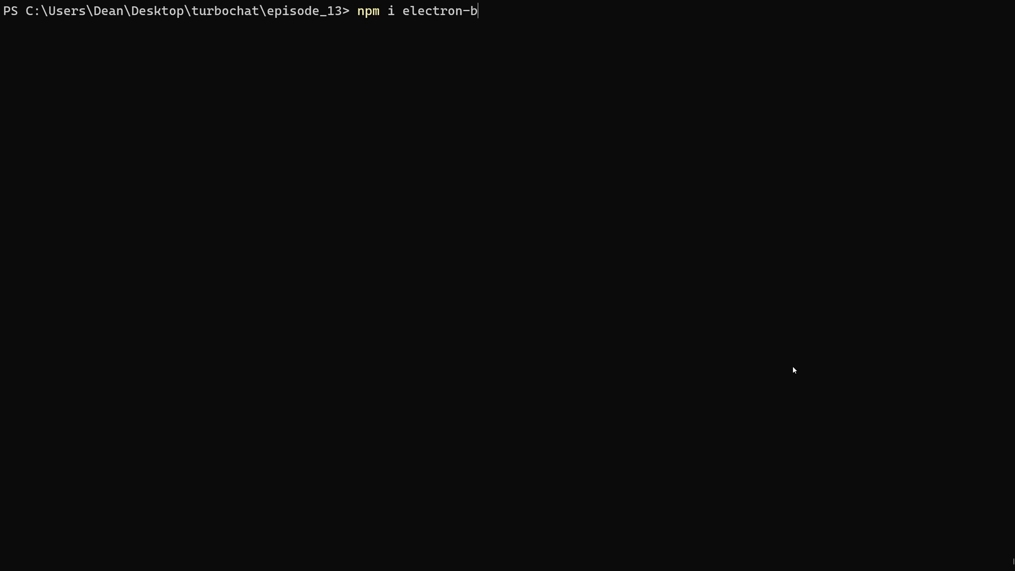
{"action": "type", "text": "uilder -"}
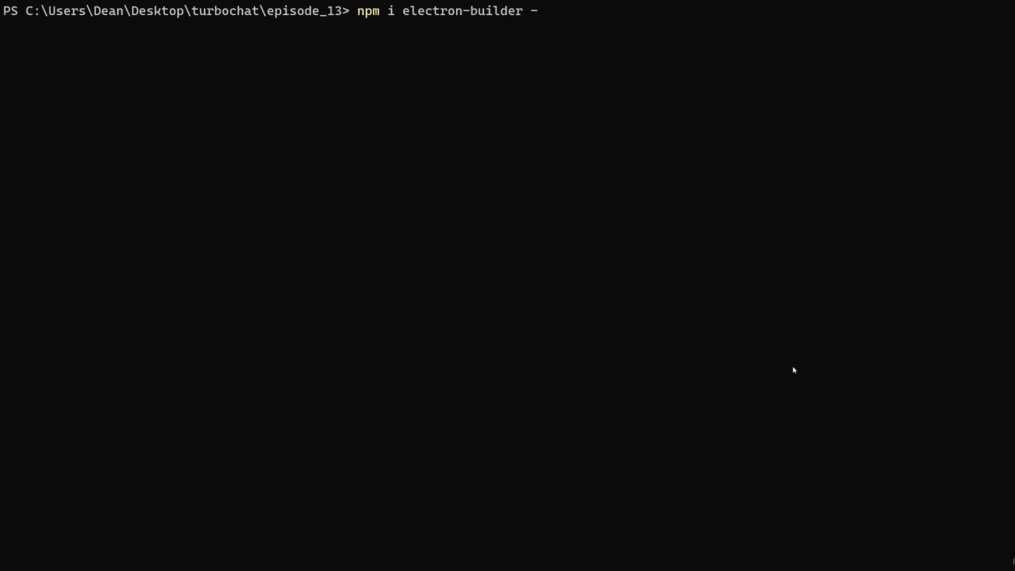
{"action": "key", "text": "Enter"}
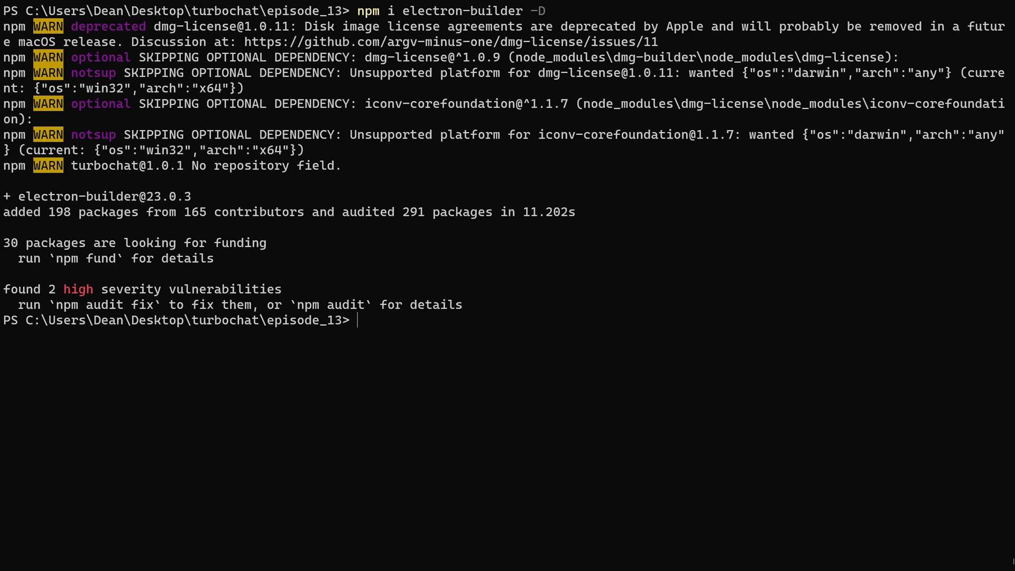
Step: Run npm audit fix, leaving 2 vulnerabilities unfixed
{"action": "double_click", "coordinate": [84, 304]}
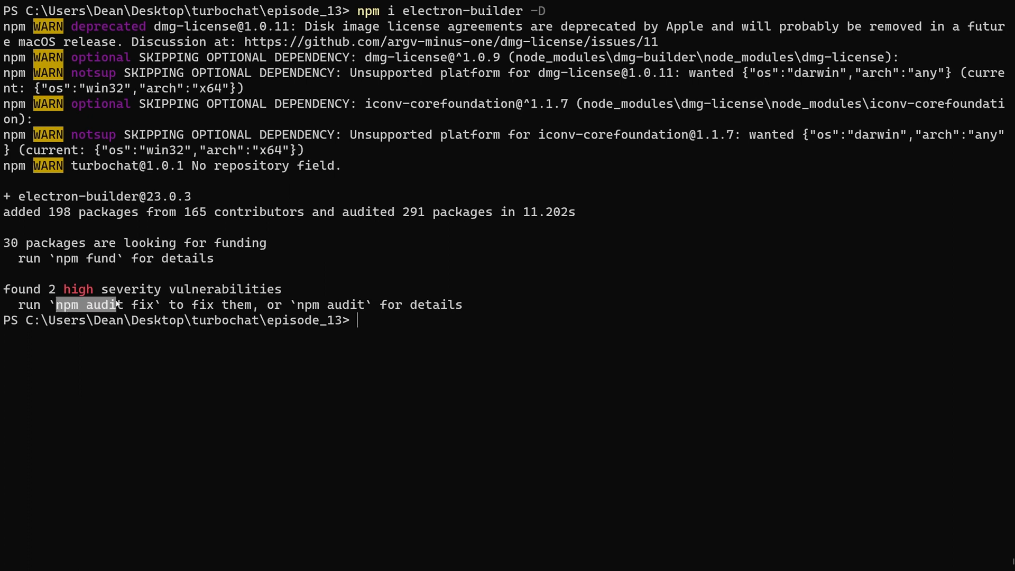
{"action": "type", "text": "npm audit fix"}
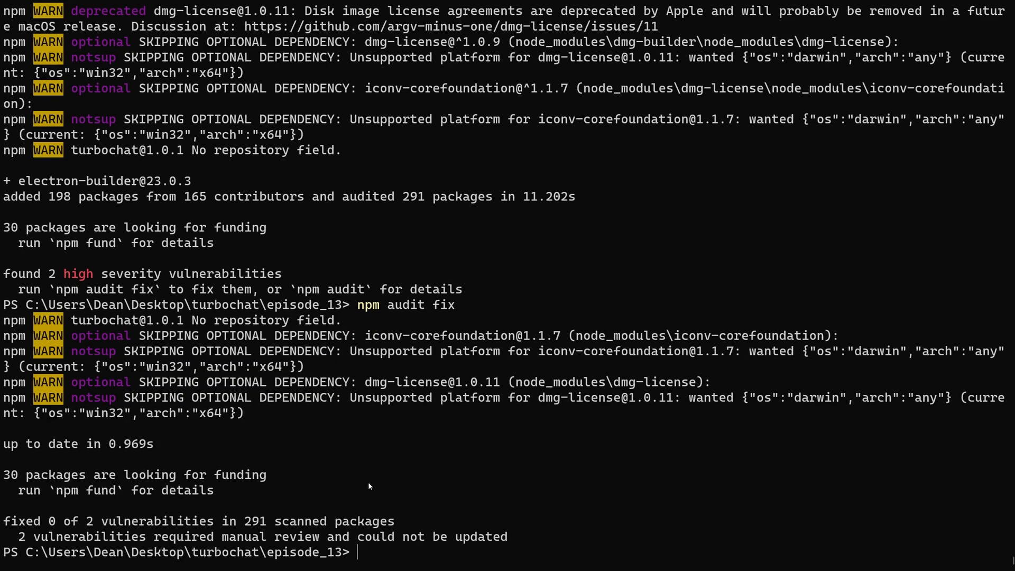
{"action": "left_click_drag", "start_coordinate": [94, 536], "coordinate": [388, 536]}
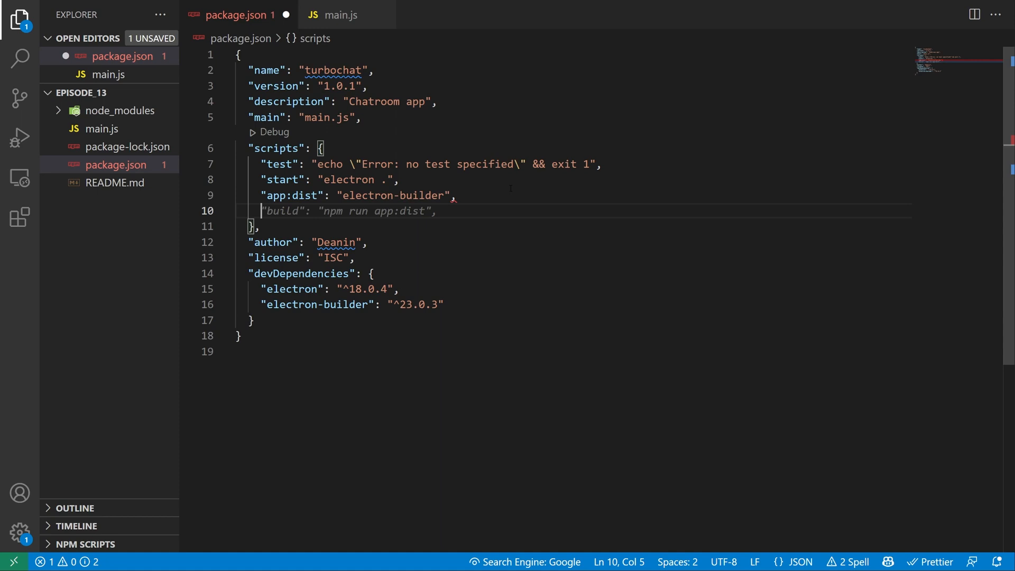
Step: Add app:dist and postinstall electron-builder scripts to package.json, selecting the author and license lines
{"action": "type", "text": "p\""}
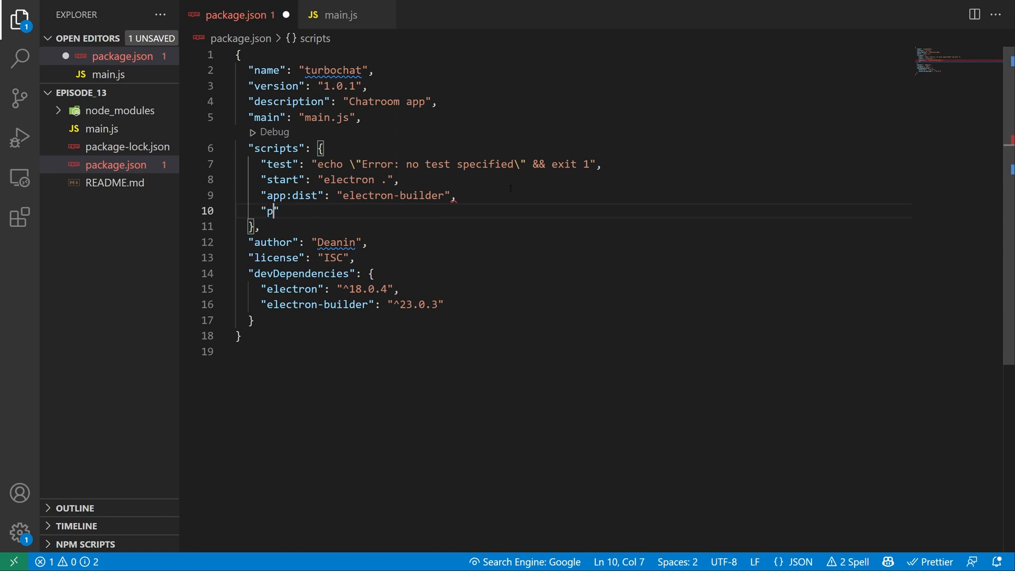
{"action": "type", "text": "ostinstall"}
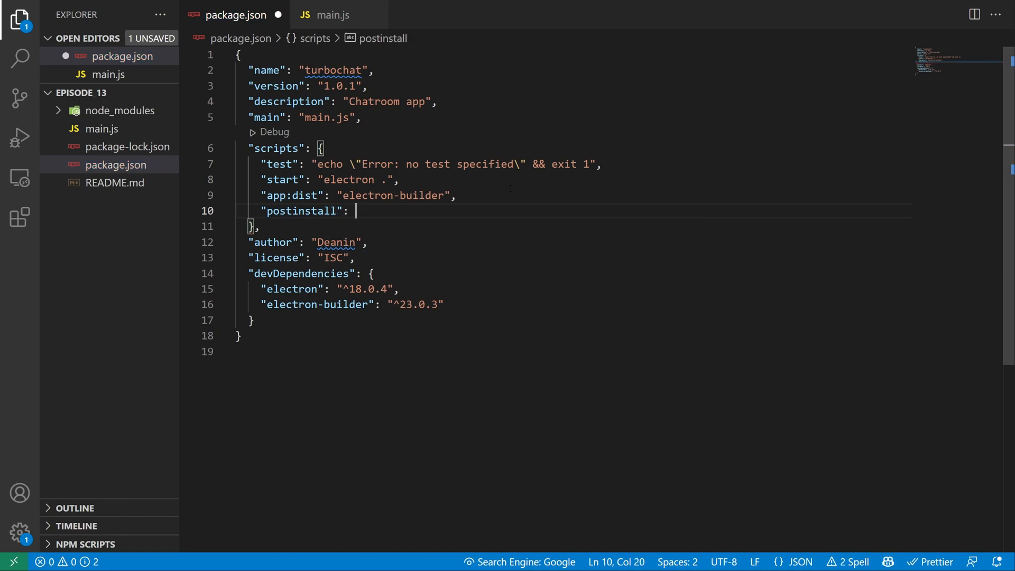
{"action": "type", "text": "\"npm run app:dist\""}
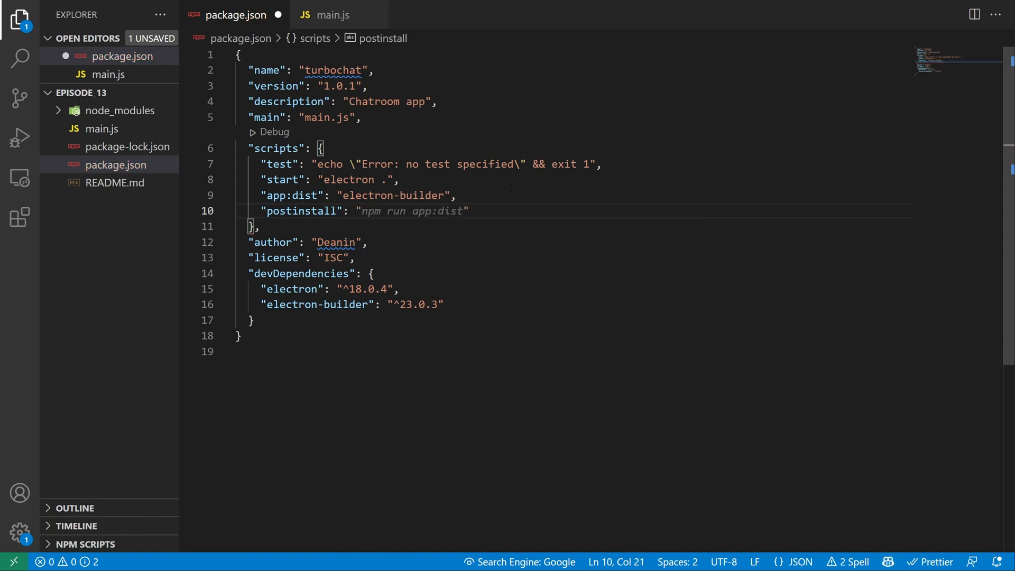
{"action": "type", "text": "electron-builder install-app-deps"}
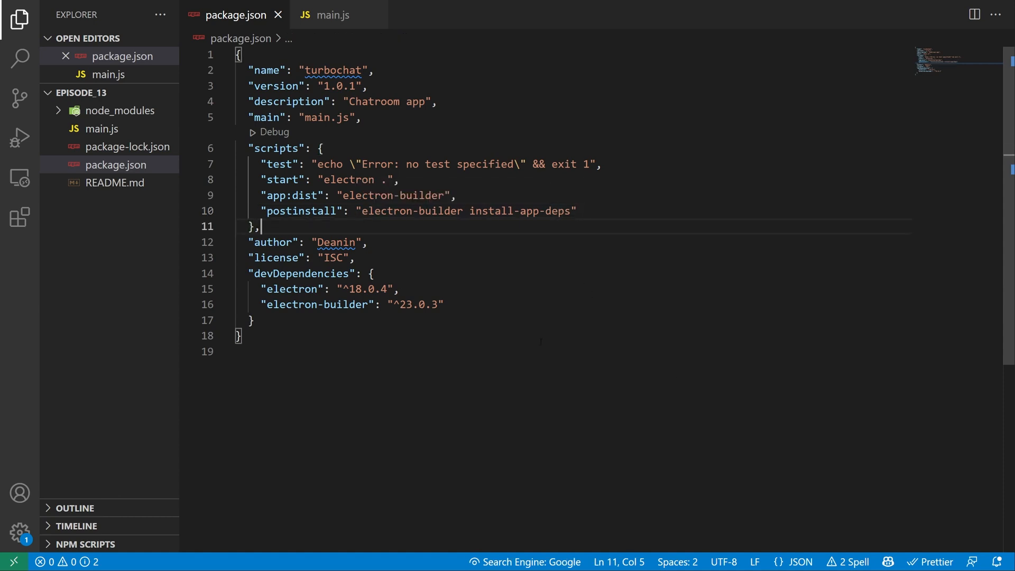
{"action": "left_click_drag", "start_coordinate": [248, 242], "coordinate": [354, 257]}
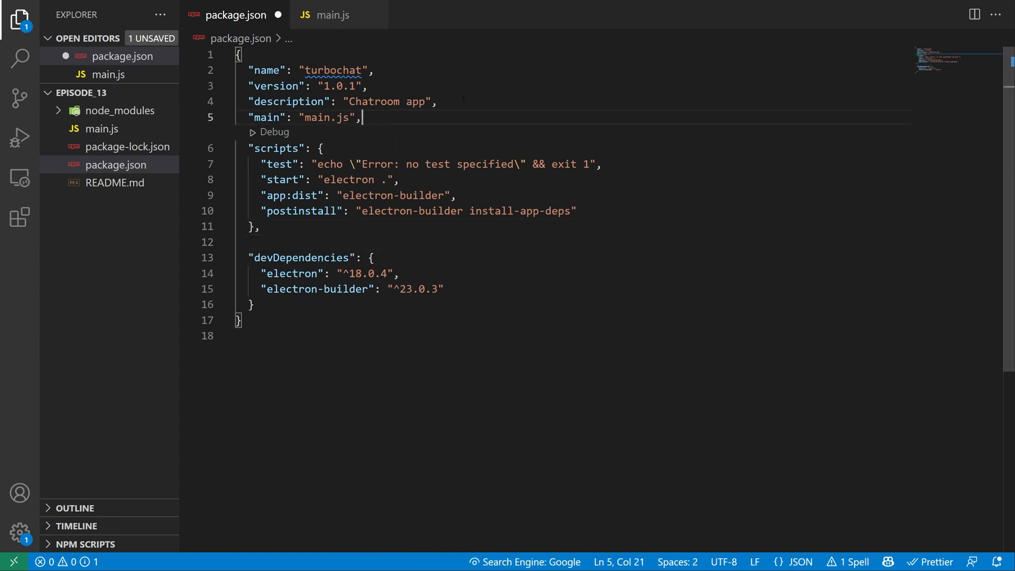
Step: Move author and license below description; add build with appId com.deanin.turbochat, productName TurboChat
{"action": "type", "text": "\"author\": \"Deanin\","}
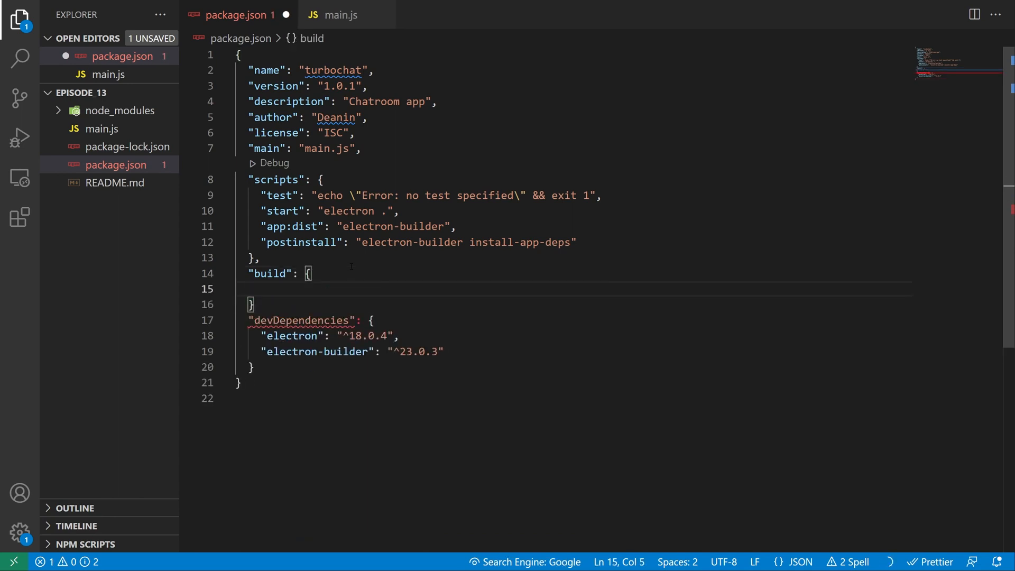
{"action": "type", "text": "\"appId\": \"com.deanin.turbochat\","}
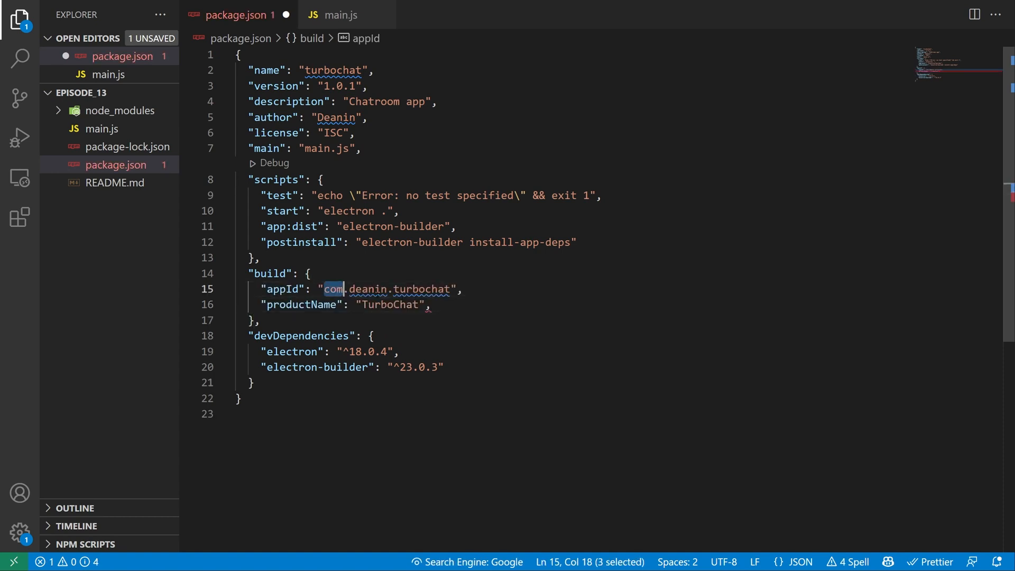
{"action": "double_click", "coordinate": [422, 288]}
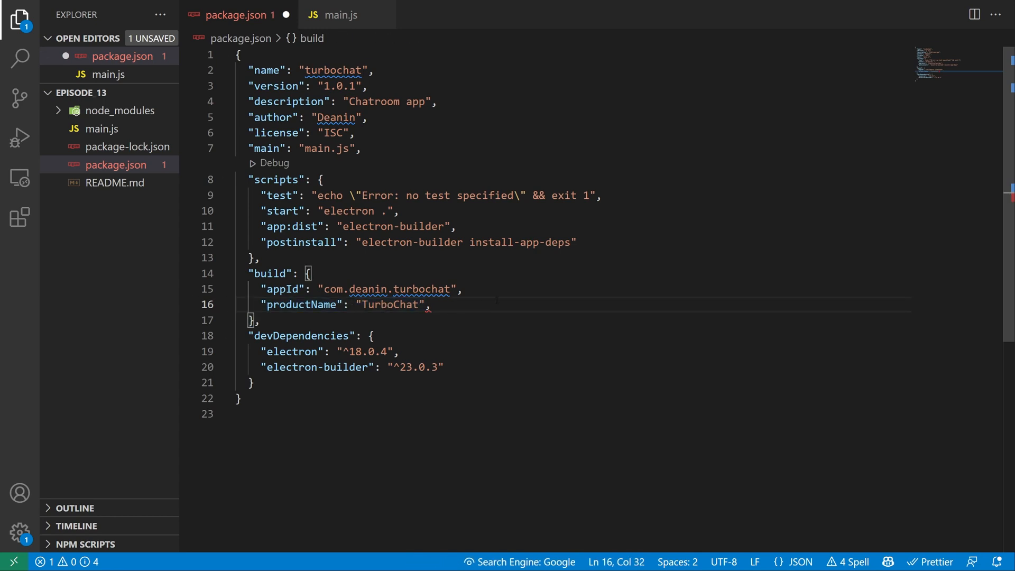
{"action": "key", "text": "Enter"}
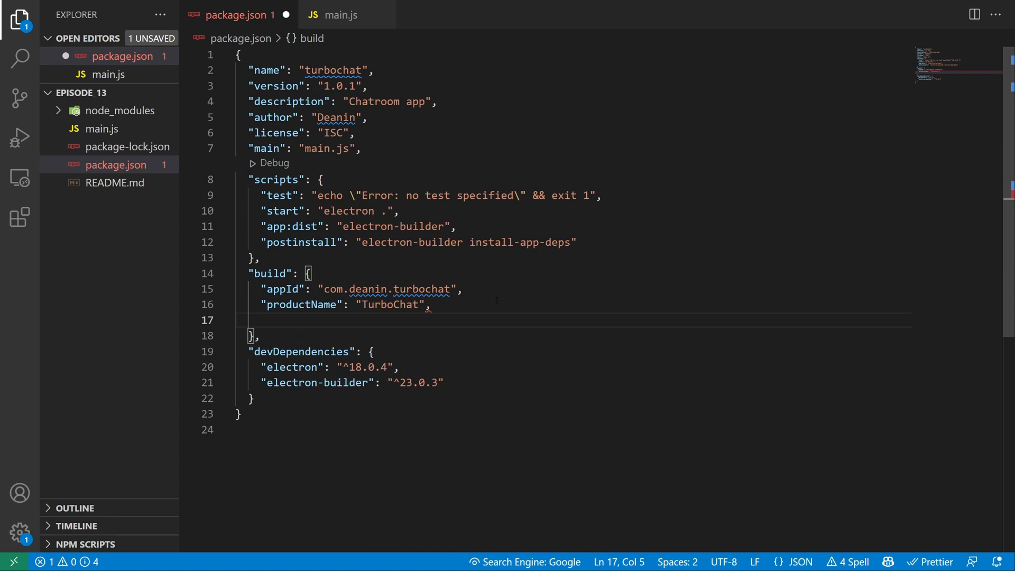
Step: Add a win entry to build targeting nsis for the x64 architecture
{"action": "type", "text": "\""}
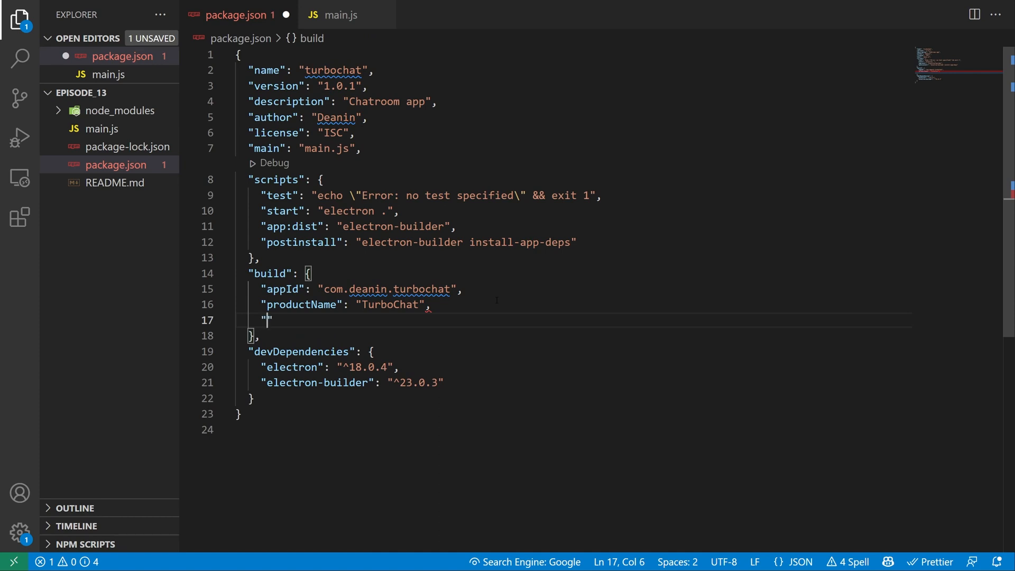
{"action": "type", "text": "win"}
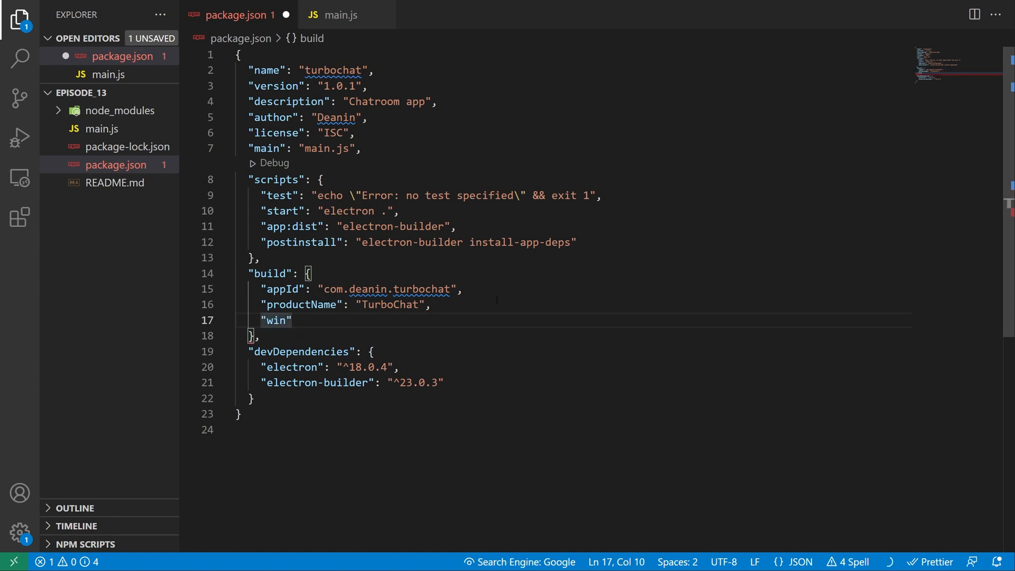
{"action": "type", "text": ": {"}
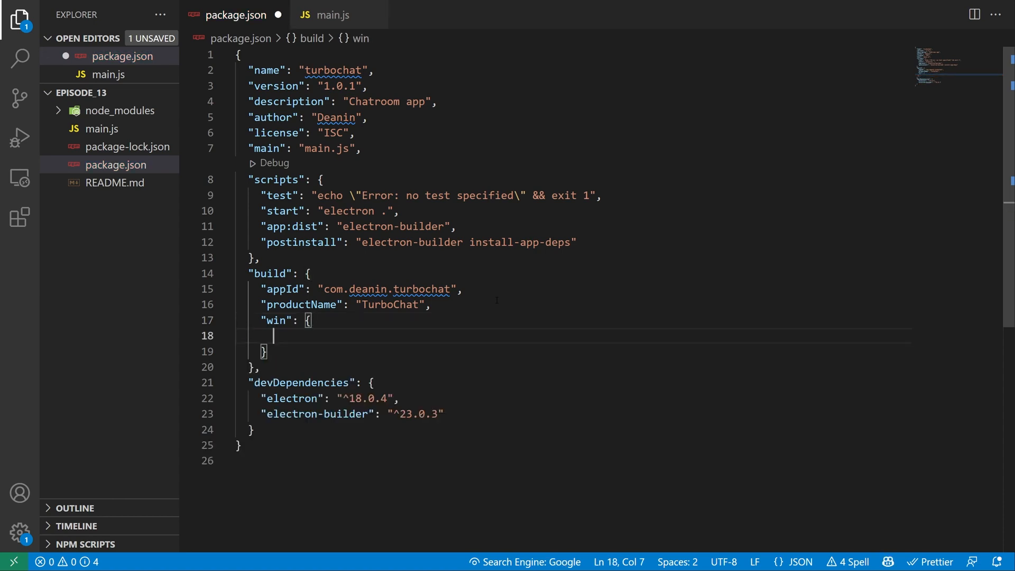
{"action": "type", "text": "\"targett\":"}
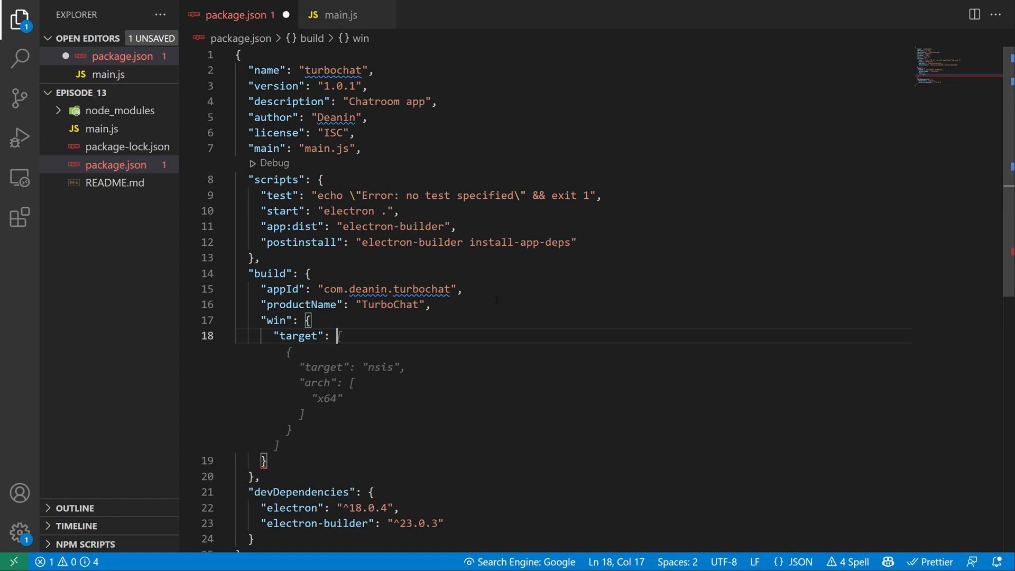
{"action": "type", "text": "[]"}
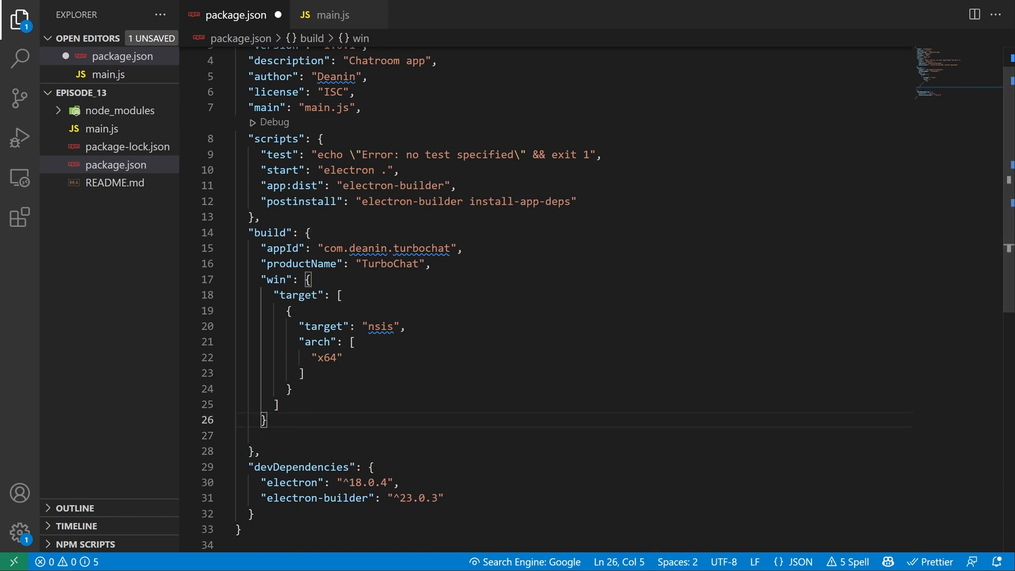
Step: Add nsis settings: oneClick false, perMachine true, allowToChangeInstallationDirectory true, and save
{"action": "left_click", "coordinate": [261, 435]}
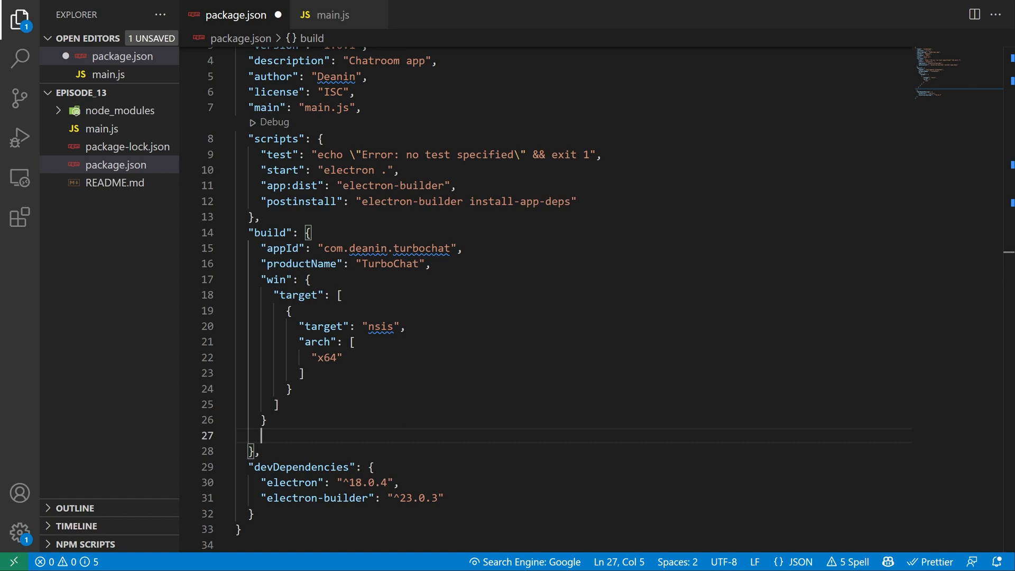
{"action": "type", "text": "\"nsis\""}
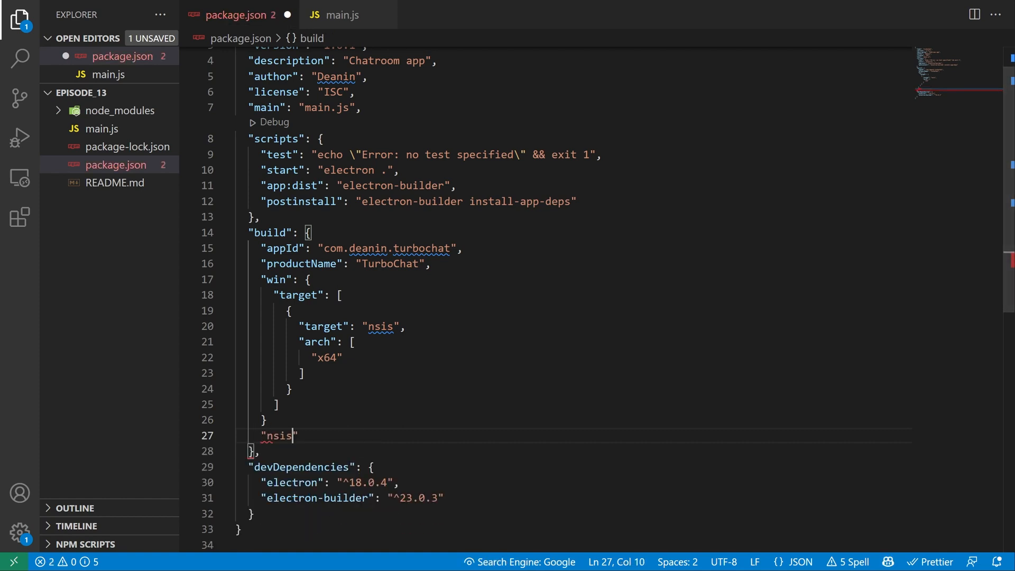
{"action": "type", "text": ": {}"}
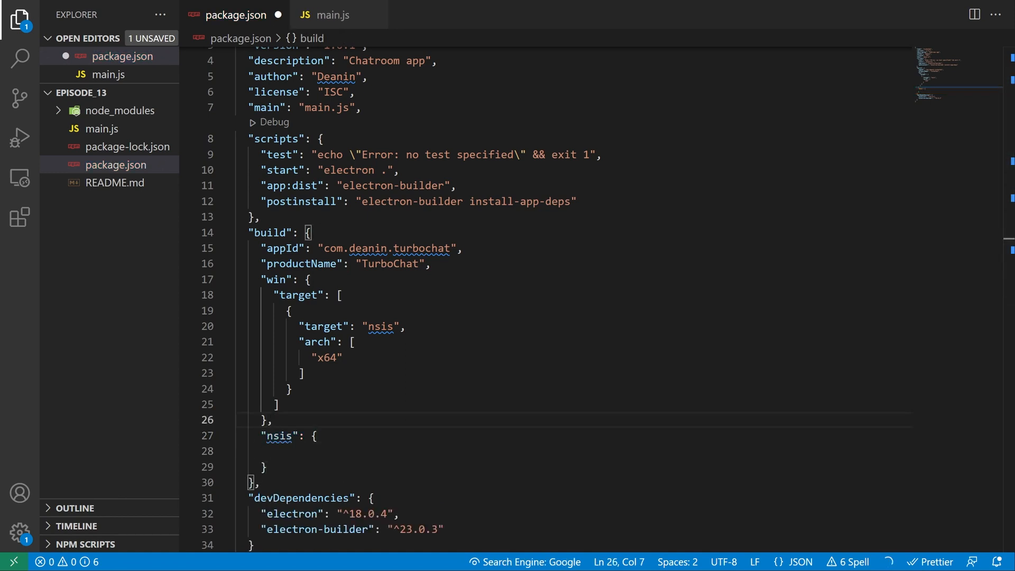
{"action": "type", "text": "\""}
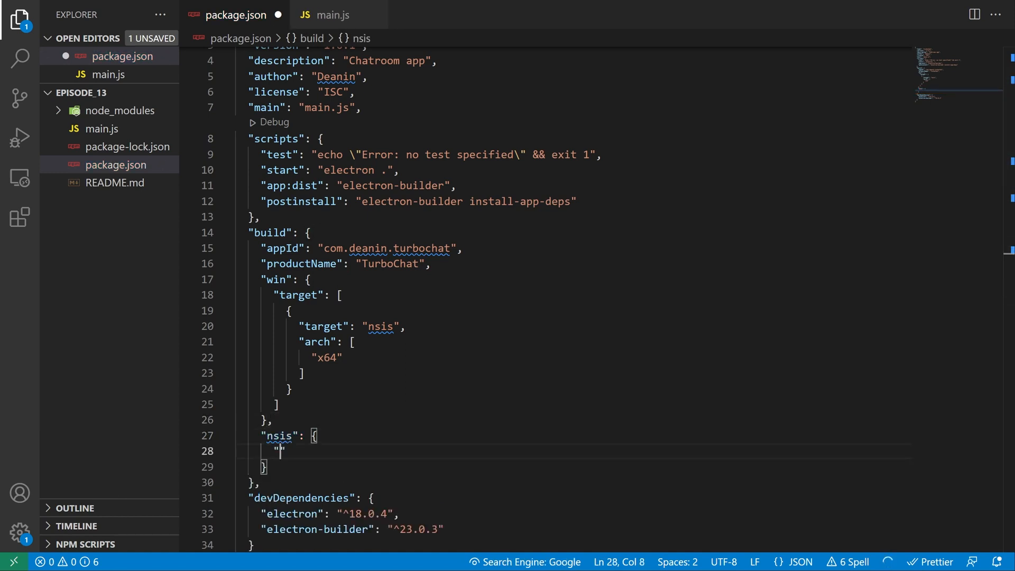
{"action": "type", "text": "oneClick\": false,"}
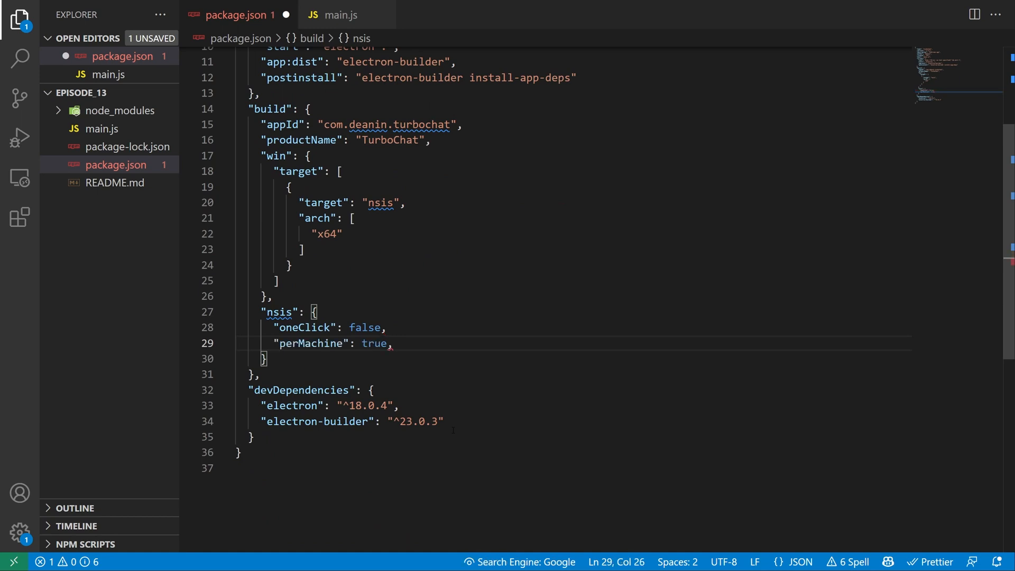
{"action": "type", "text": "\"allowToChangeInstallationDirectory\": true,"}
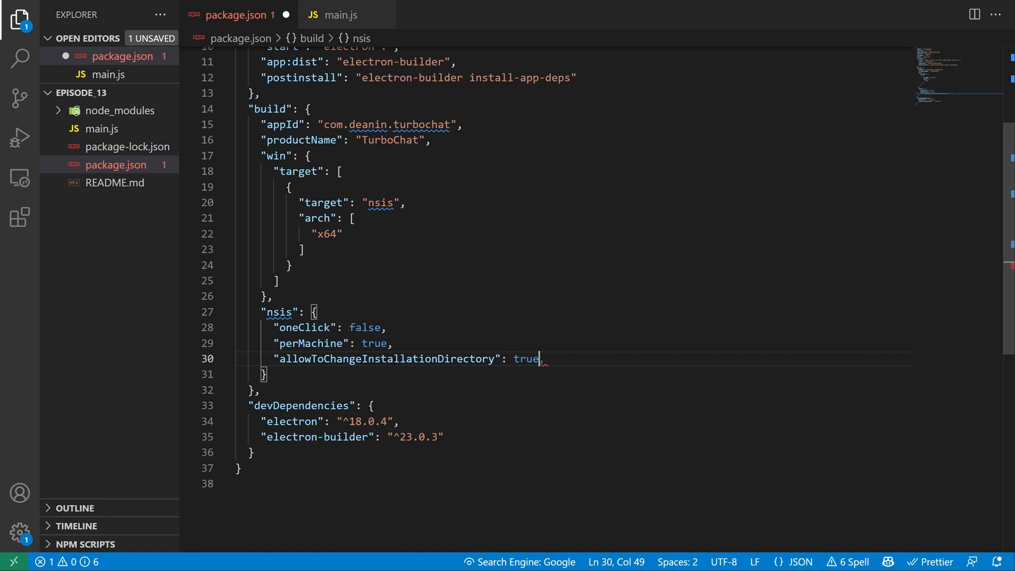
{"action": "double_click", "coordinate": [385, 358]}
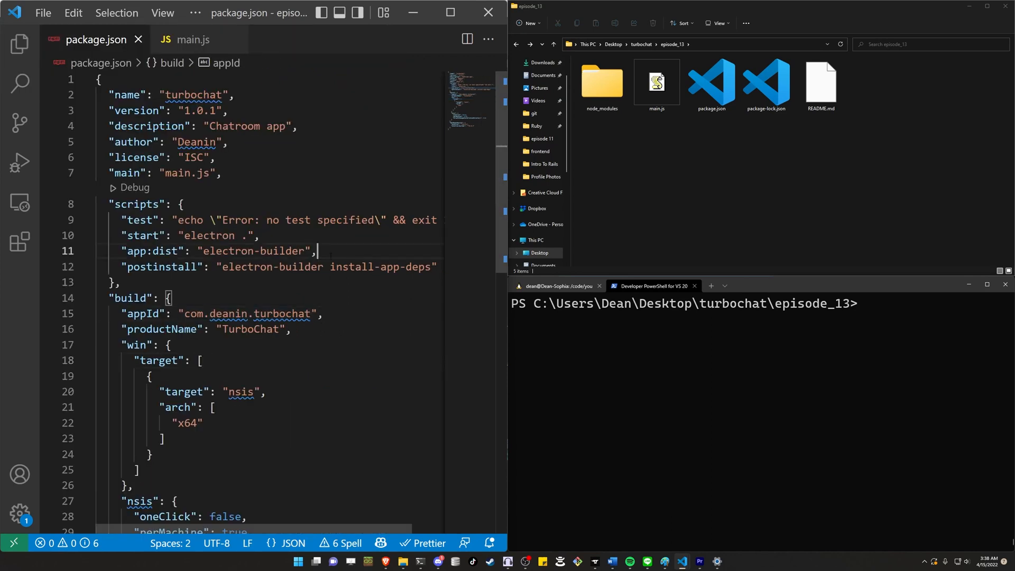
Step: Run npm run app:dist to build the TurboChat Setup 1.0.1 NSIS installer
{"action": "type", "text": "n"}
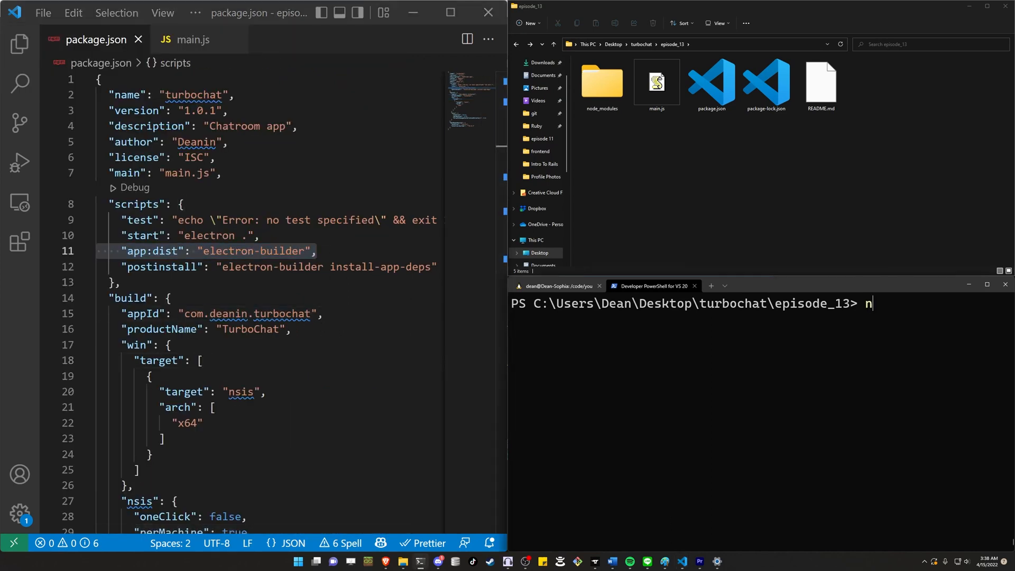
{"action": "type", "text": "pm e"}
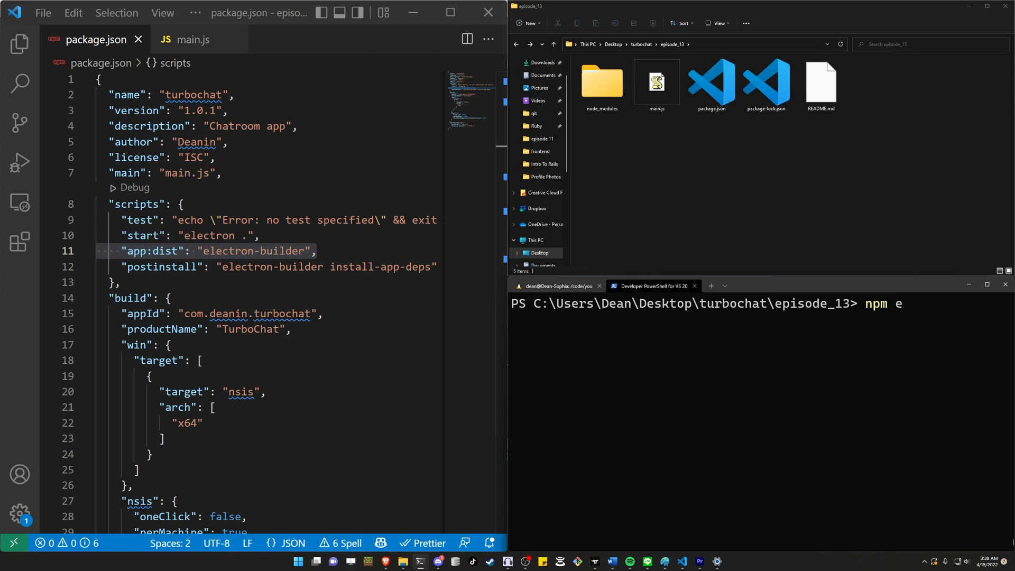
{"action": "type", "text": "run"}
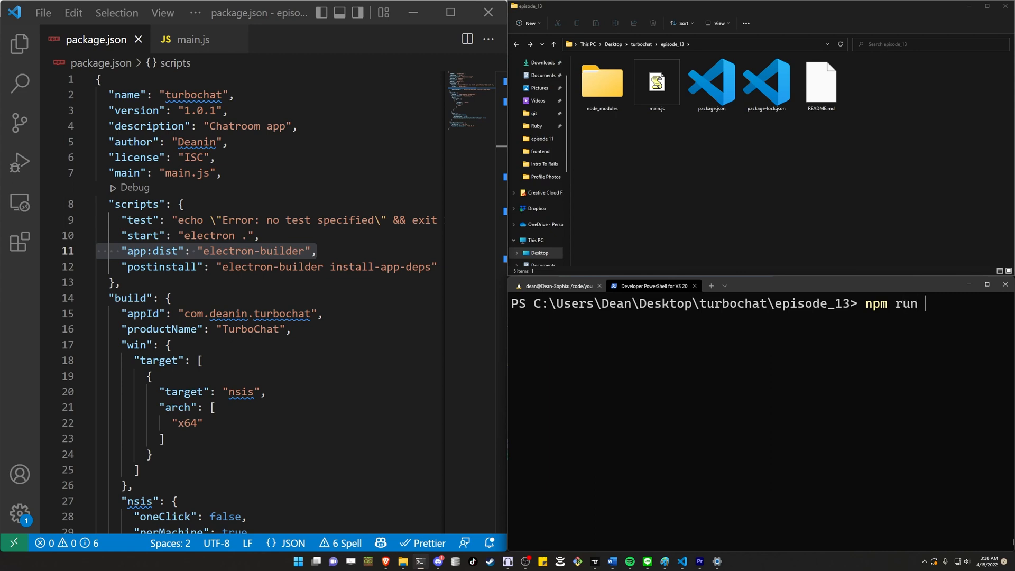
{"action": "type", "text": "app:dist"}
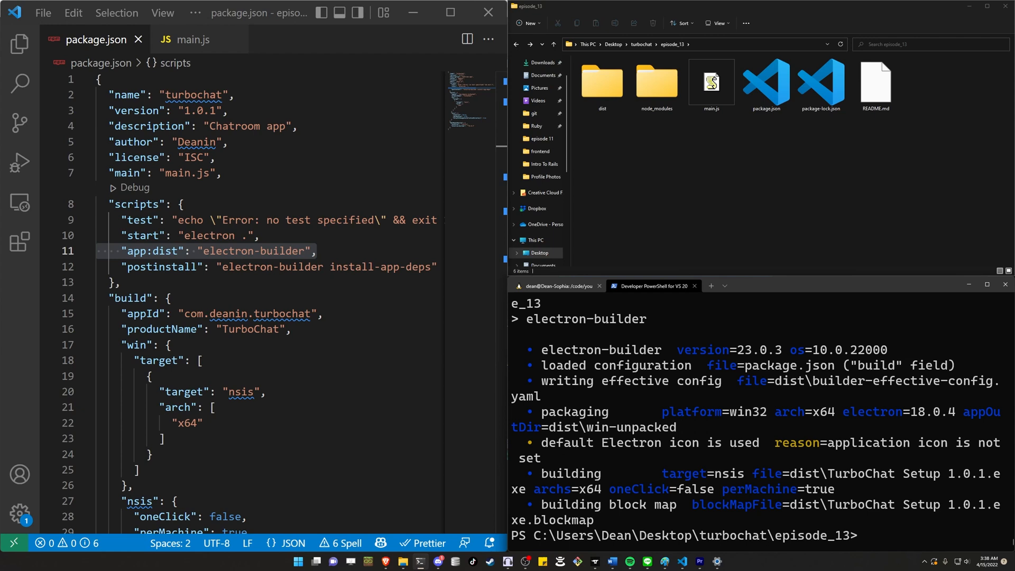
{"action": "double_click", "coordinate": [601, 85]}
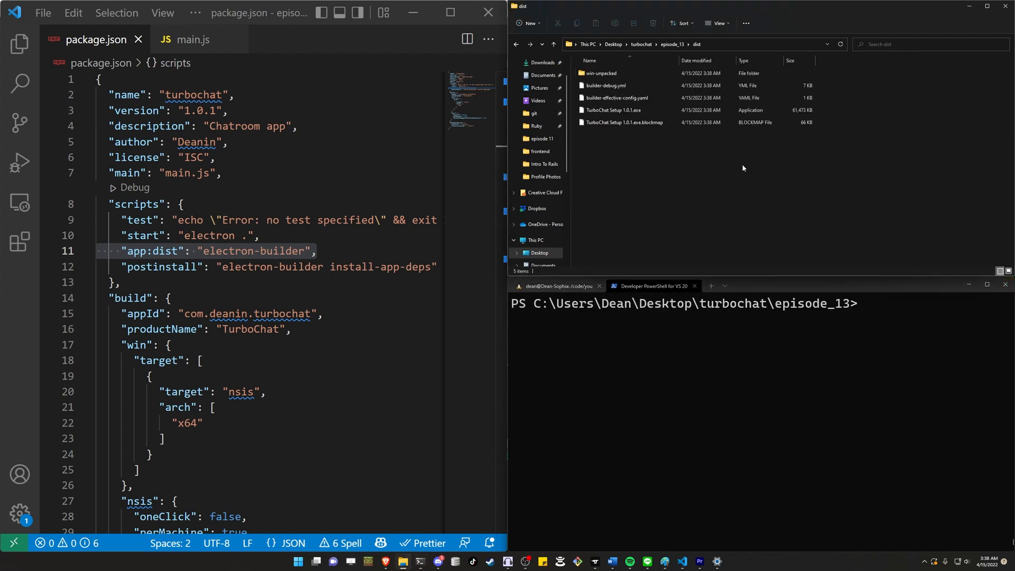
{"action": "left_click", "coordinate": [602, 73]}
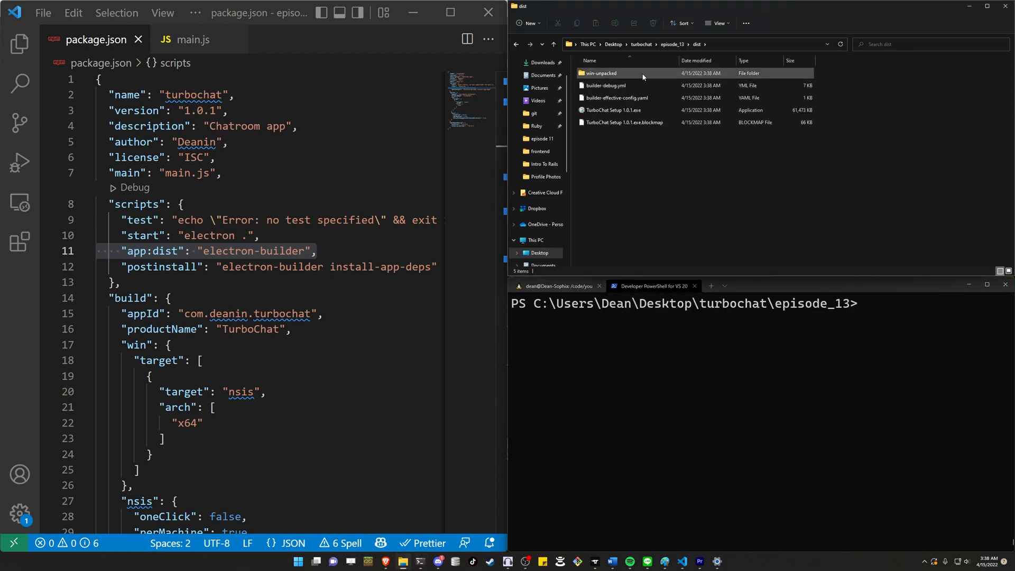
{"action": "double_click", "coordinate": [599, 73]}
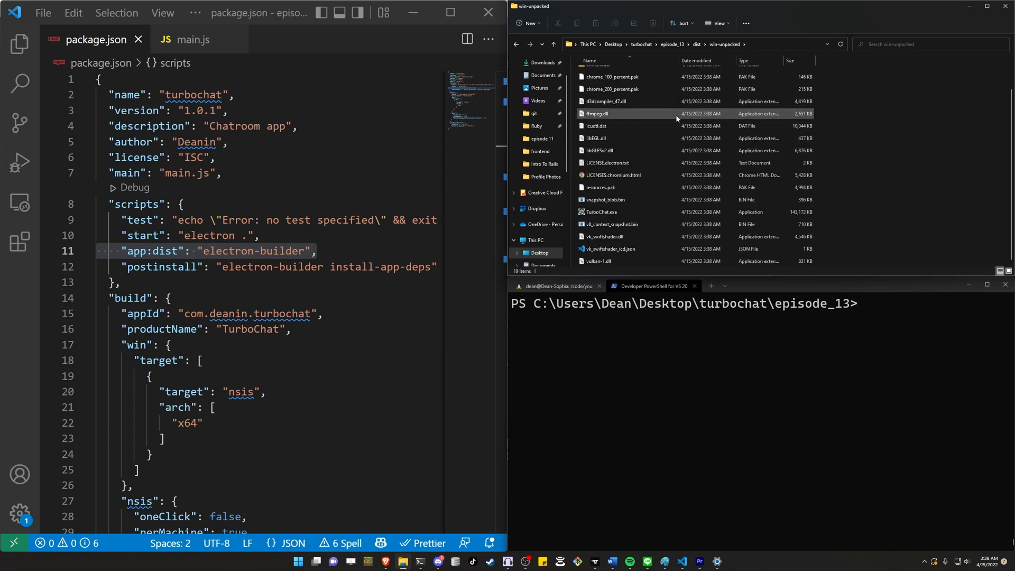
{"action": "left_click", "coordinate": [602, 211]}
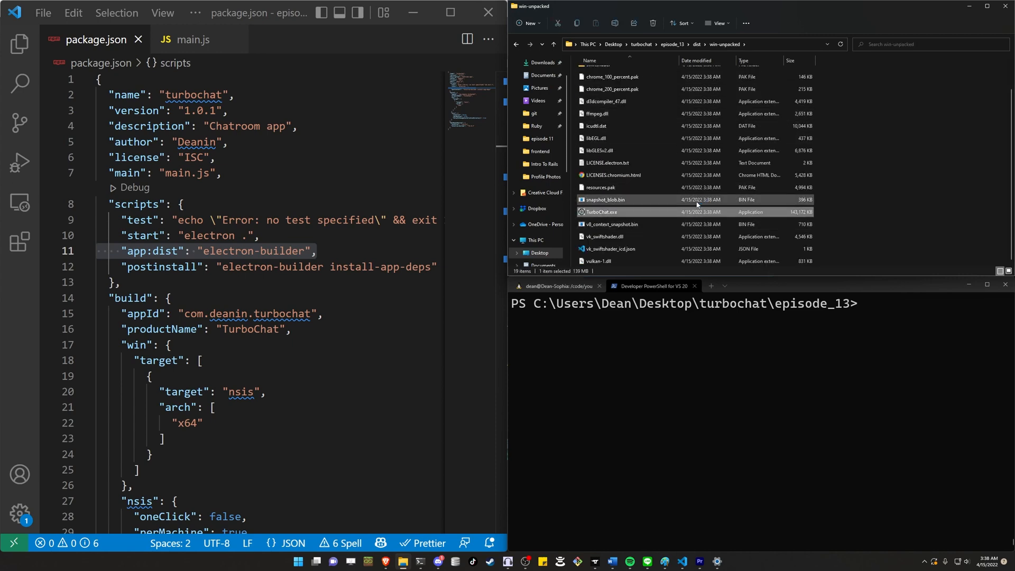
{"action": "double_click", "coordinate": [601, 212]}
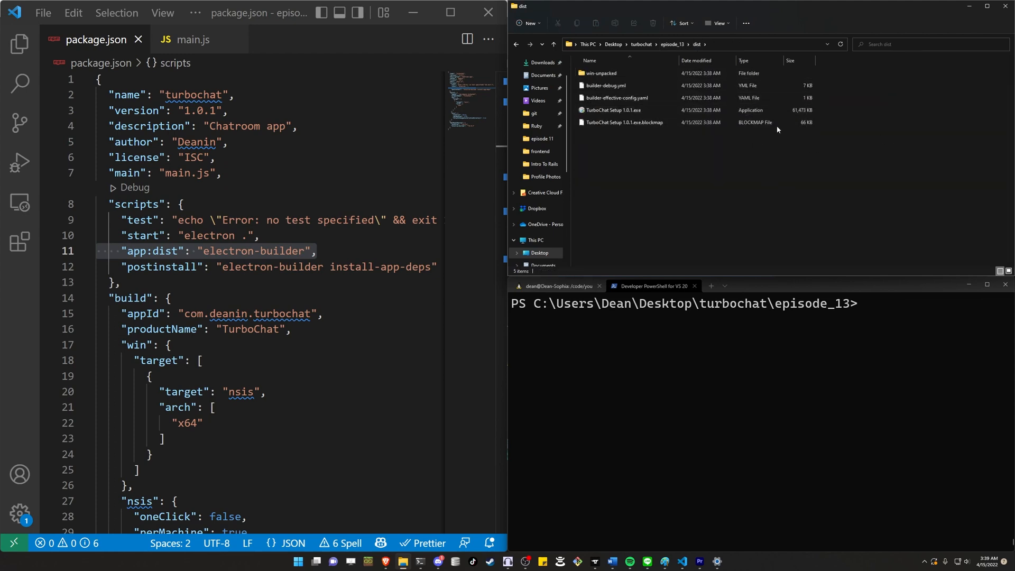
{"action": "left_click", "coordinate": [613, 110]}
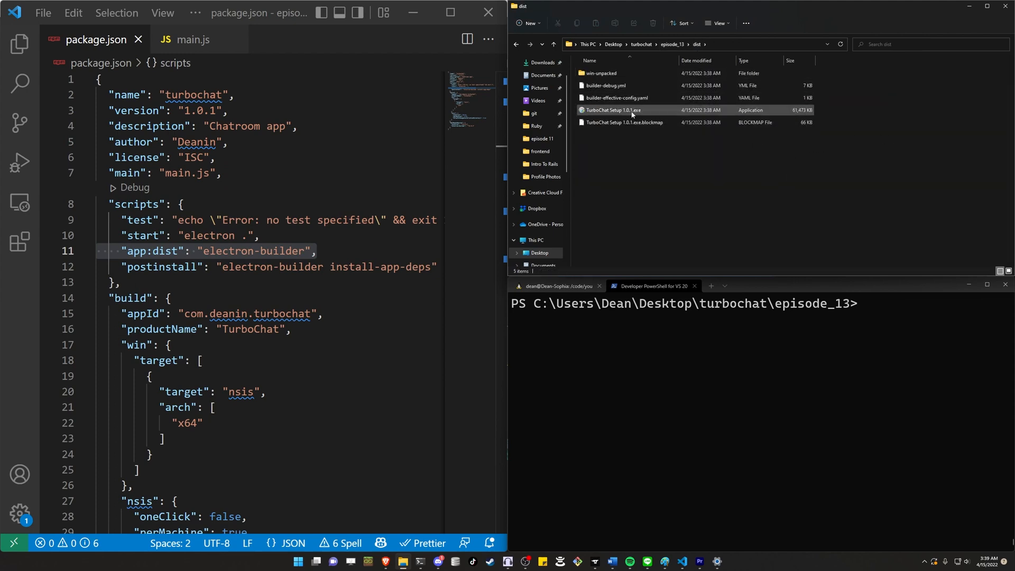
{"action": "left_click", "coordinate": [614, 110]}
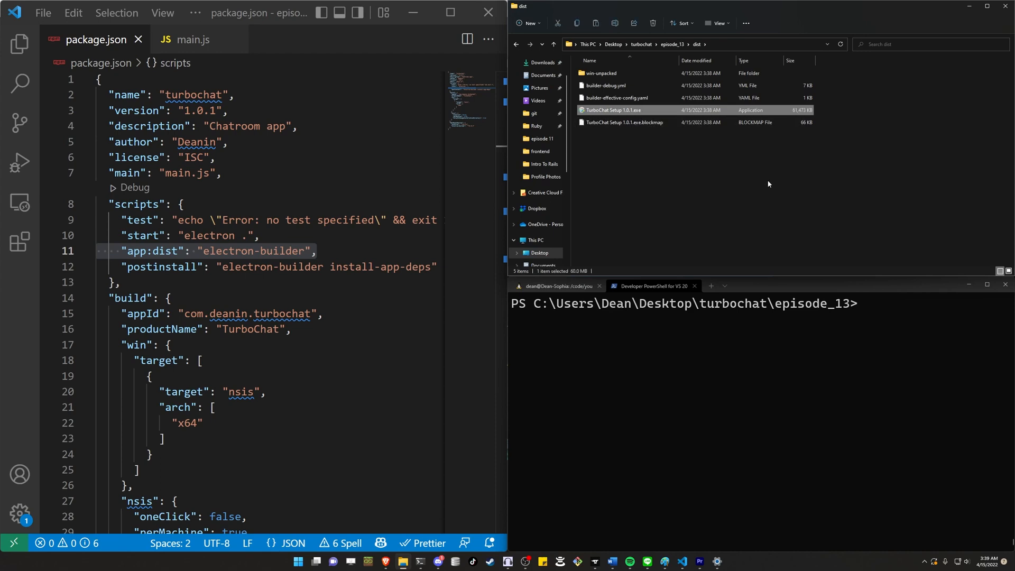
{"action": "double_click", "coordinate": [600, 72]}
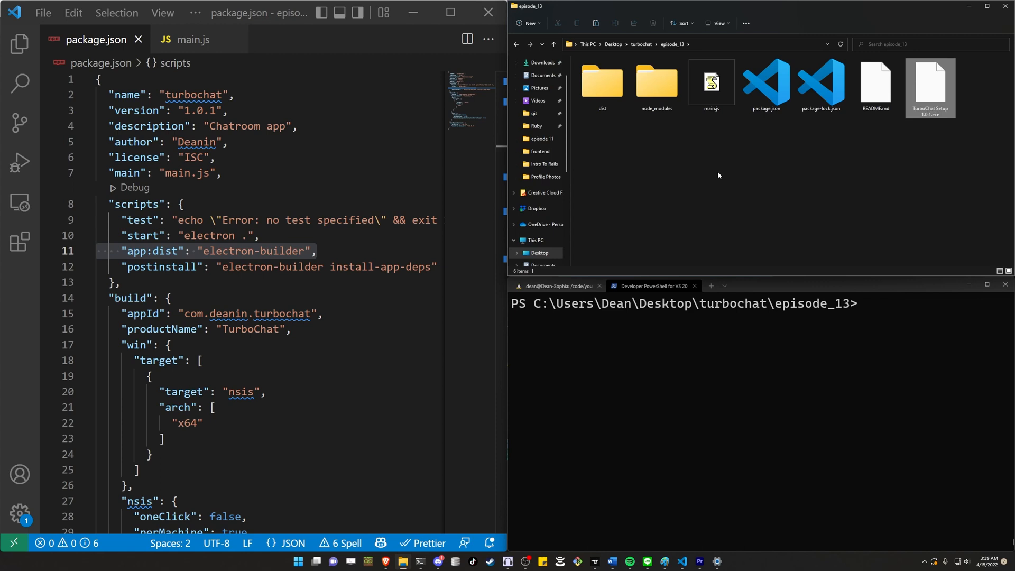
{"action": "left_click", "coordinate": [929, 88]}
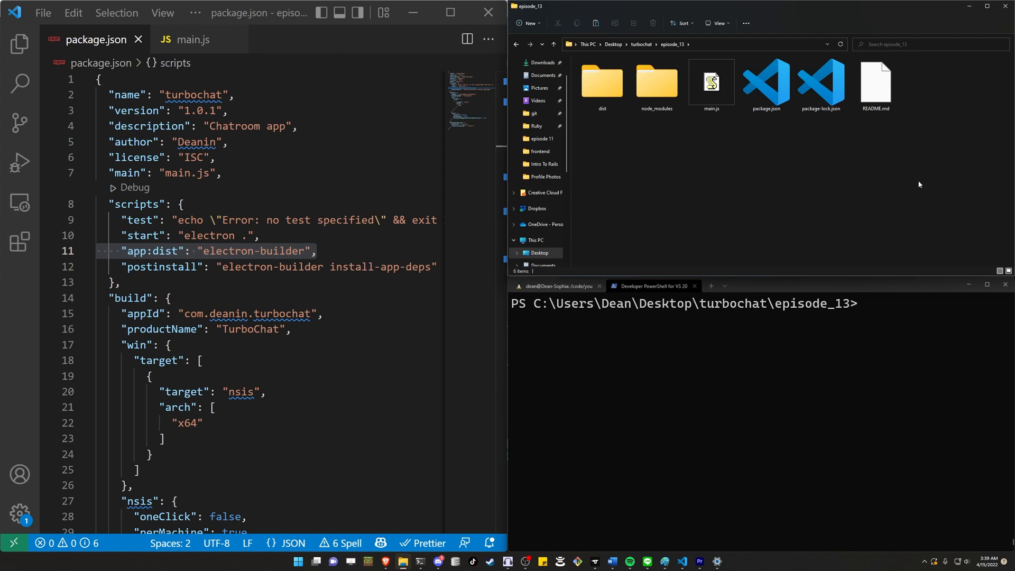
Step: Make main.js load productionURL and rerun npm run app:dist
{"action": "left_click", "coordinate": [191, 40]}
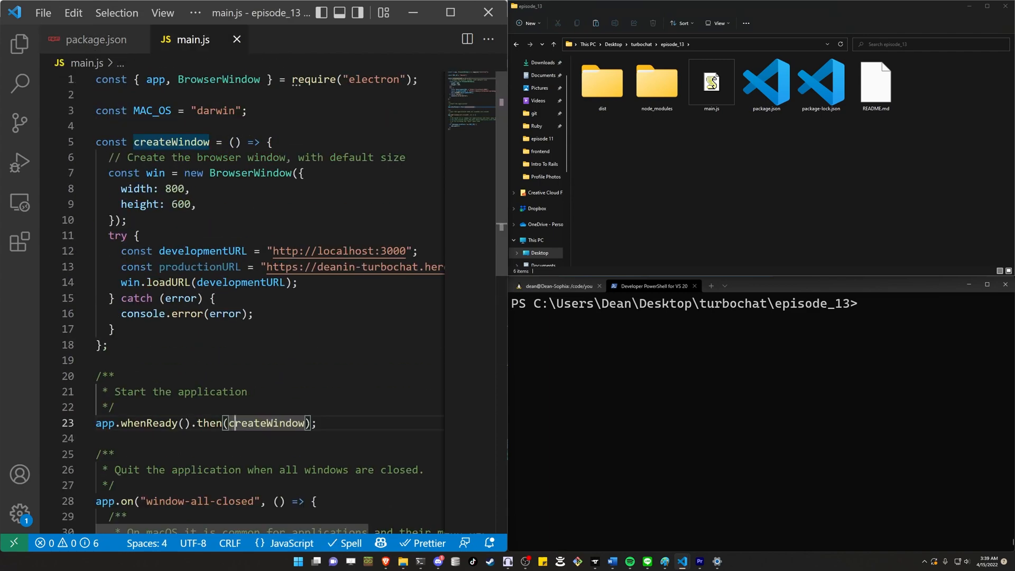
{"action": "type", "text": "productionURL"}
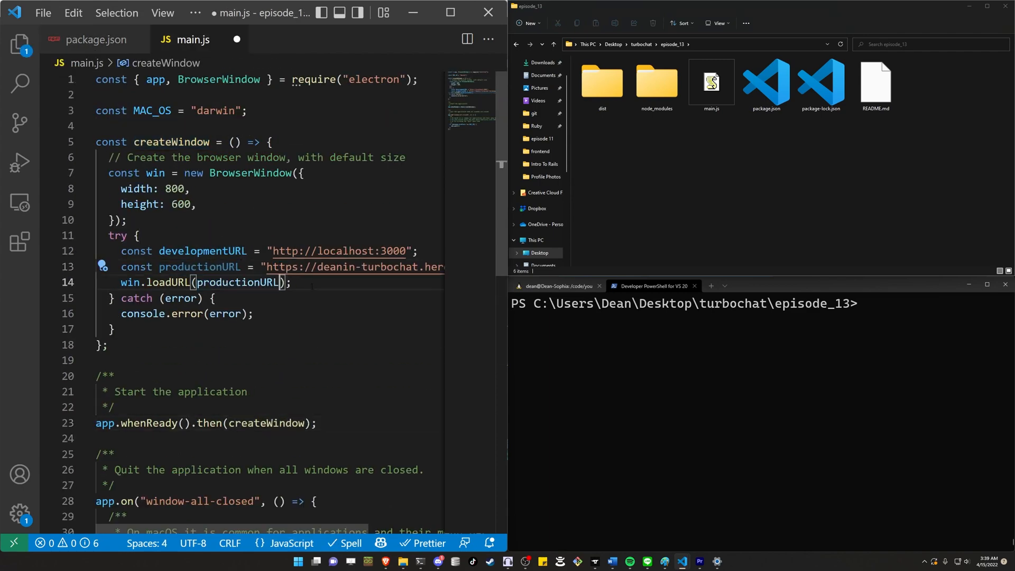
{"action": "type", "text": "npm run app:dist"}
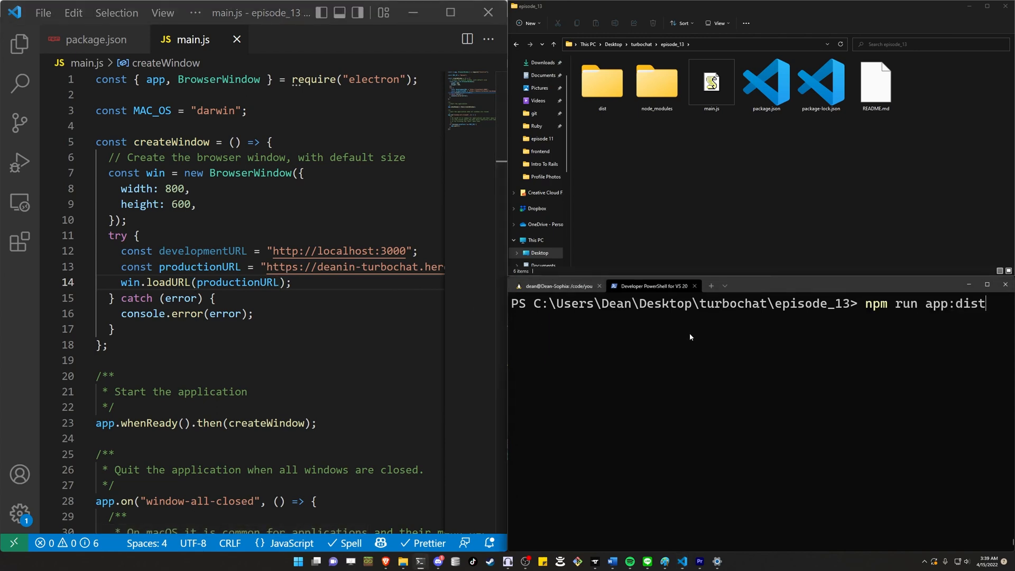
{"action": "key", "text": "Enter"}
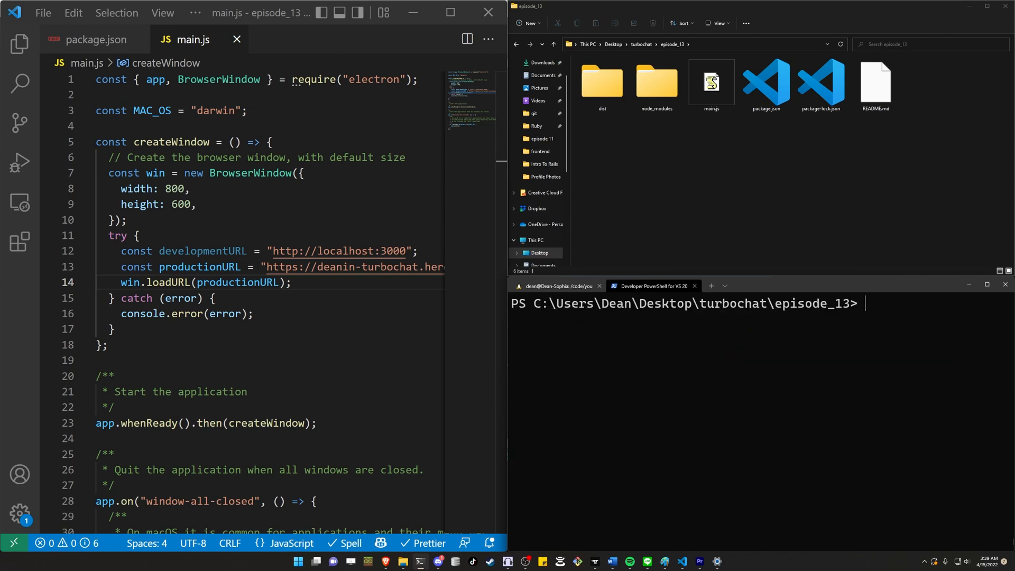
Step: Open the rebuilt dist folder to locate the TurboChat Setup 1.0.1 installer
{"action": "double_click", "coordinate": [602, 84]}
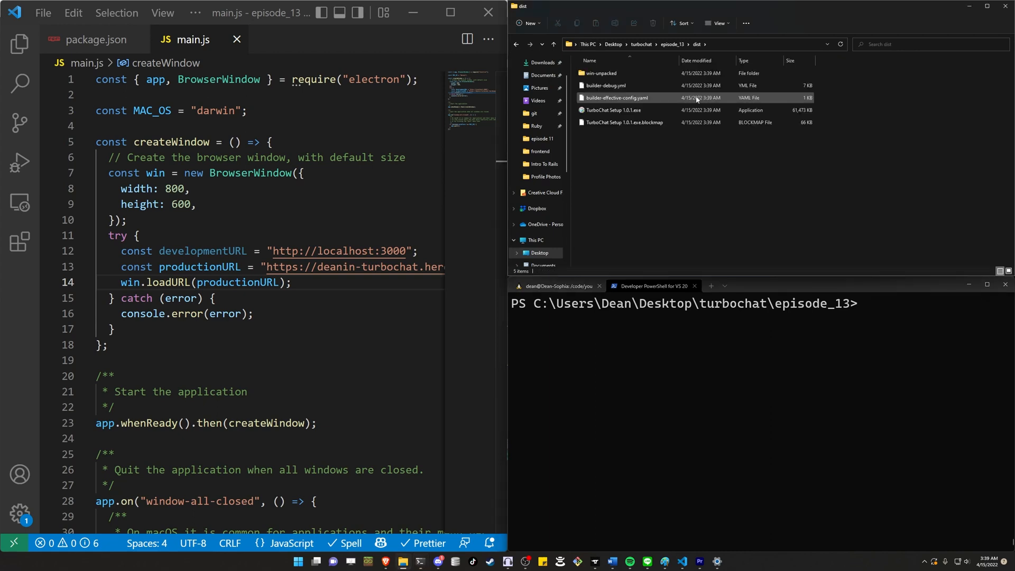
{"action": "left_click", "coordinate": [717, 23]}
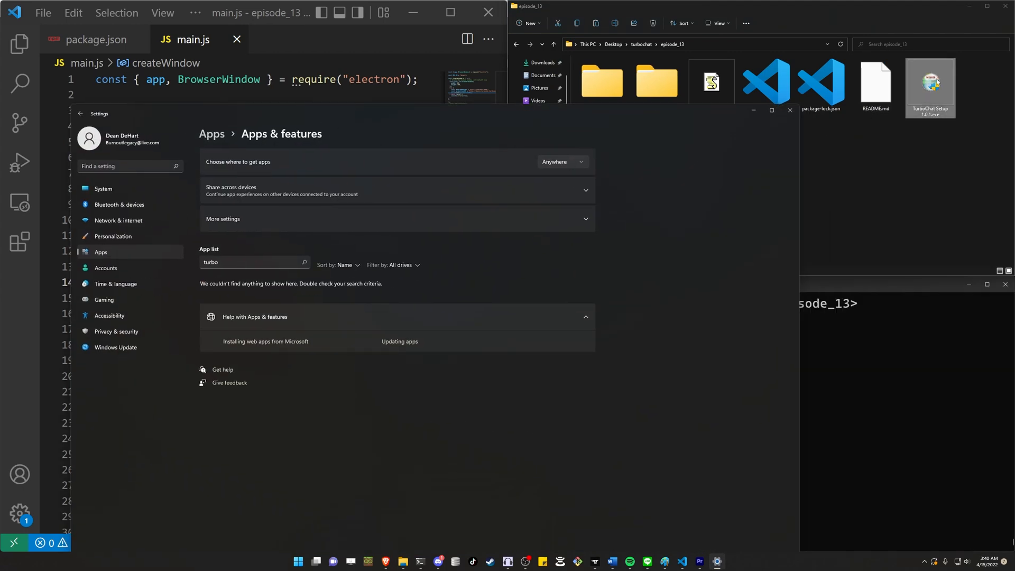
Step: Install TurboChat 1.0.1 into the default folder and launch it from the finished setup
{"action": "double_click", "coordinate": [929, 87]}
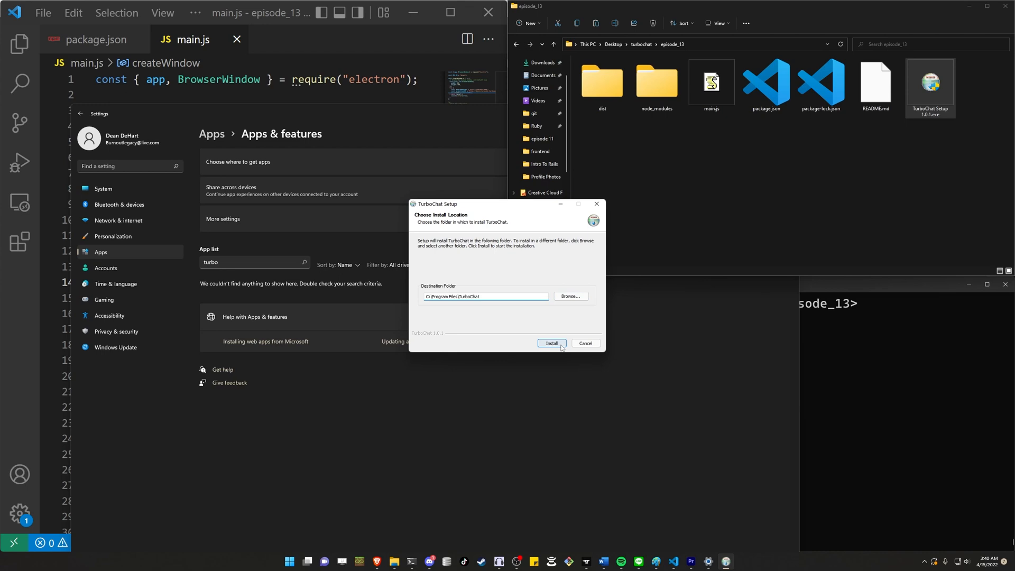
{"action": "left_click", "coordinate": [550, 343]}
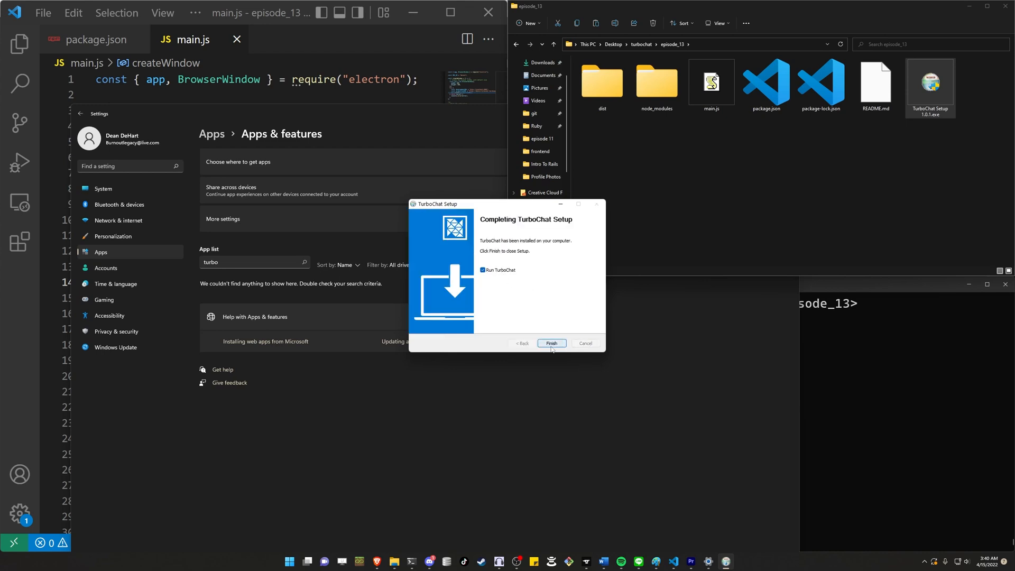
{"action": "left_click", "coordinate": [551, 343]}
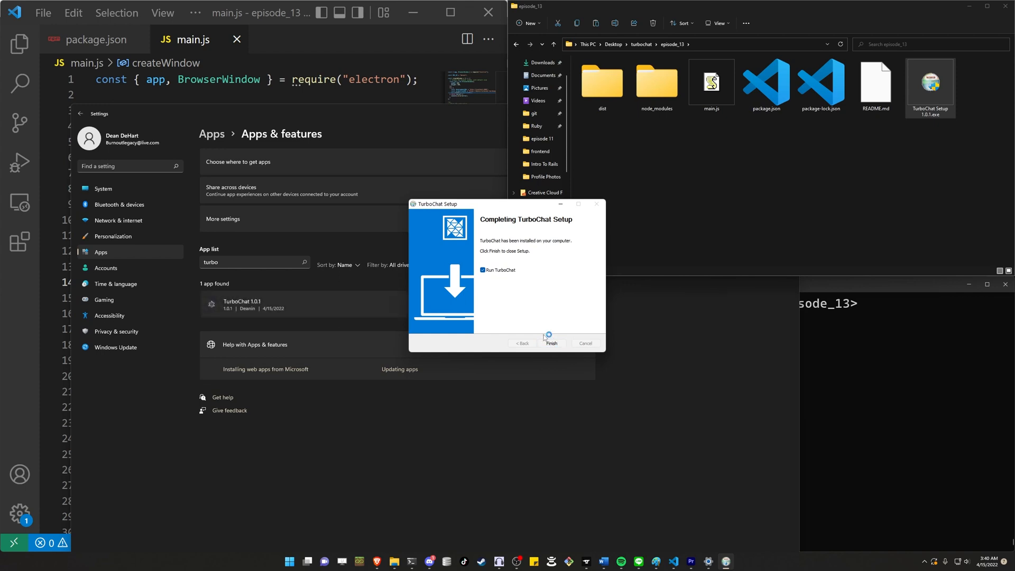
{"action": "left_click", "coordinate": [551, 343]}
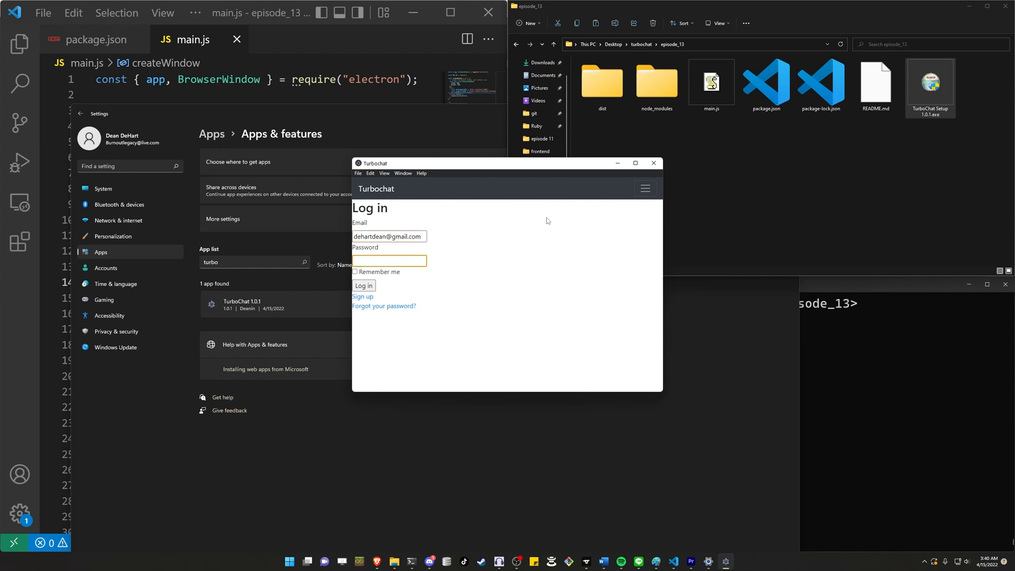
Step: Log in to TurboChat with the password and go to the chat page
{"action": "type", "text": "password"}
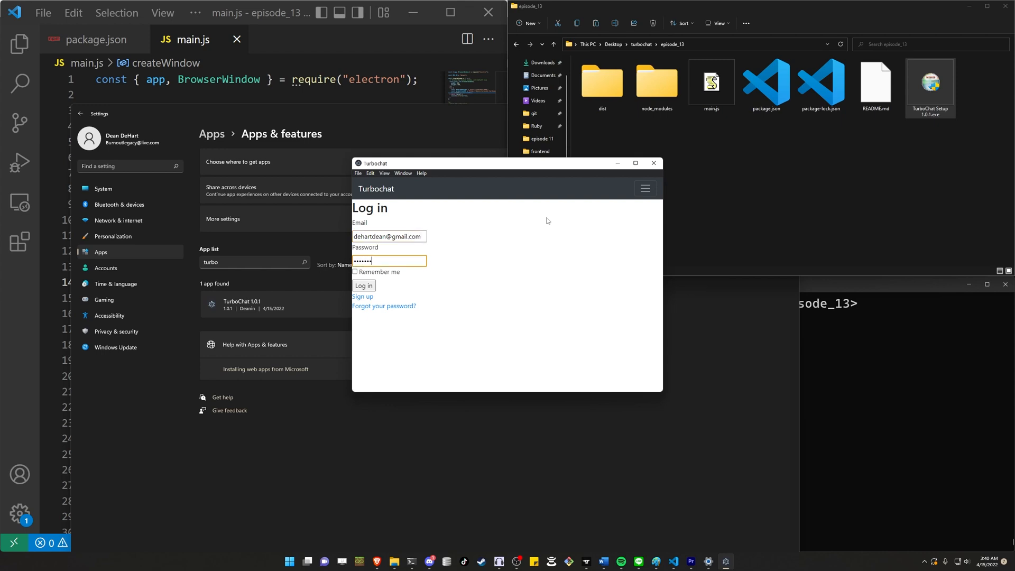
{"action": "left_click", "coordinate": [363, 286]}
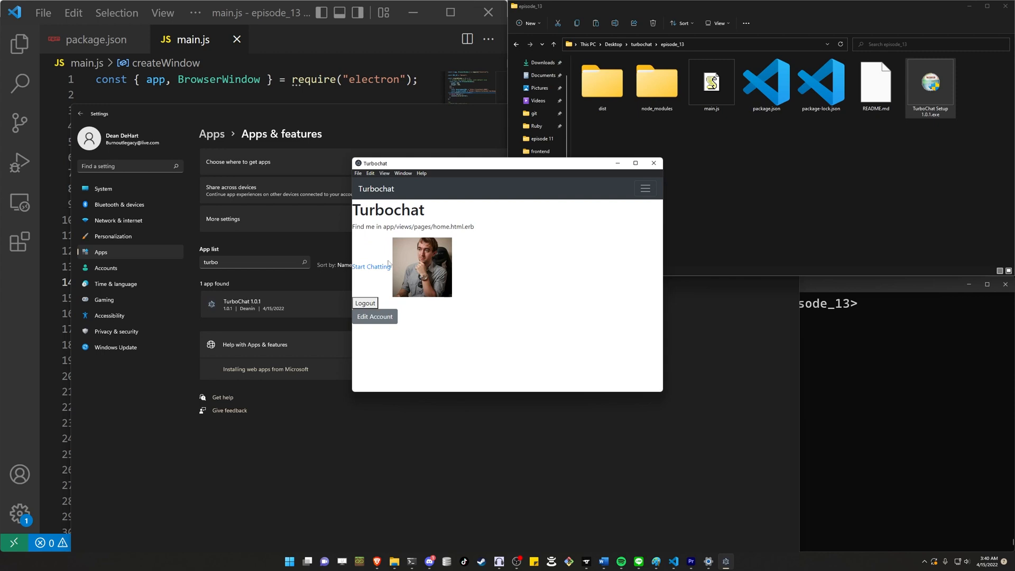
{"action": "left_click", "coordinate": [371, 266]}
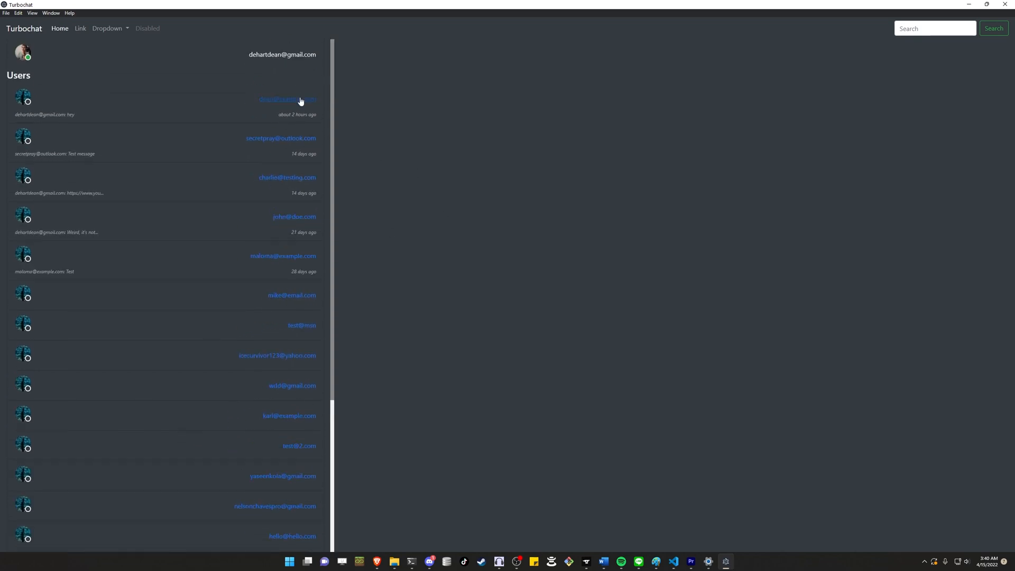
Step: Send the top contact a Hey message with a video attachment and play it
{"action": "left_click", "coordinate": [287, 99]}
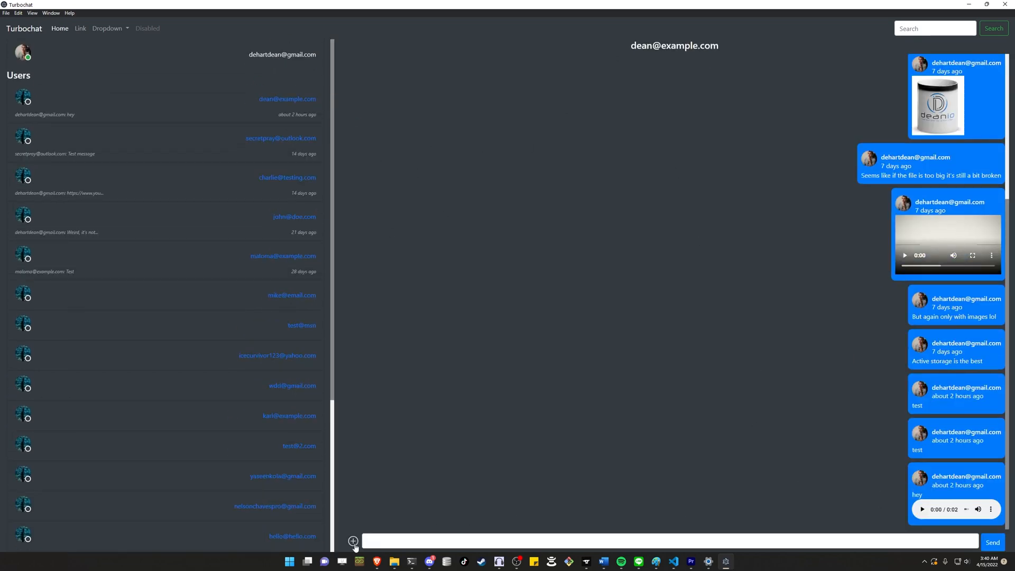
{"action": "left_click", "coordinate": [353, 542]}
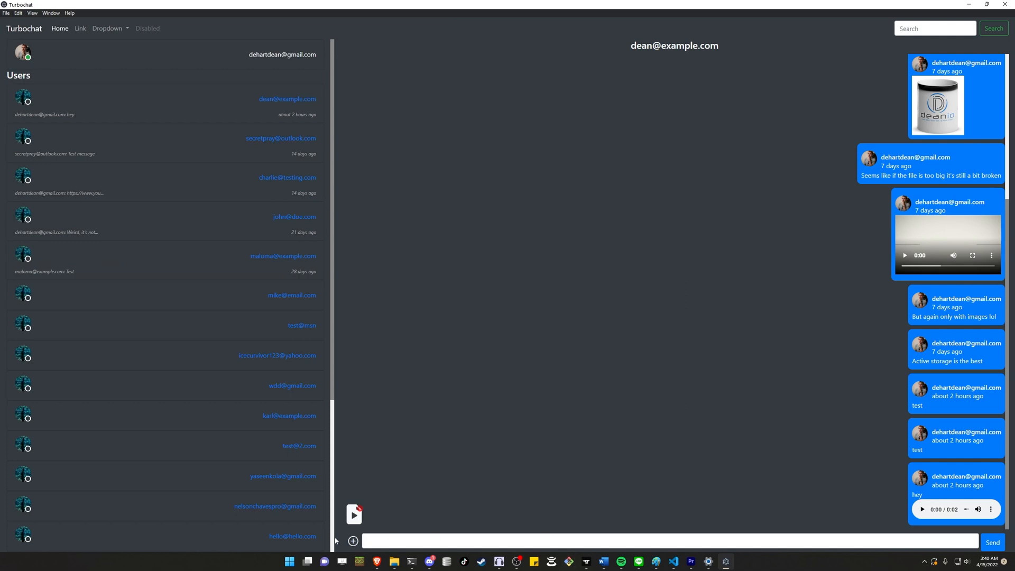
{"action": "left_click", "coordinate": [992, 541]}
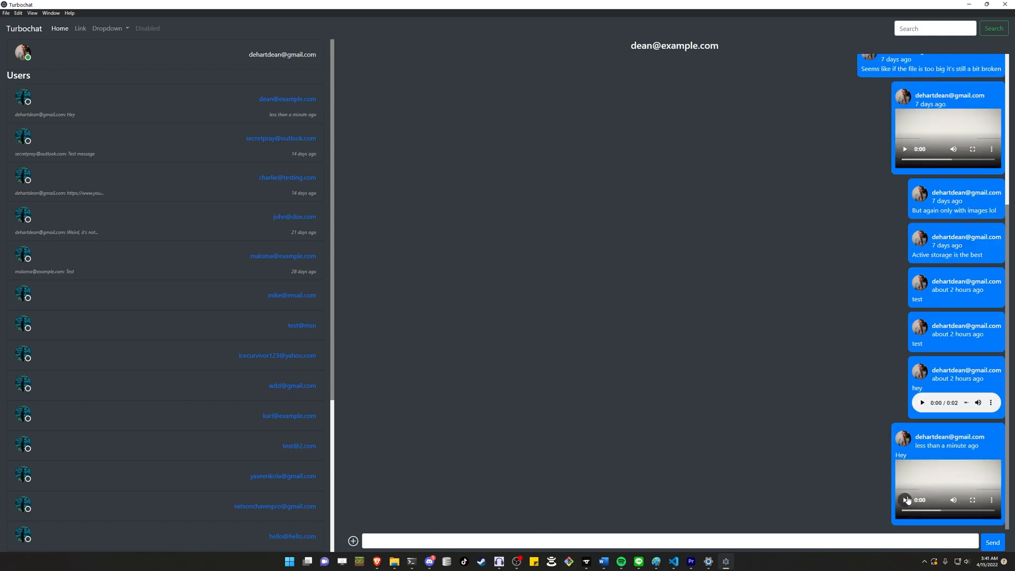
{"action": "left_click", "coordinate": [905, 499]}
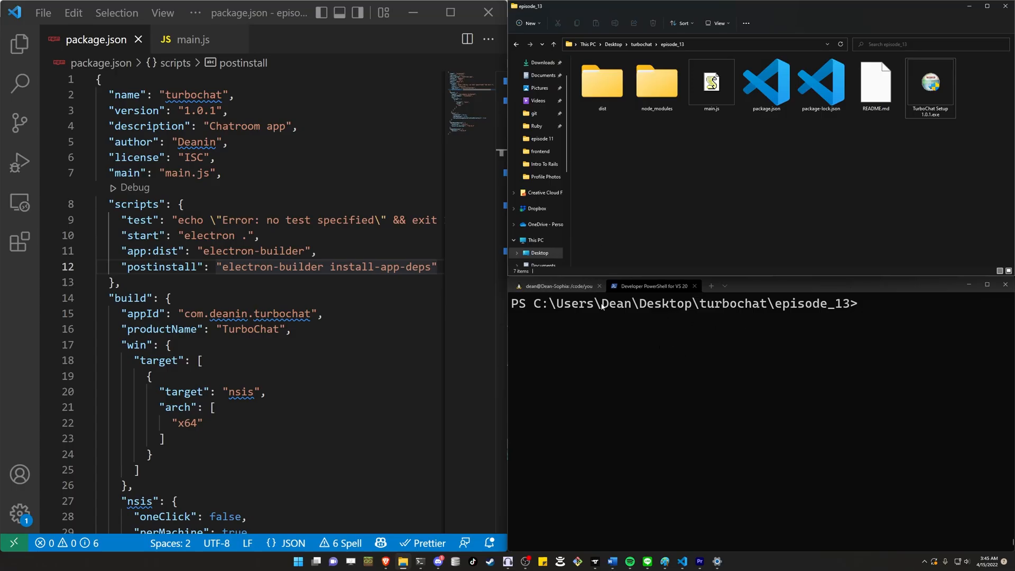
{"action": "mouse_move", "coordinate": [863, 315]}
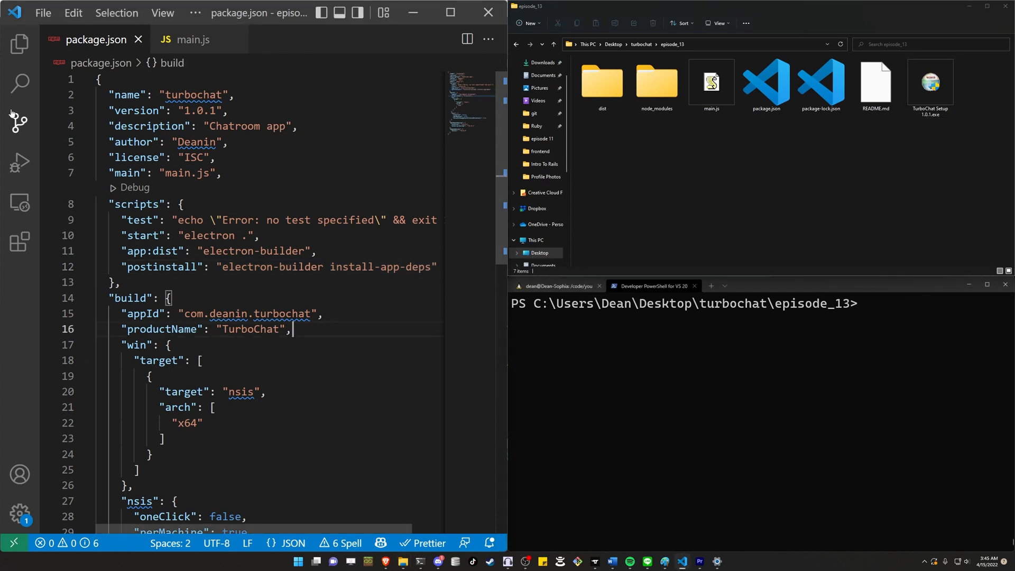
Step: Open README.md and select the electron.build NSIS configuration link
{"action": "left_click", "coordinate": [20, 44]}
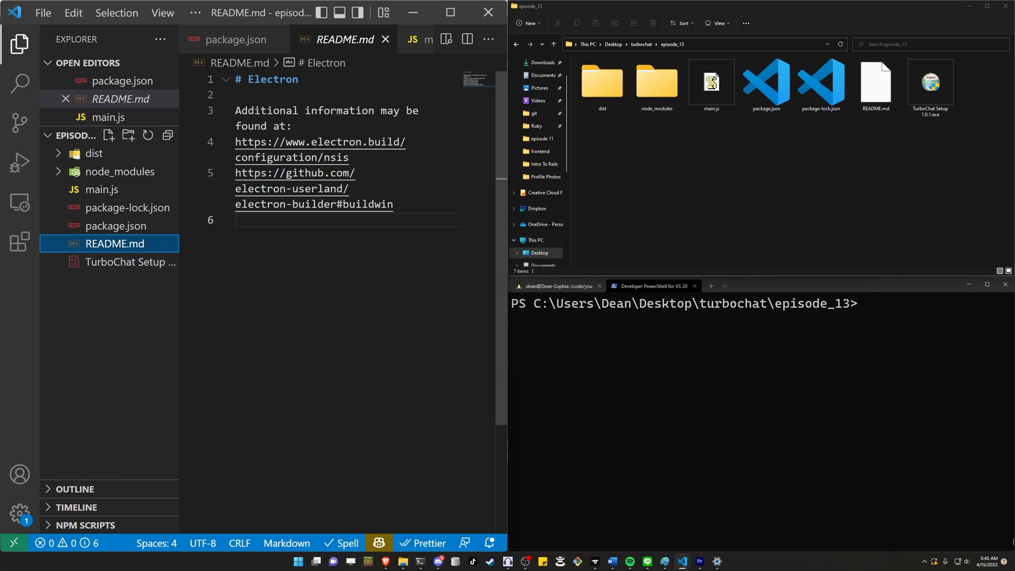
{"action": "left_click", "coordinate": [450, 13]}
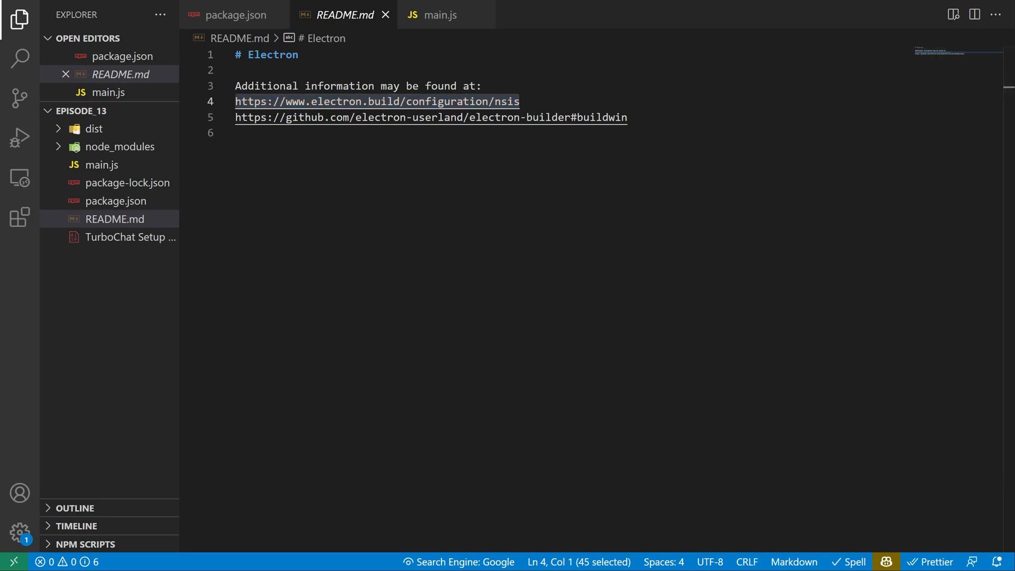
Step: Review the electron-builder NSIS options page, highlighting the installerIcon description
{"action": "left_click", "coordinate": [375, 101]}
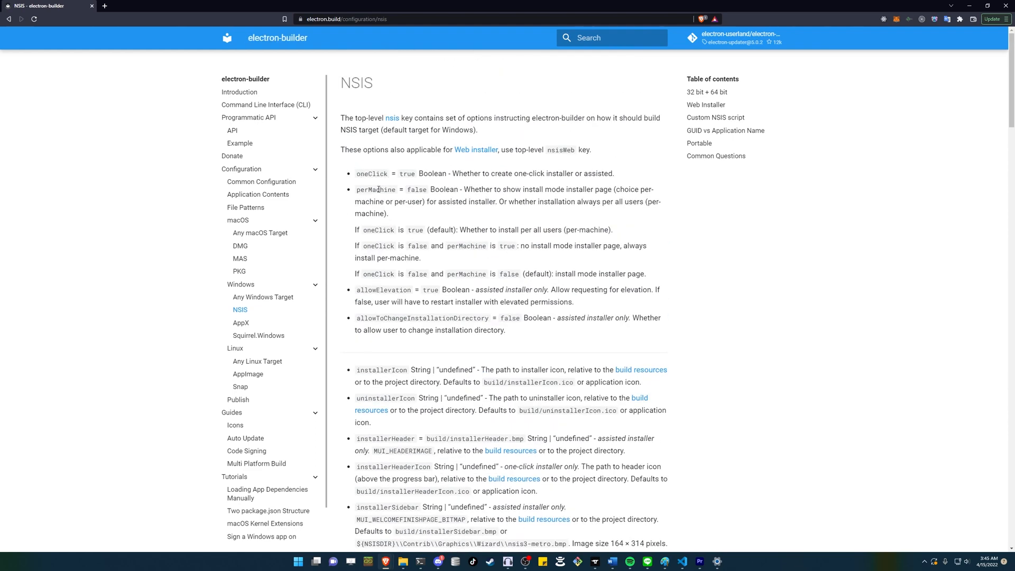
{"action": "left_click_drag", "start_coordinate": [387, 230], "coordinate": [420, 257]}
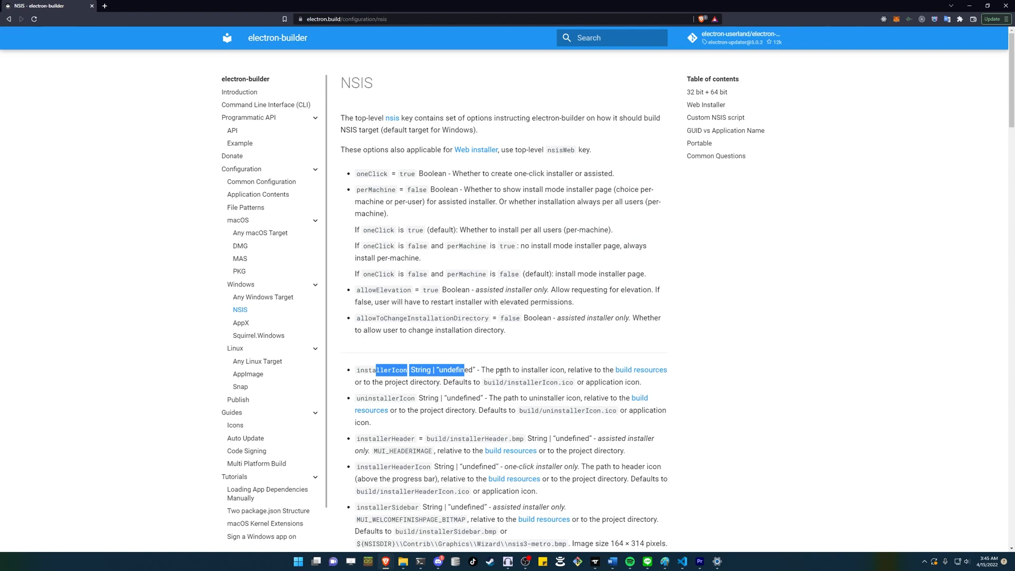
{"action": "scroll", "scroll_direction": "down", "scroll_amount": 3}
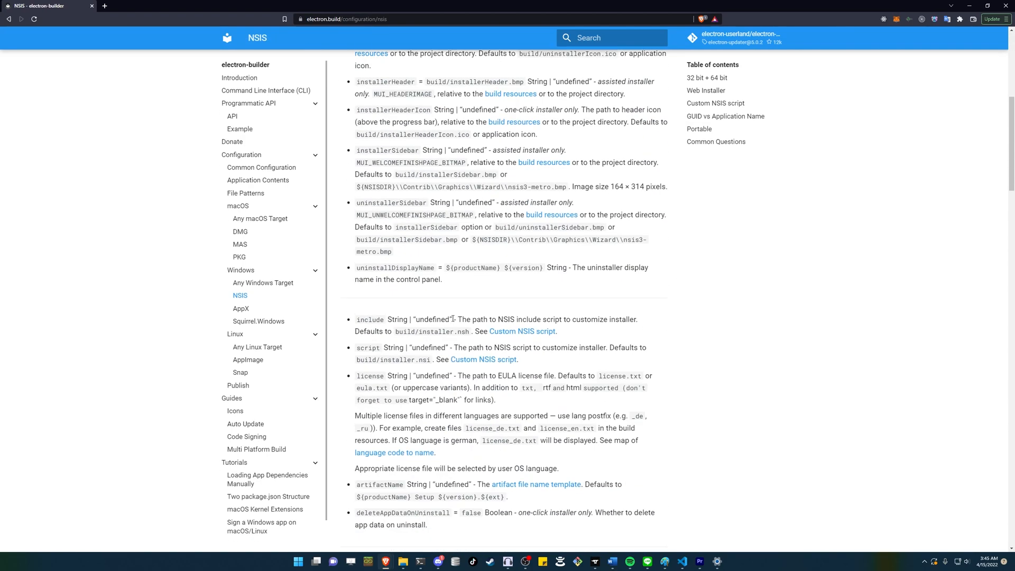
{"action": "scroll", "scroll_direction": "down", "scroll_amount": 3}
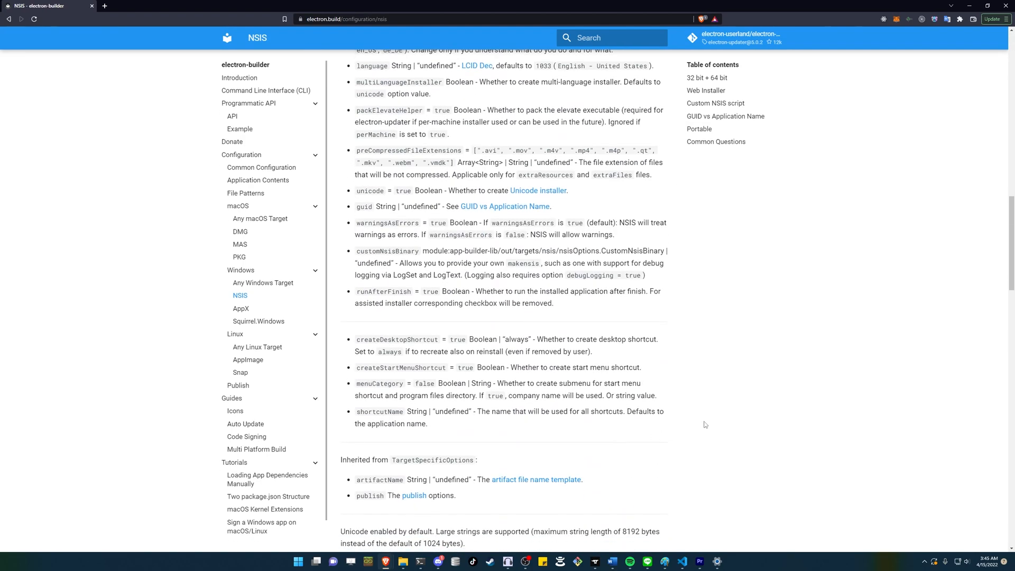
{"action": "scroll", "scroll_direction": "down", "scroll_amount": 3}
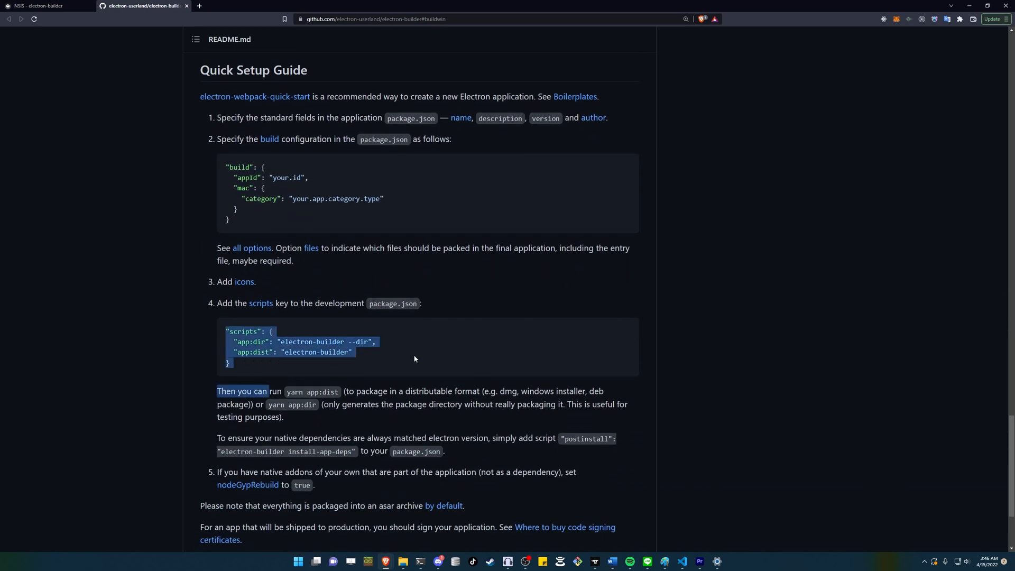
{"action": "scroll", "scroll_direction": "up", "scroll_amount": 3}
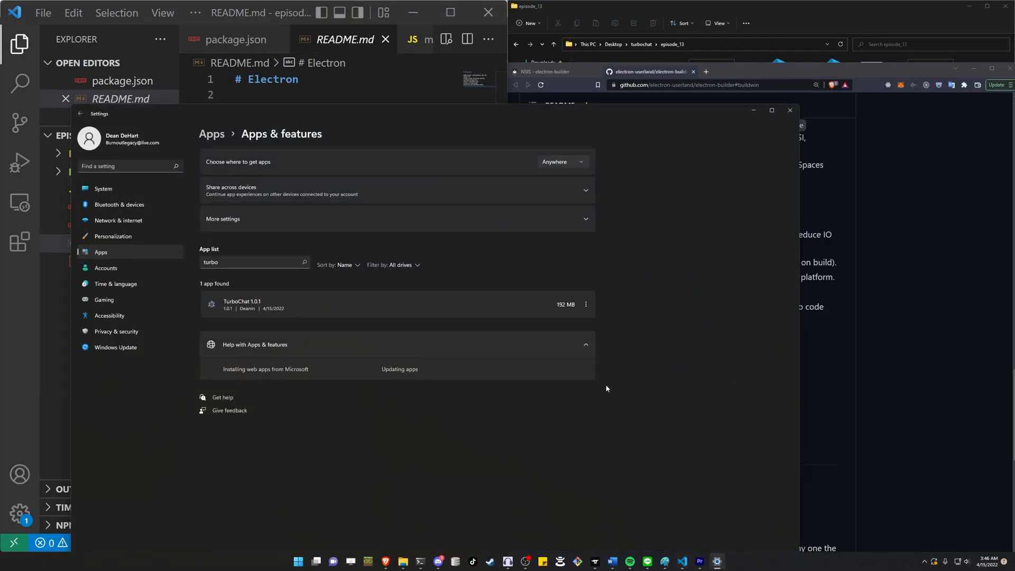
Step: Uninstall TurboChat 1.0.1 from the app list, confirming and finishing the uninstaller wizard
{"action": "left_click", "coordinate": [585, 305]}
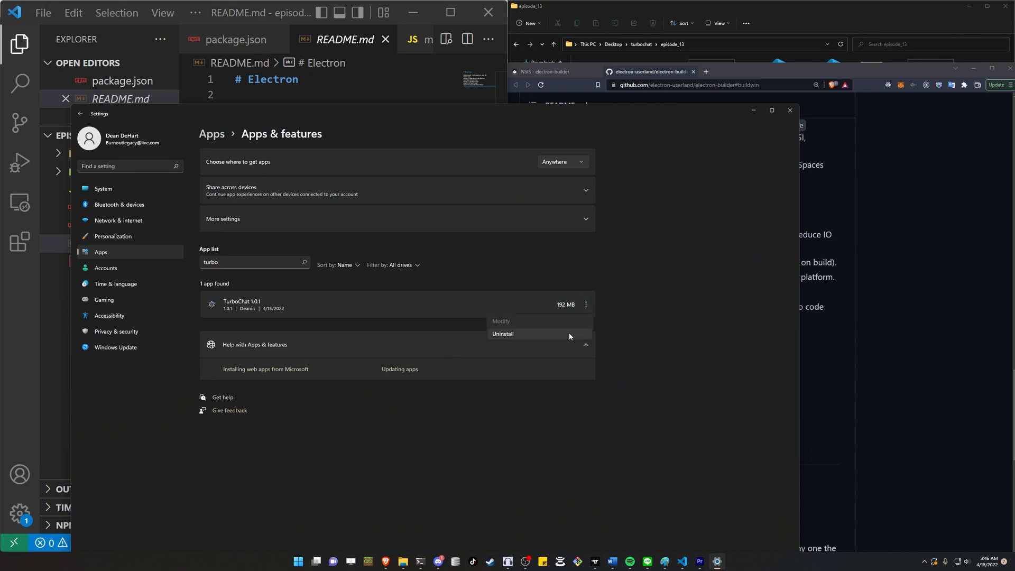
{"action": "left_click", "coordinate": [502, 334]}
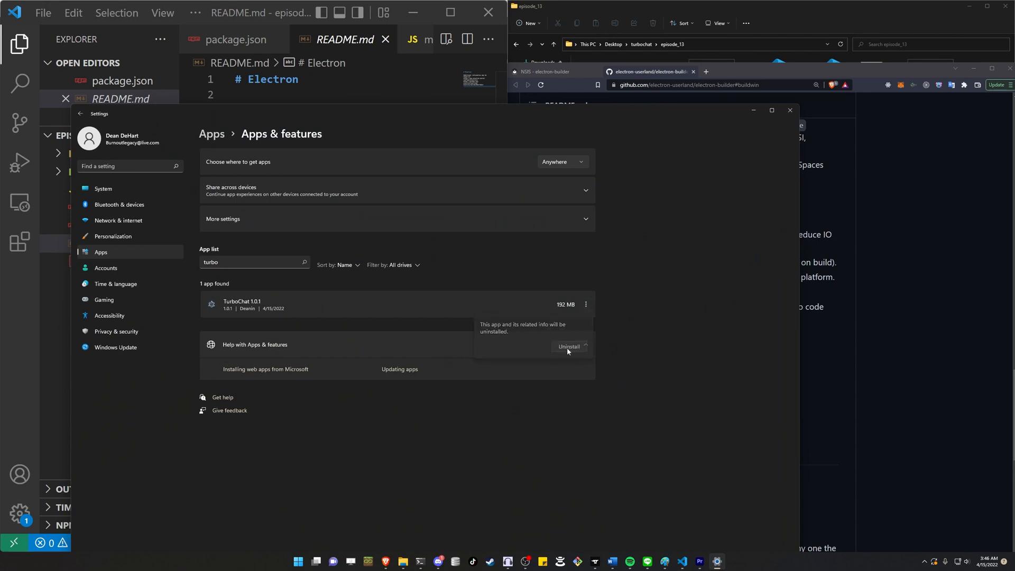
{"action": "left_click", "coordinate": [568, 346]}
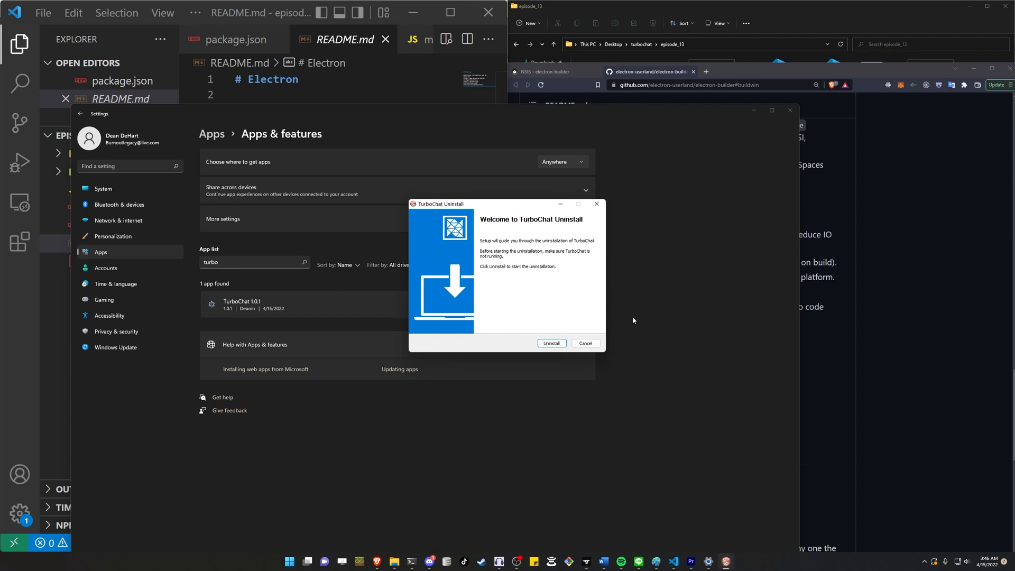
{"action": "left_click", "coordinate": [551, 343]}
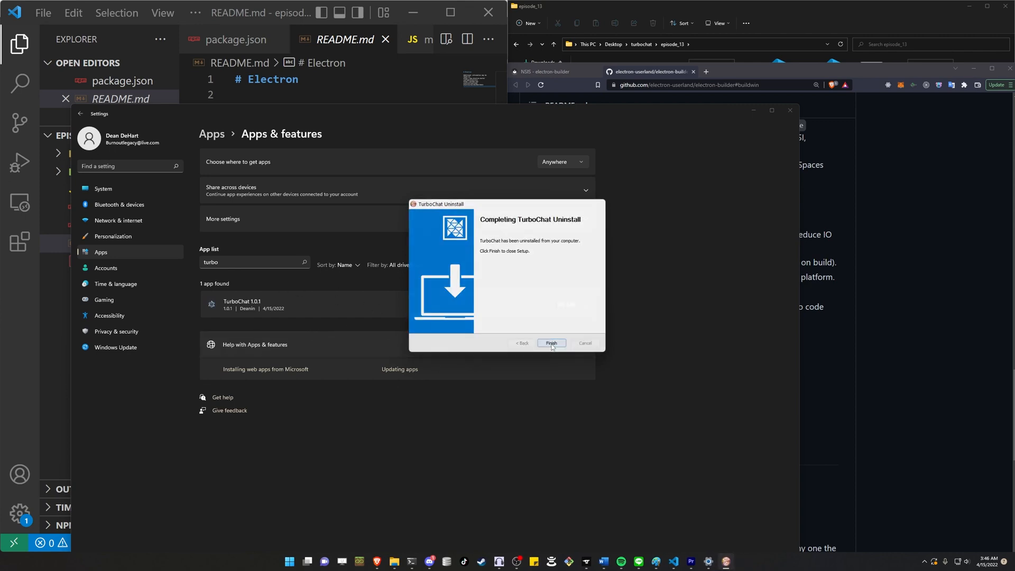
{"action": "left_click", "coordinate": [551, 344]}
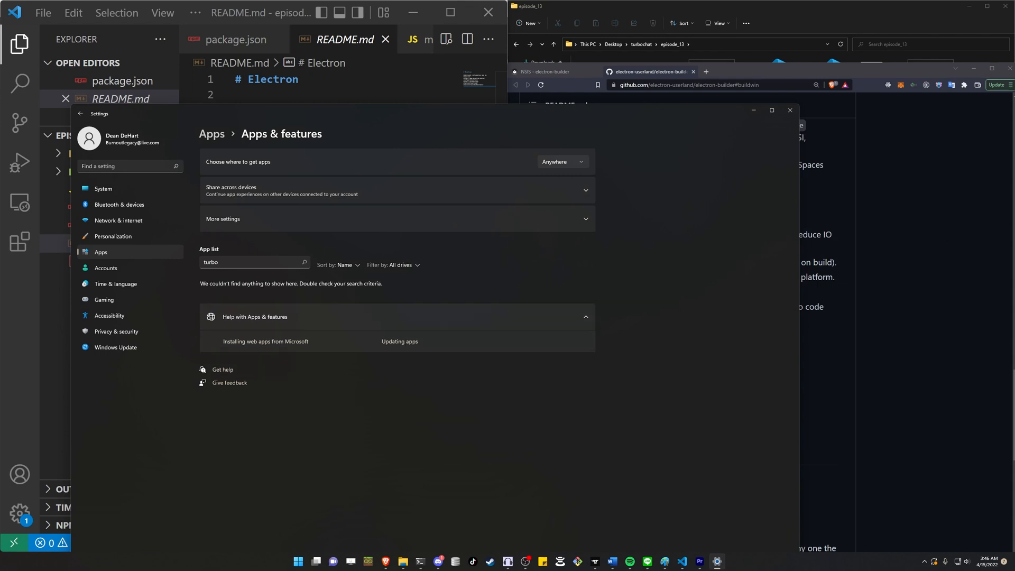